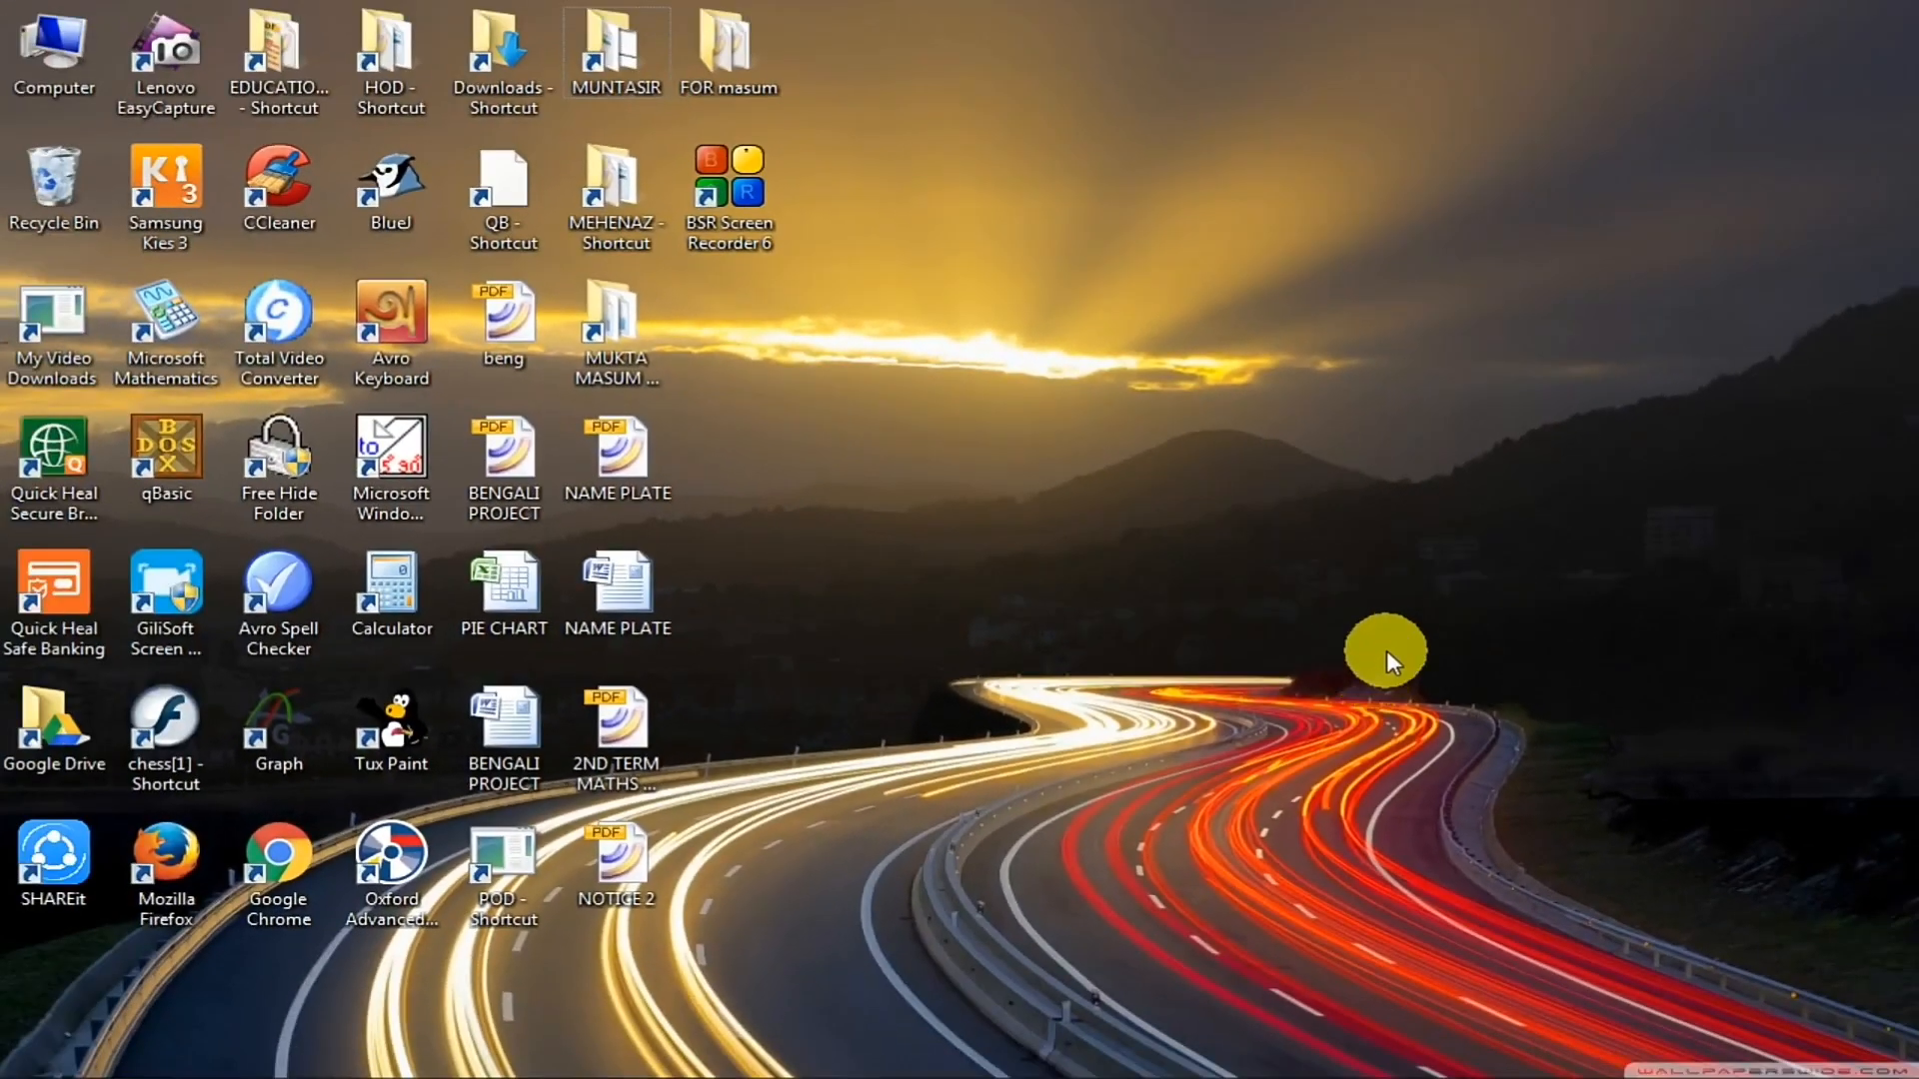
mouse_move(1403, 653)
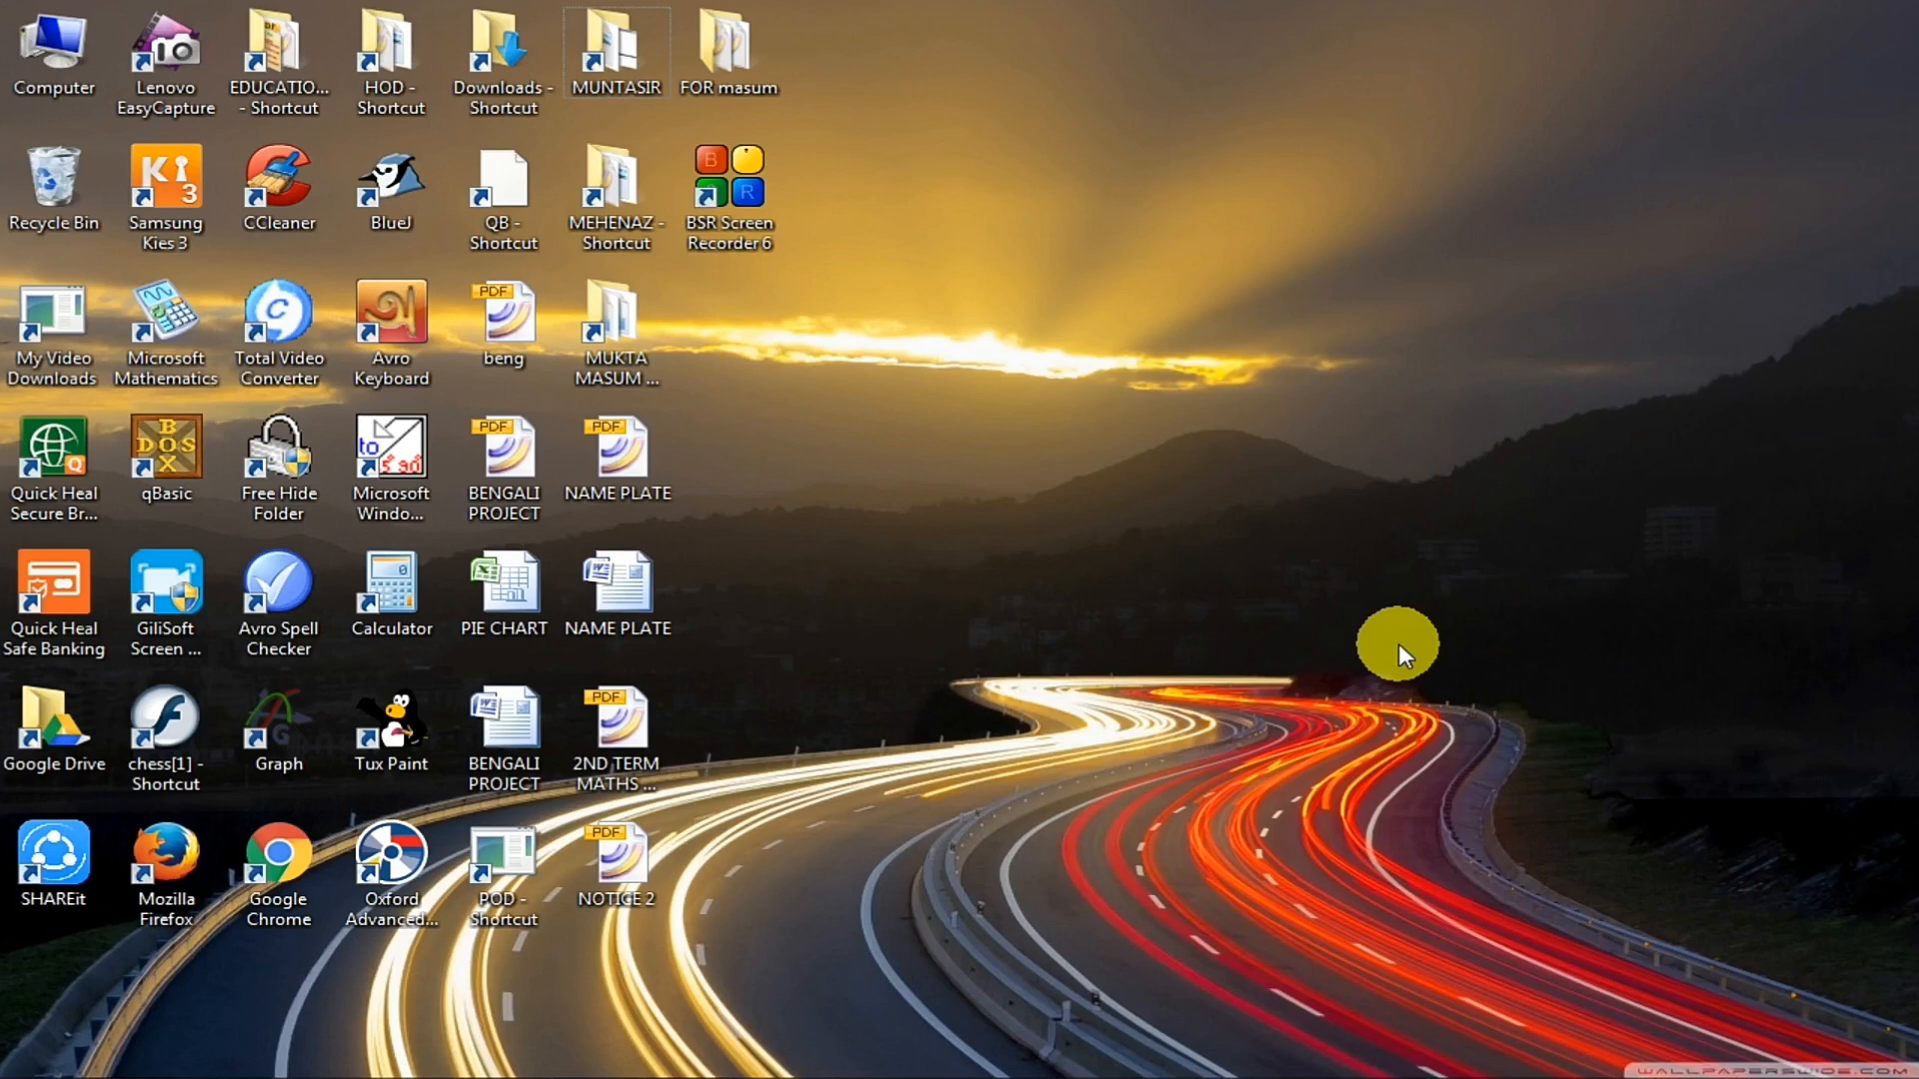
mouse_move(1452, 182)
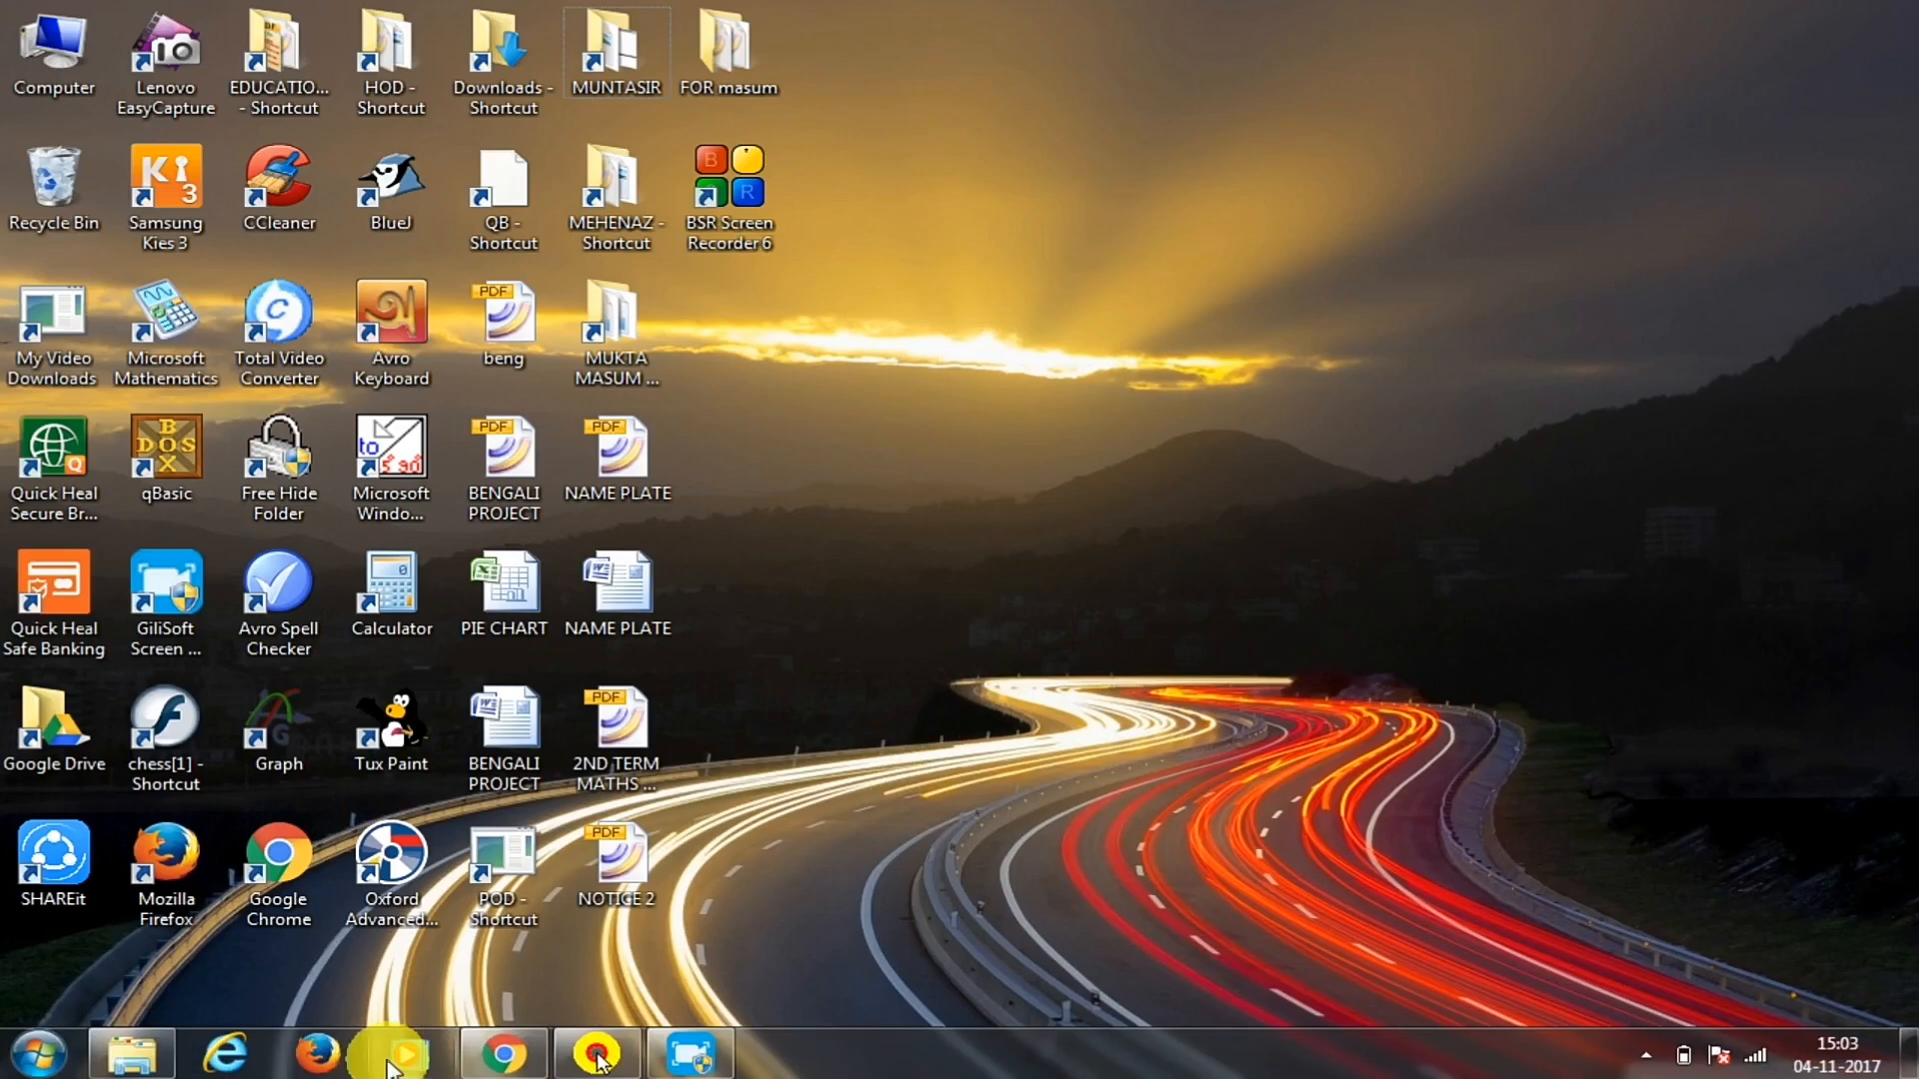
Step: Switch to Google Chrome showing the CF-Auto-Root Repository page at autoroot.chainfire.eu
click(494, 1078)
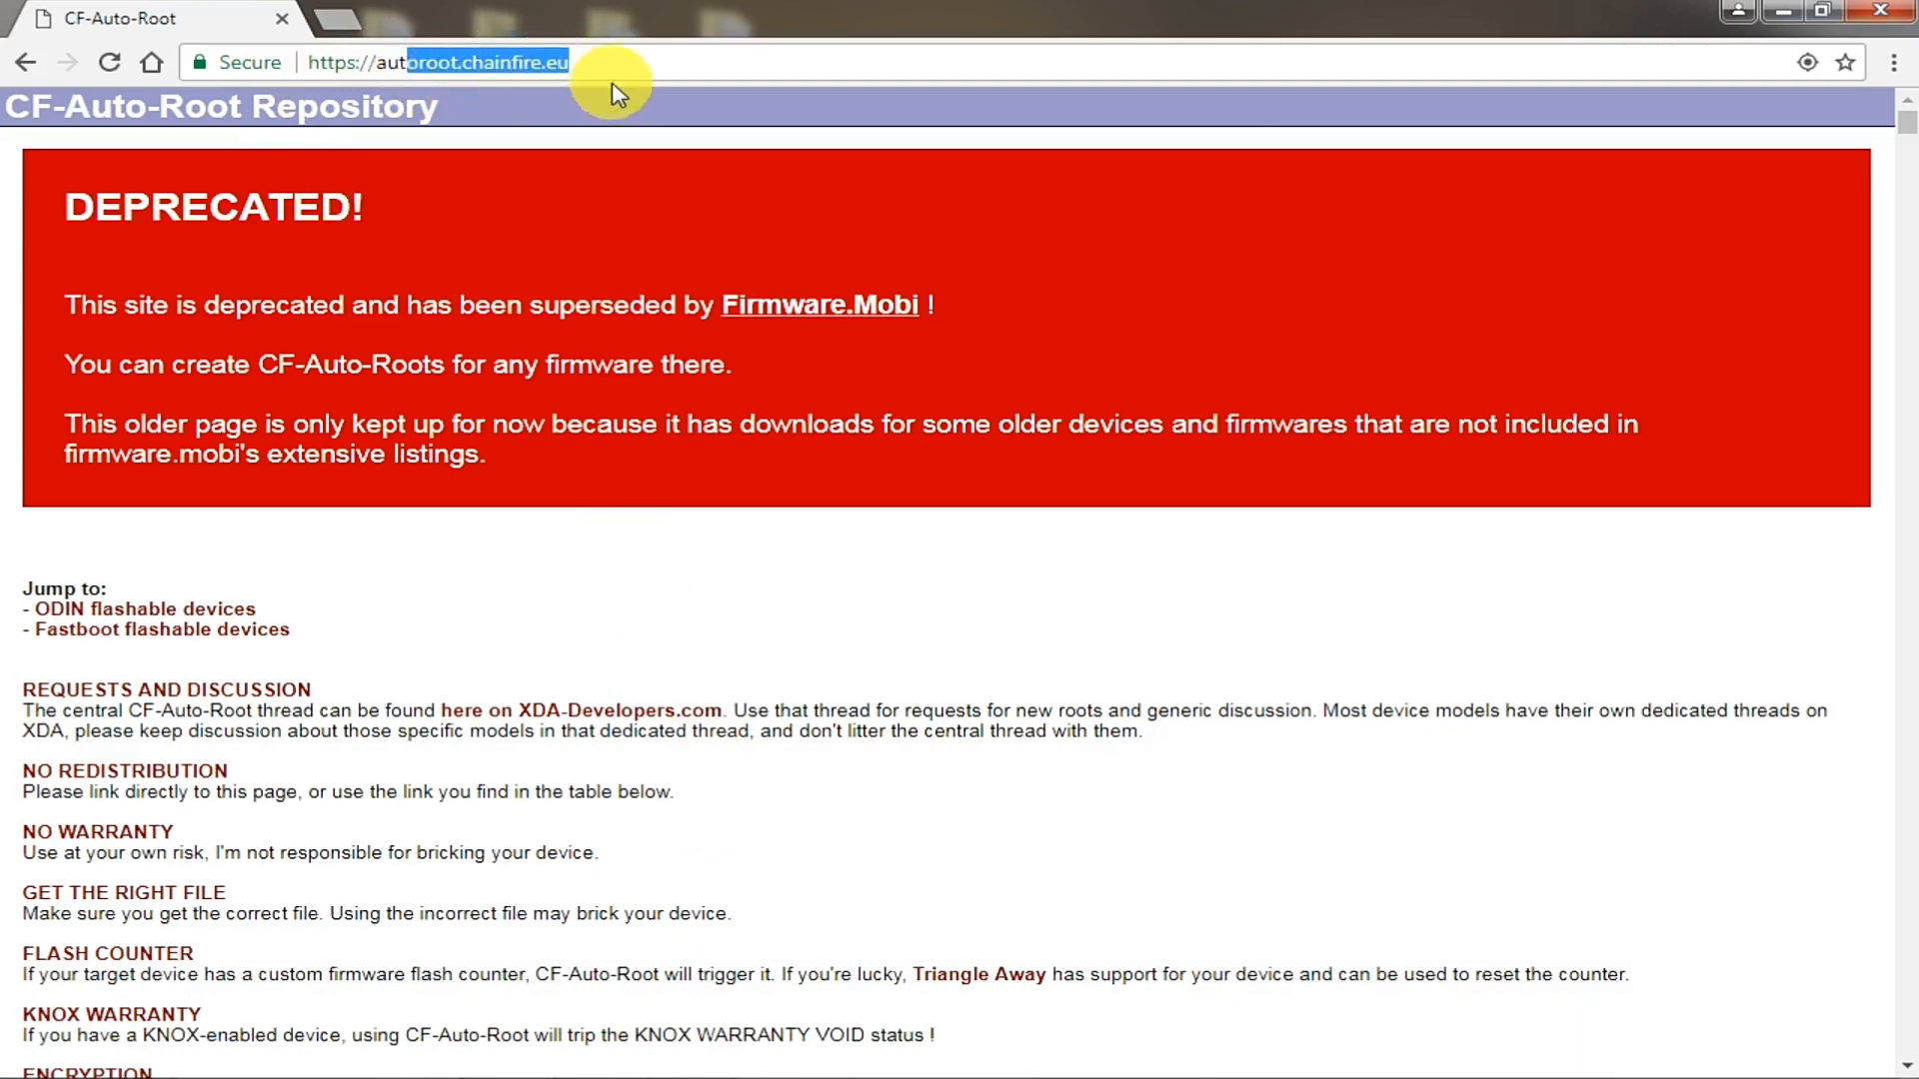
mouse_move(667, 399)
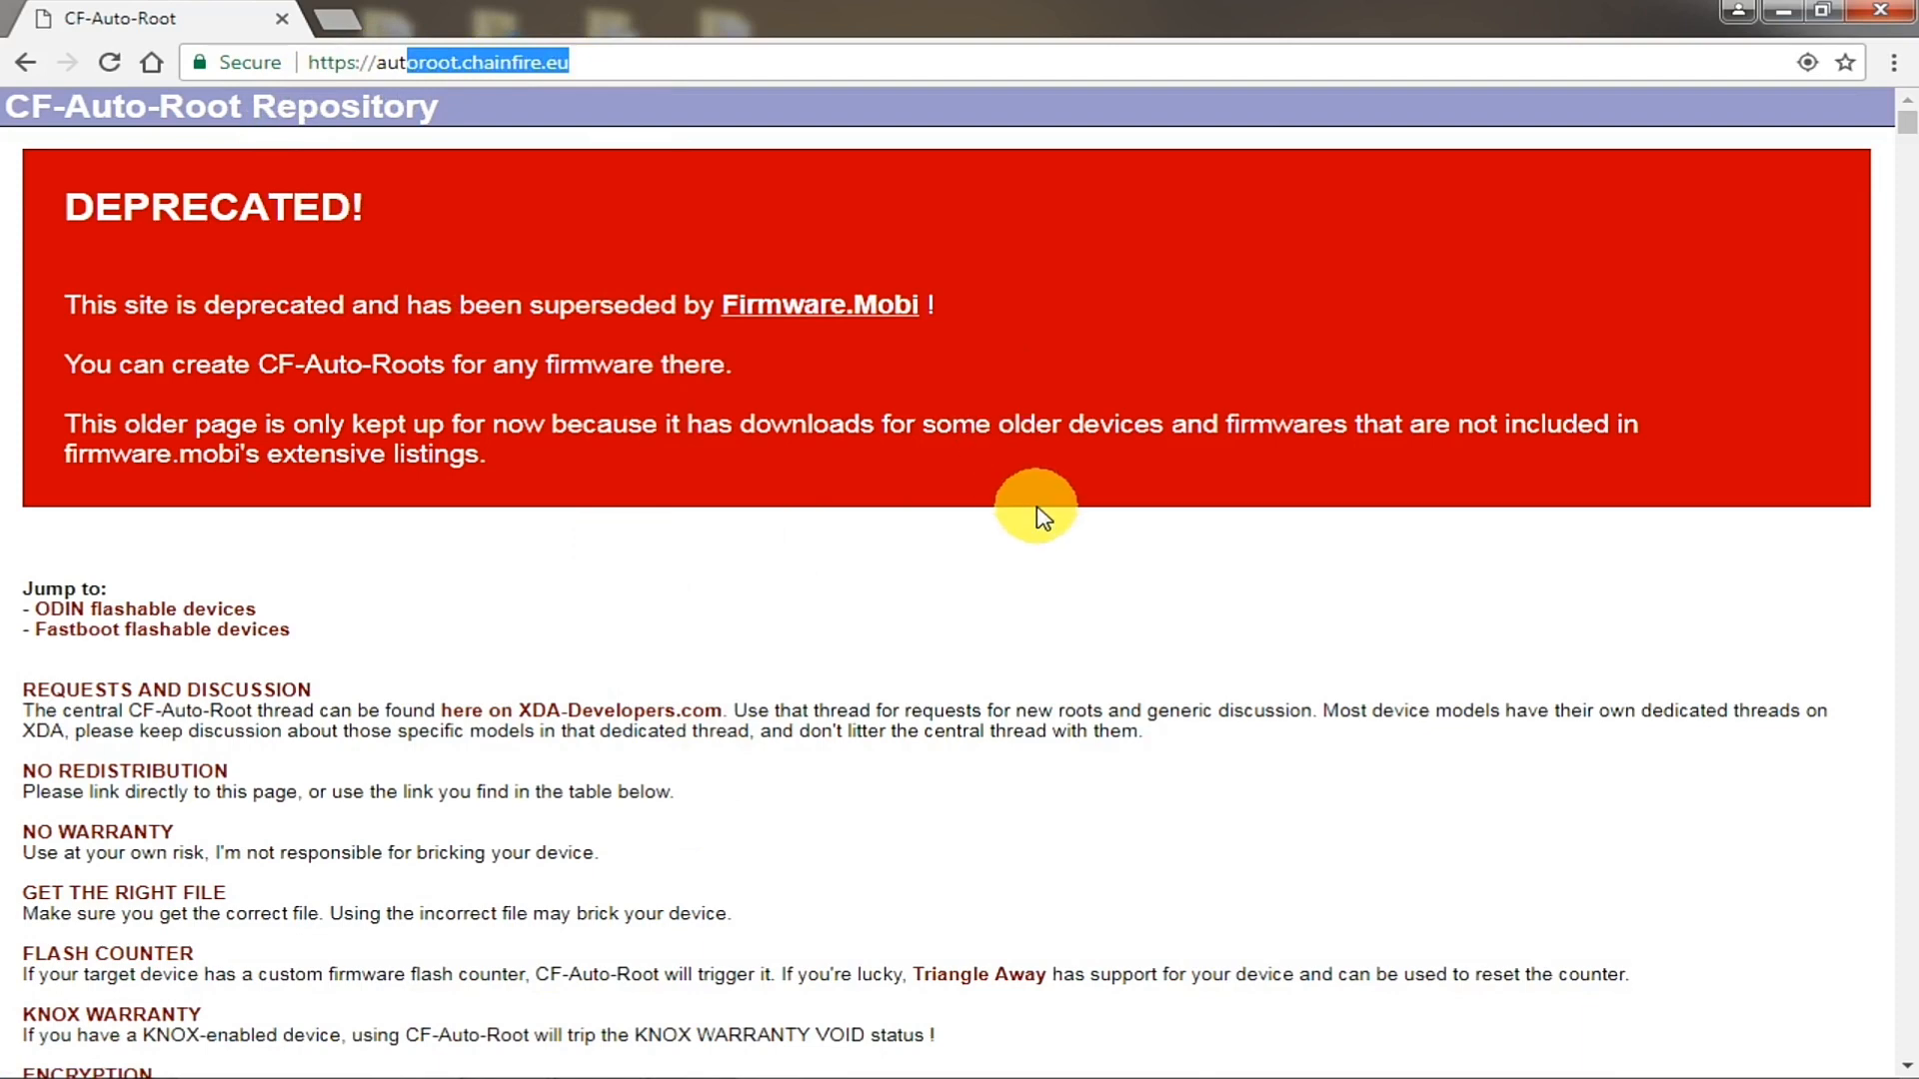
mouse_move(1028, 541)
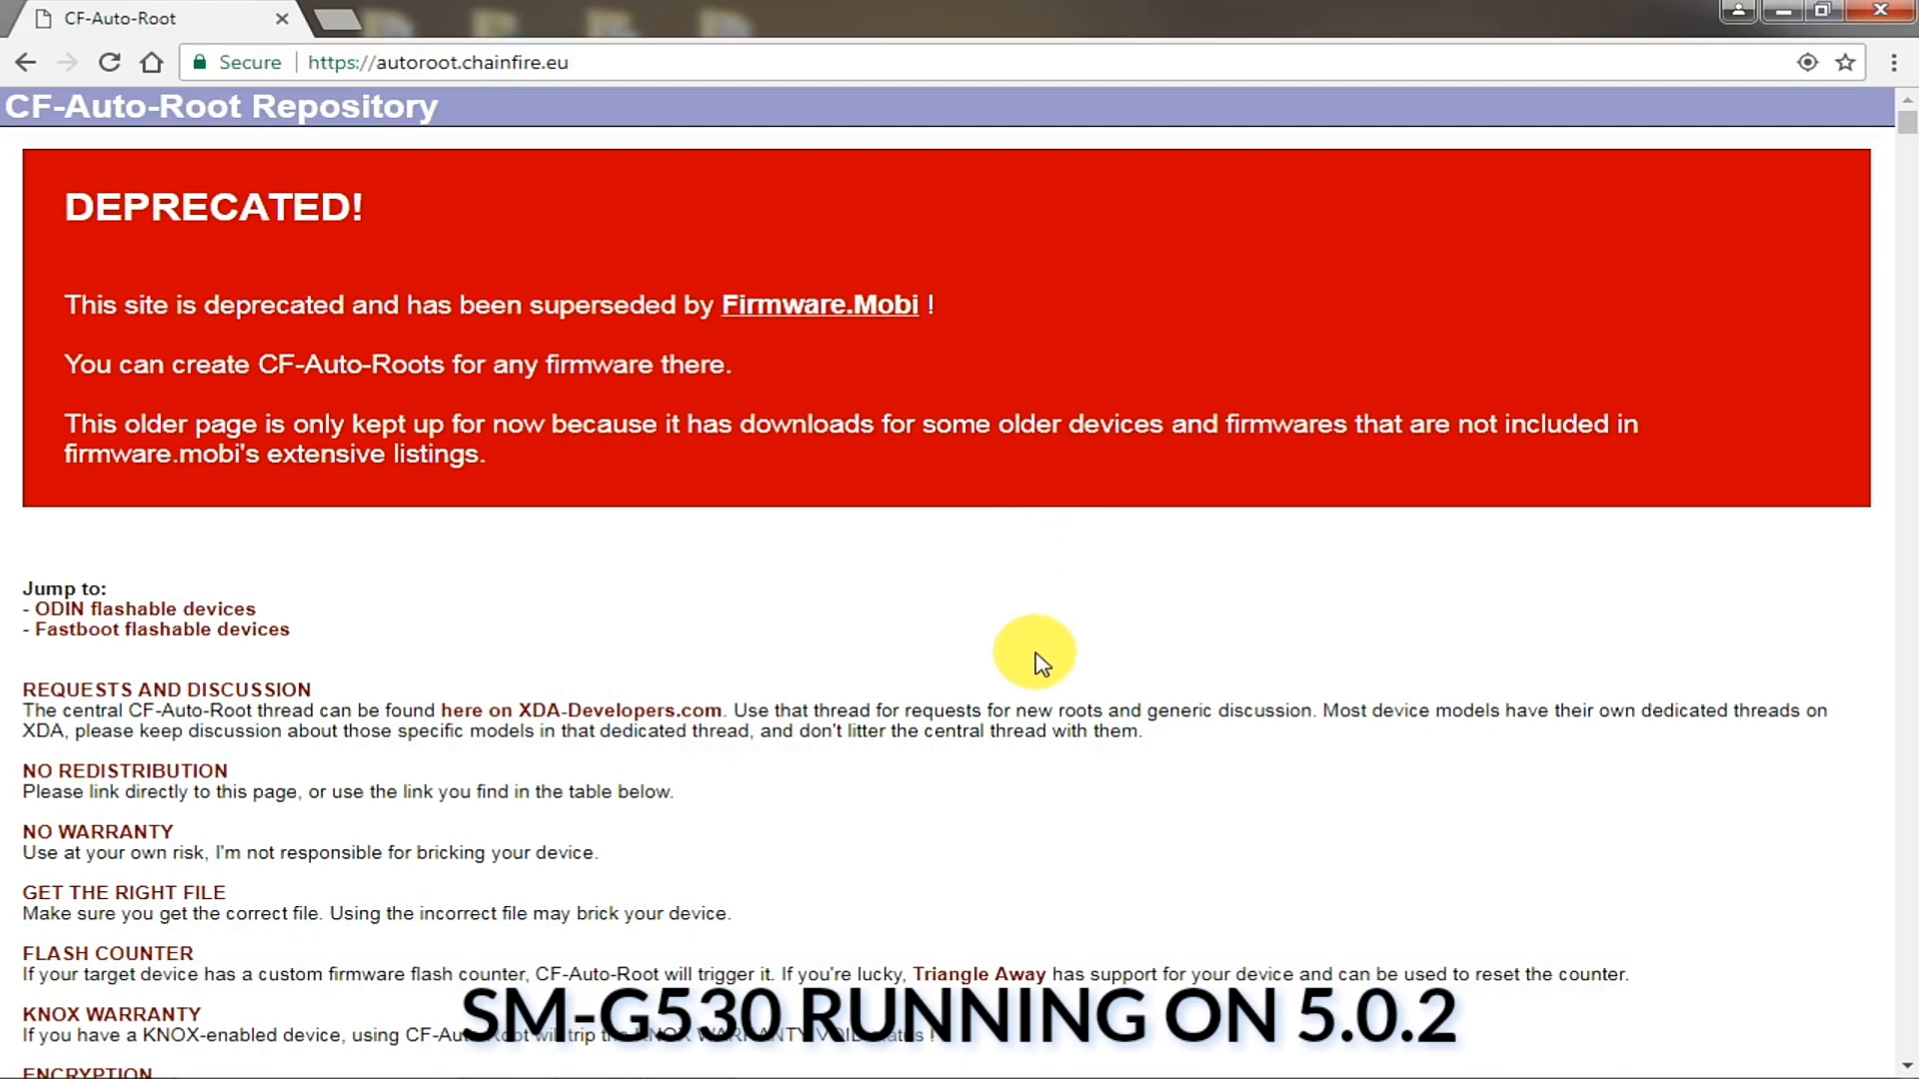
Step: Scroll down the CF-Auto-Root page to the ODIN flashable devices table
scroll(down, 3)
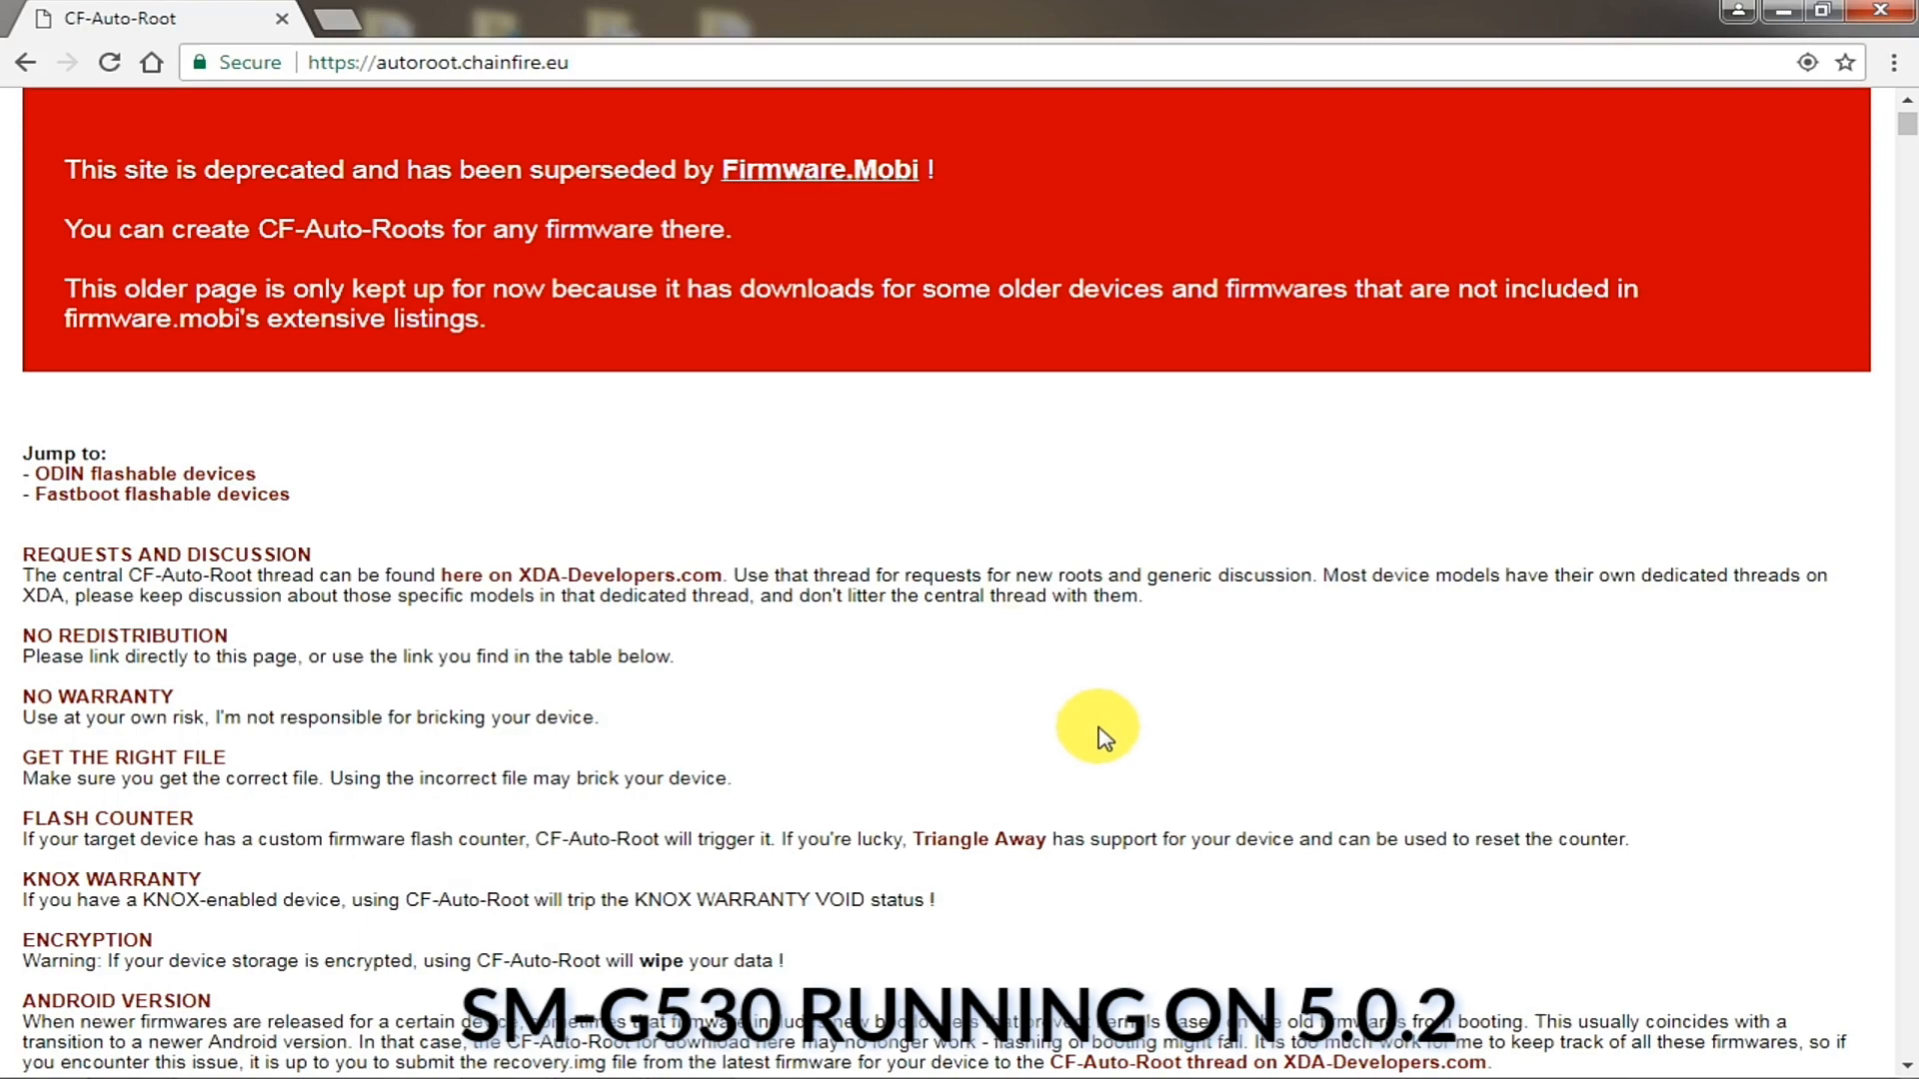
scroll(down, 3)
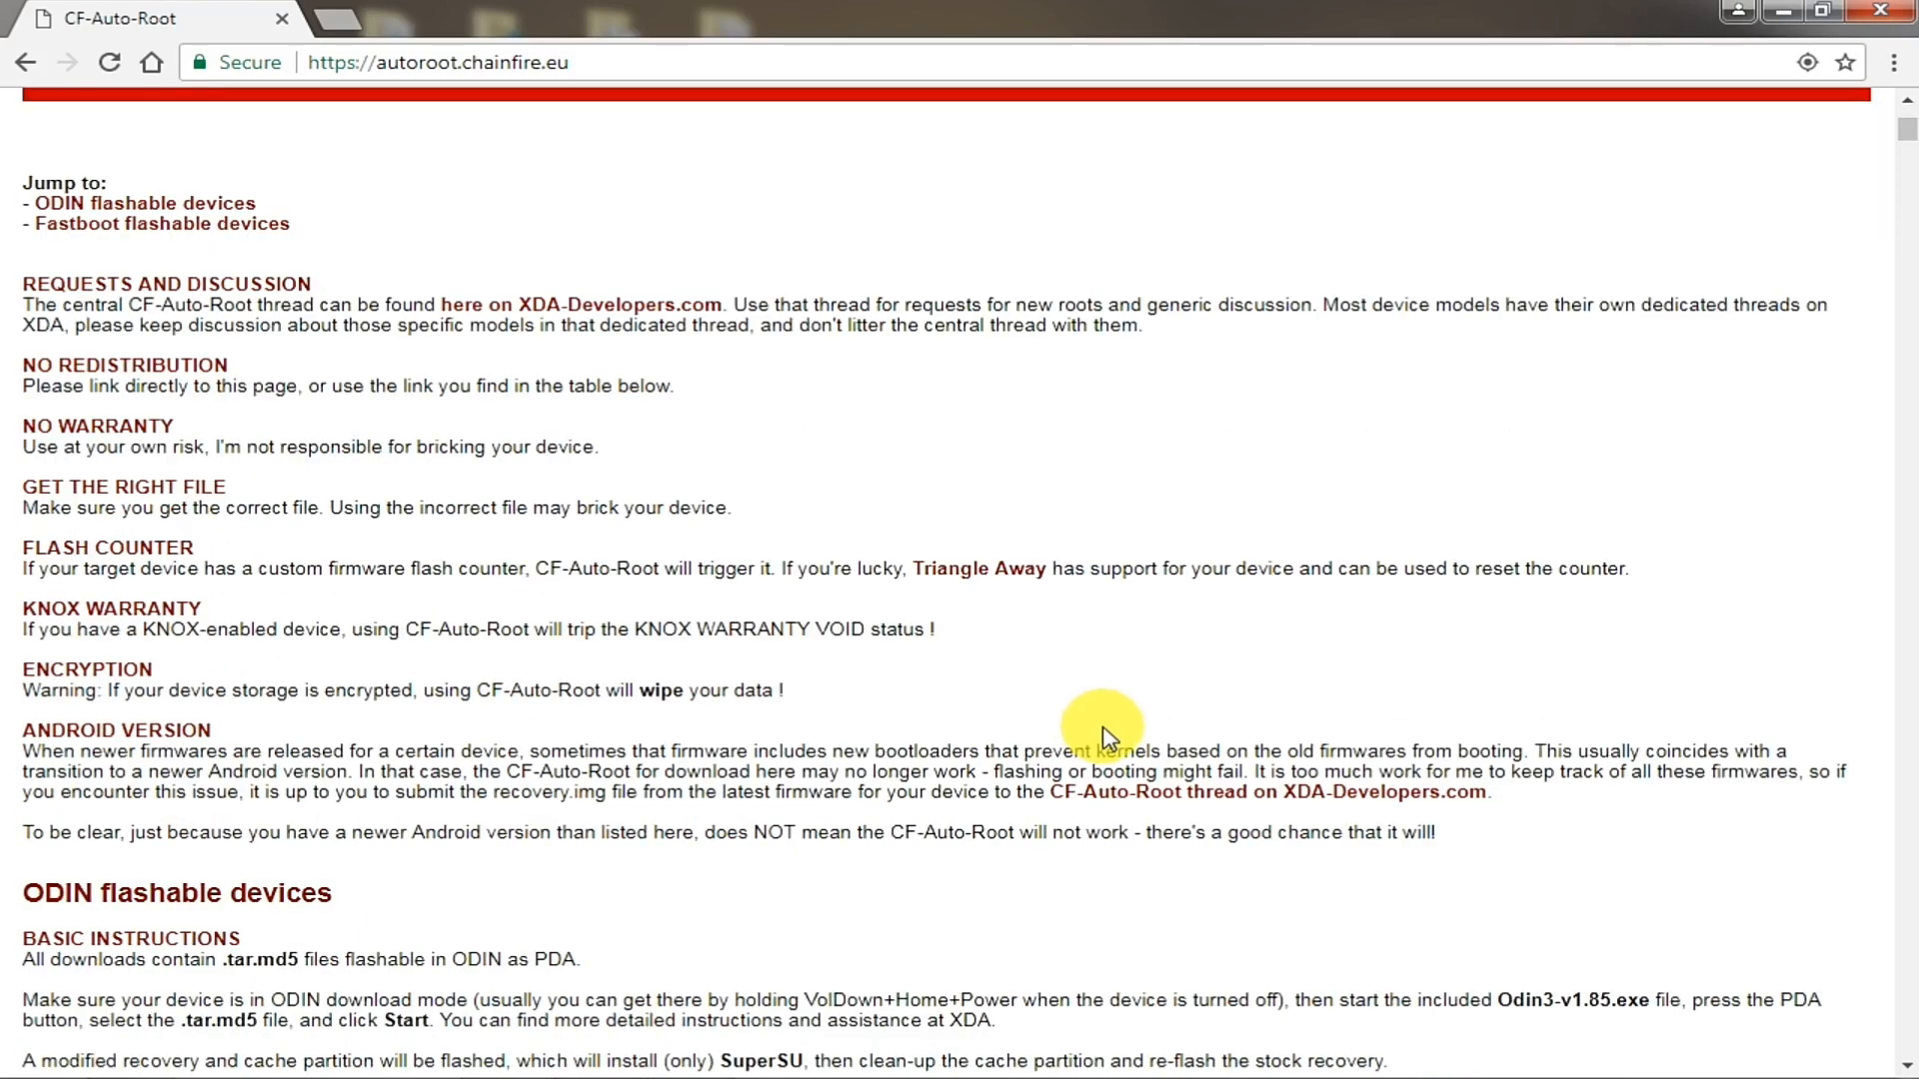
scroll(down, 3)
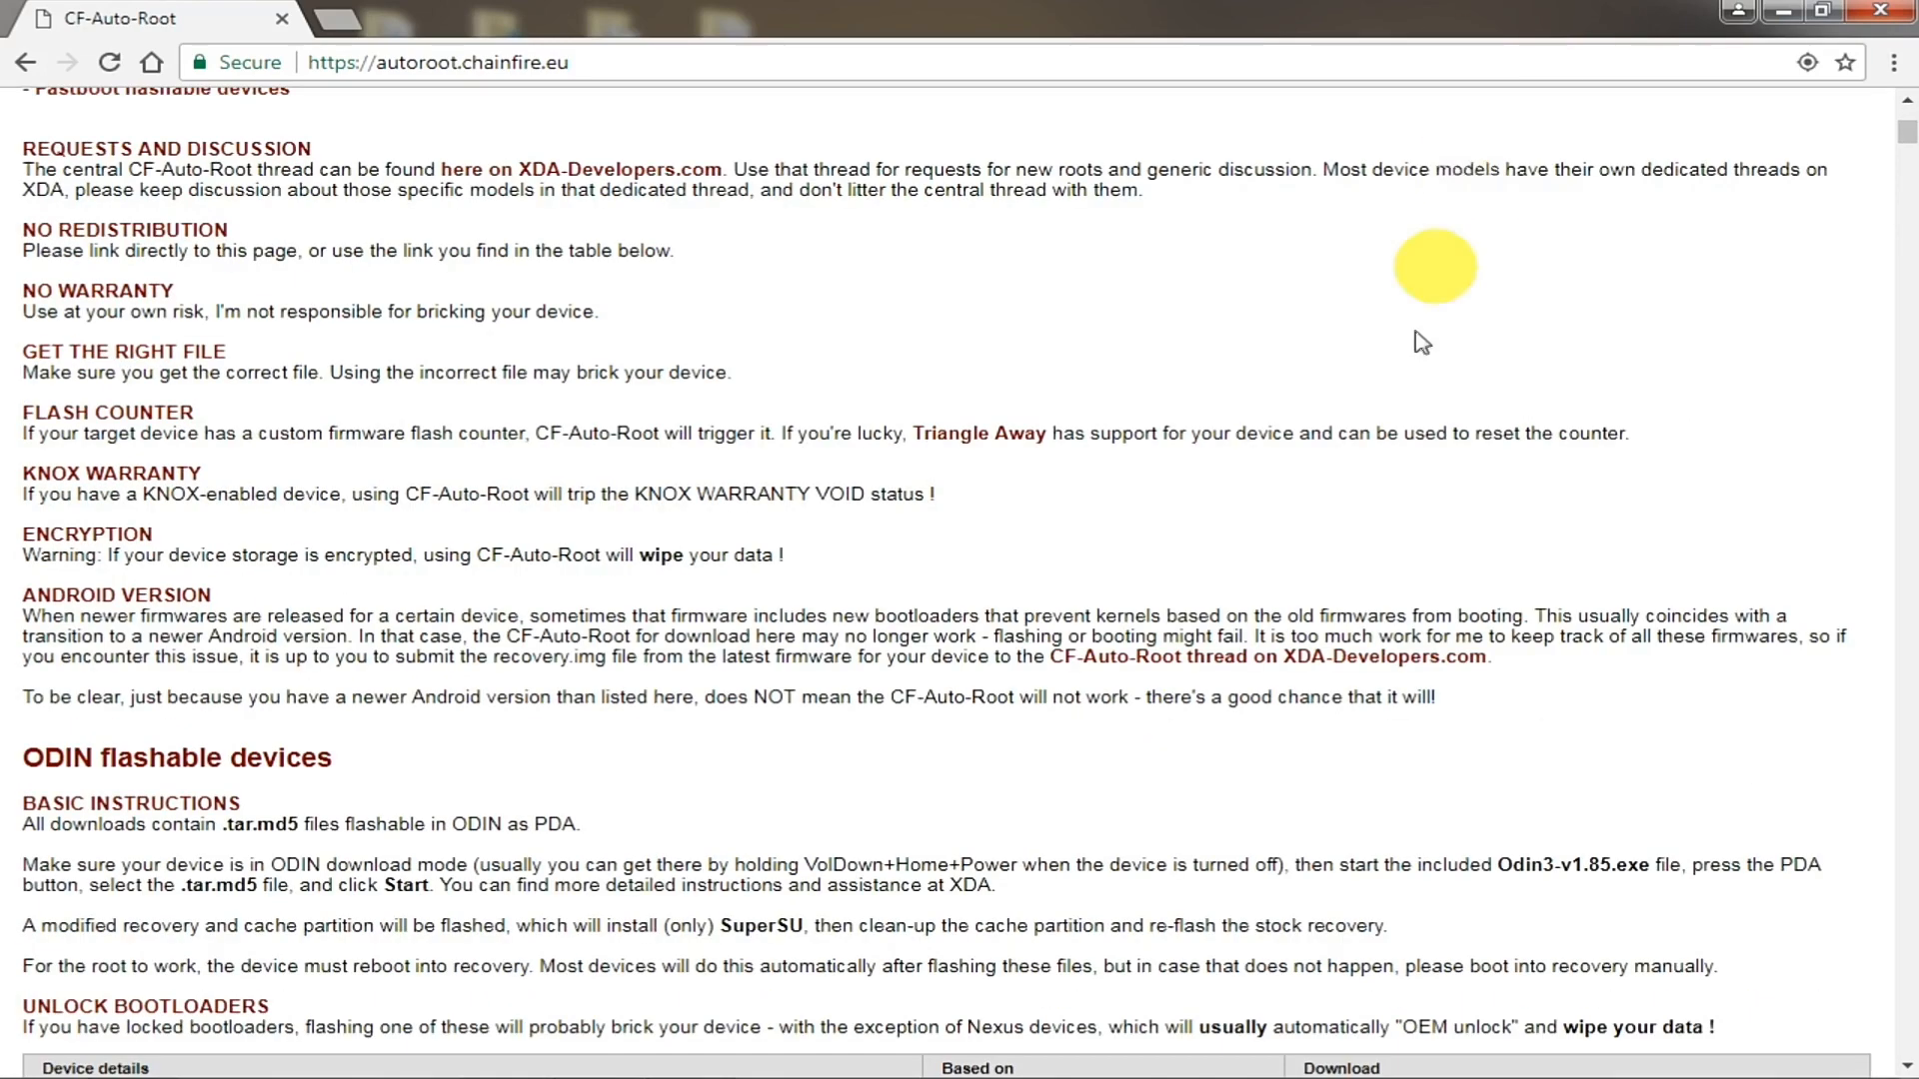
mouse_move(1272, 593)
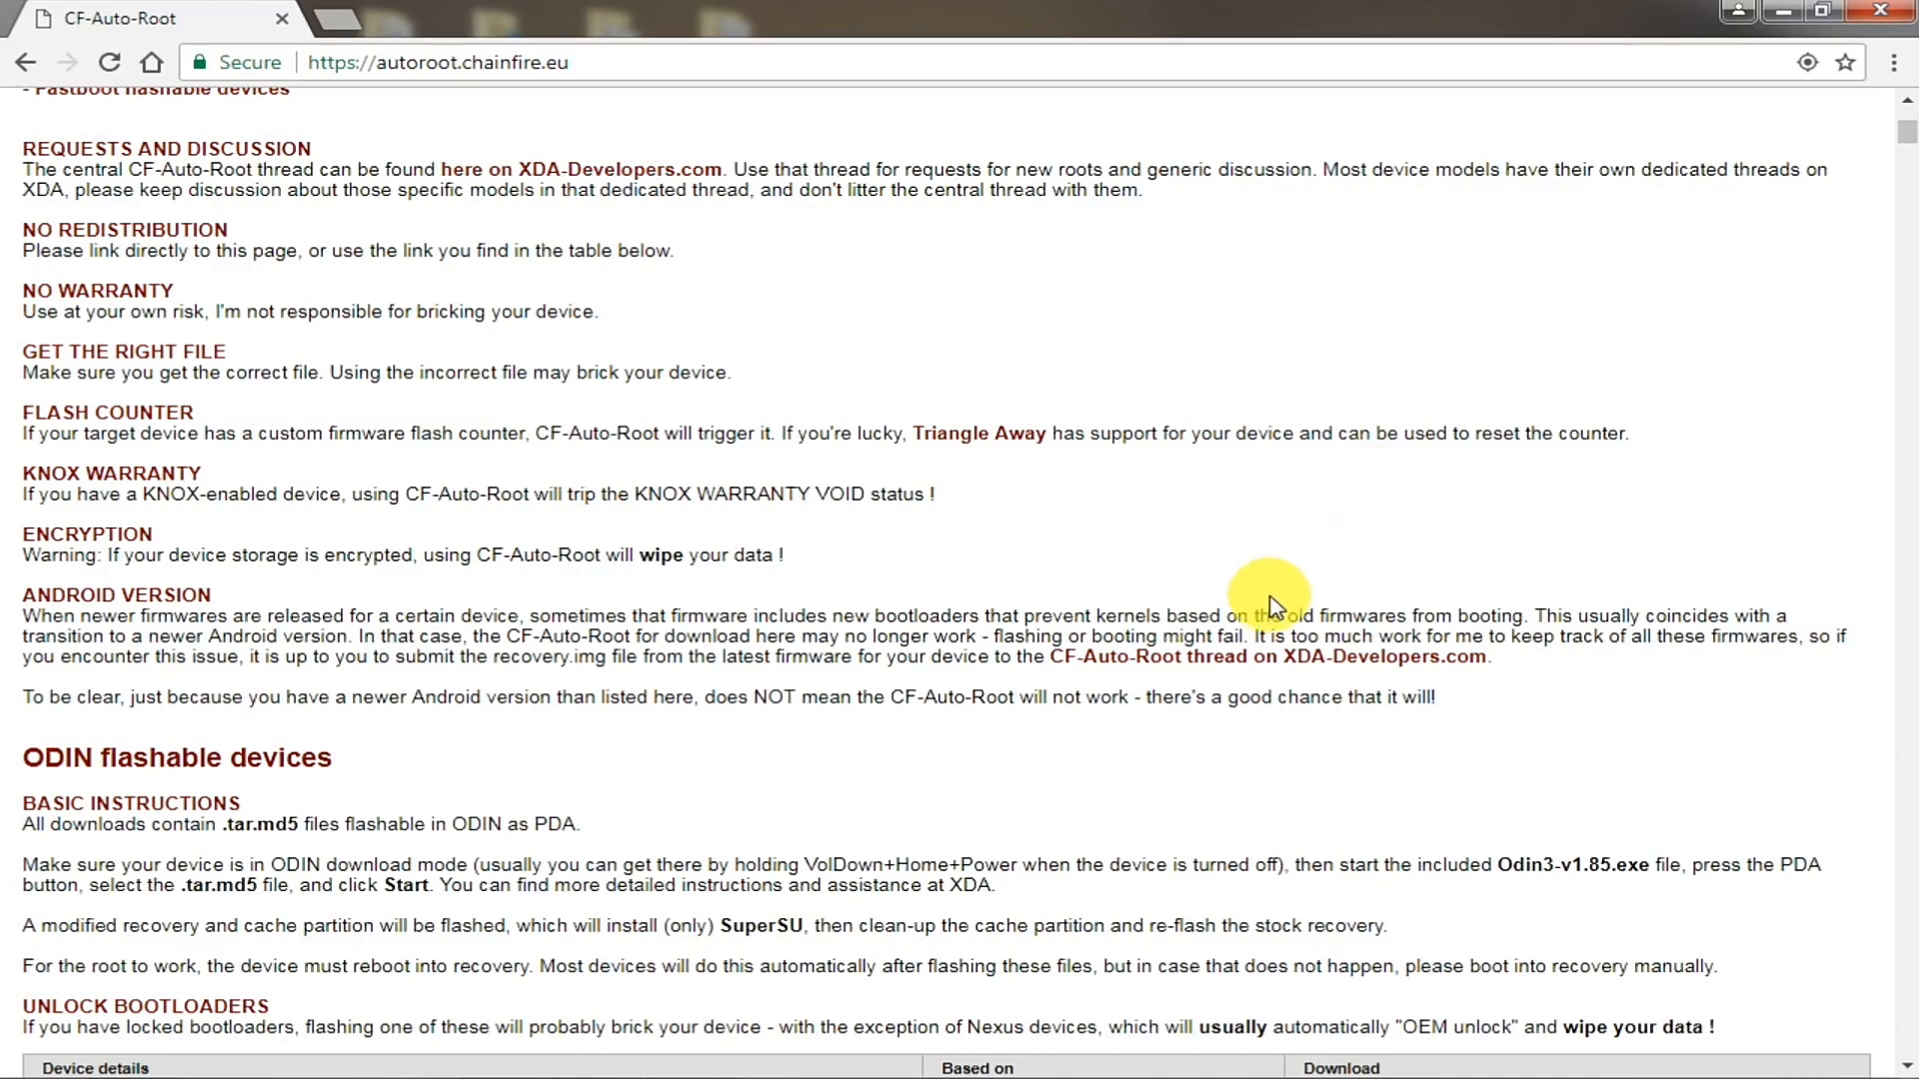
mouse_move(1204, 700)
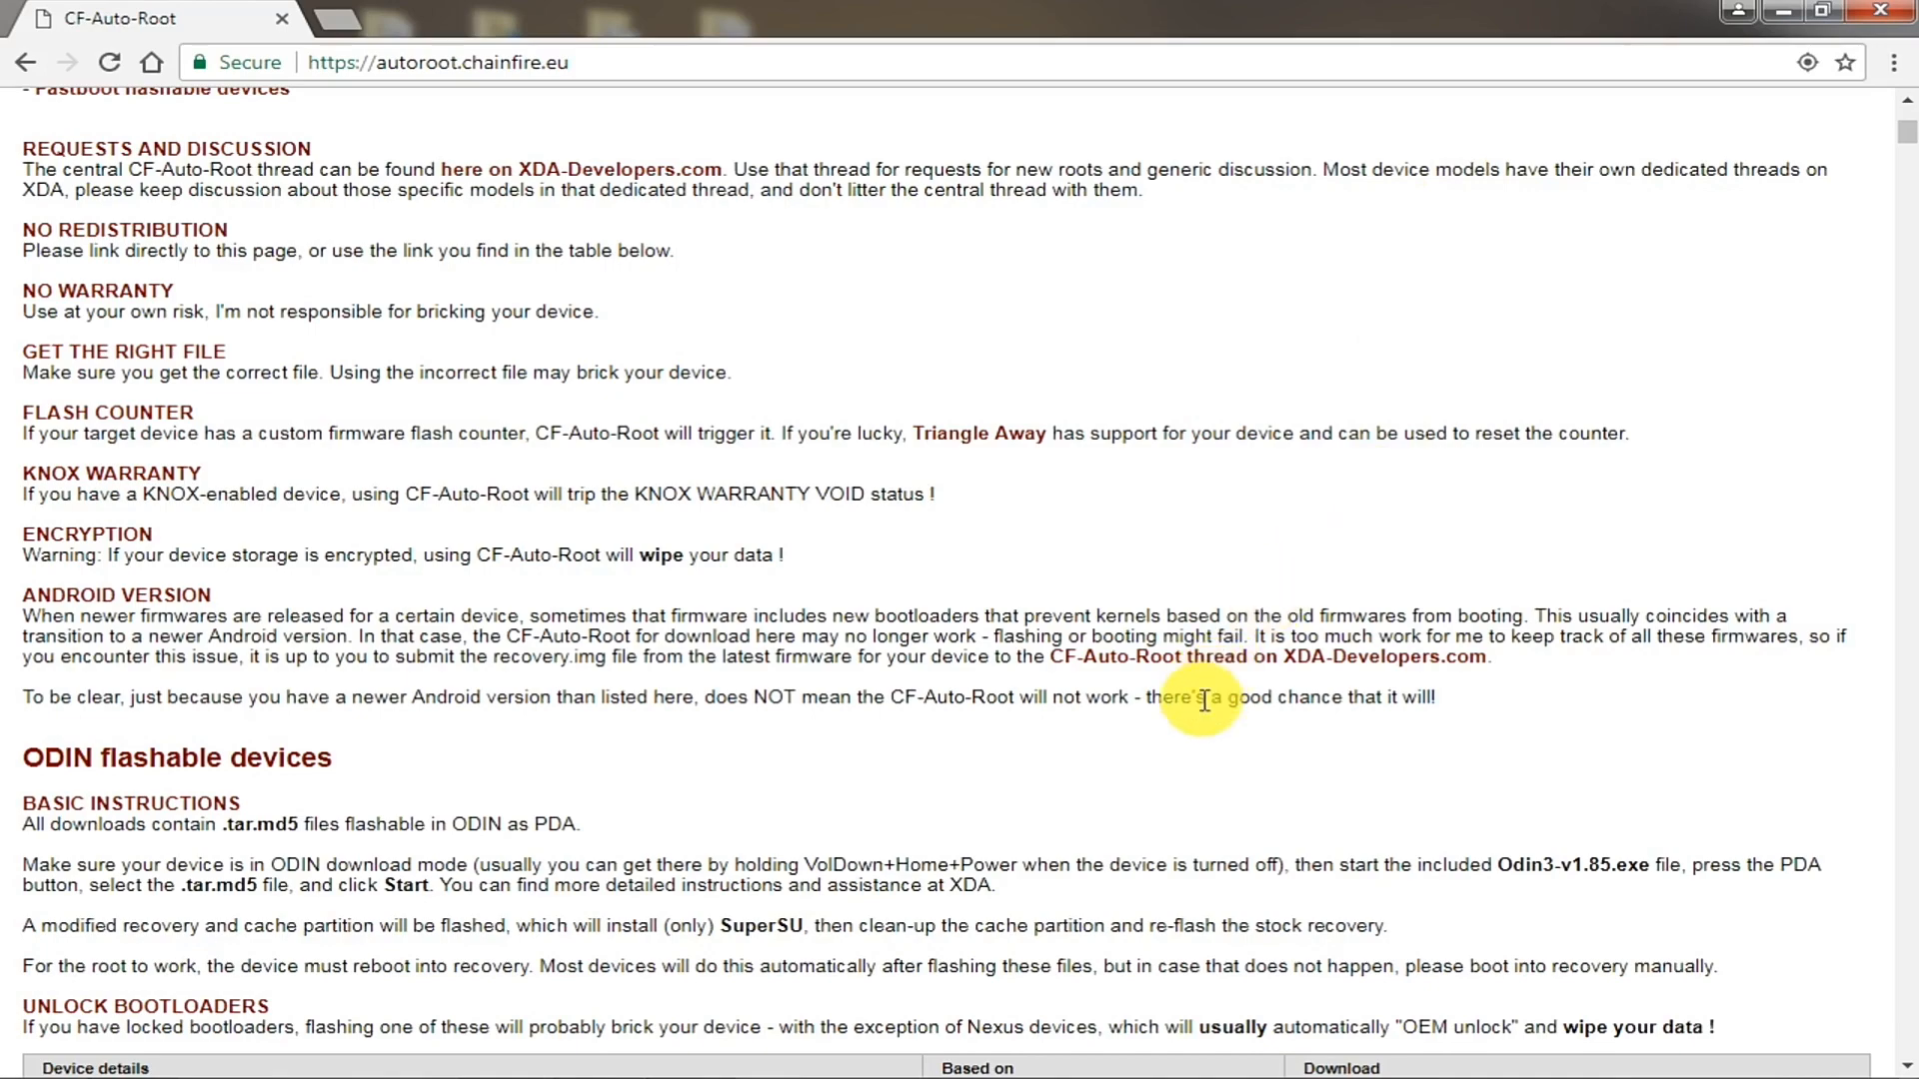
scroll(down, 3)
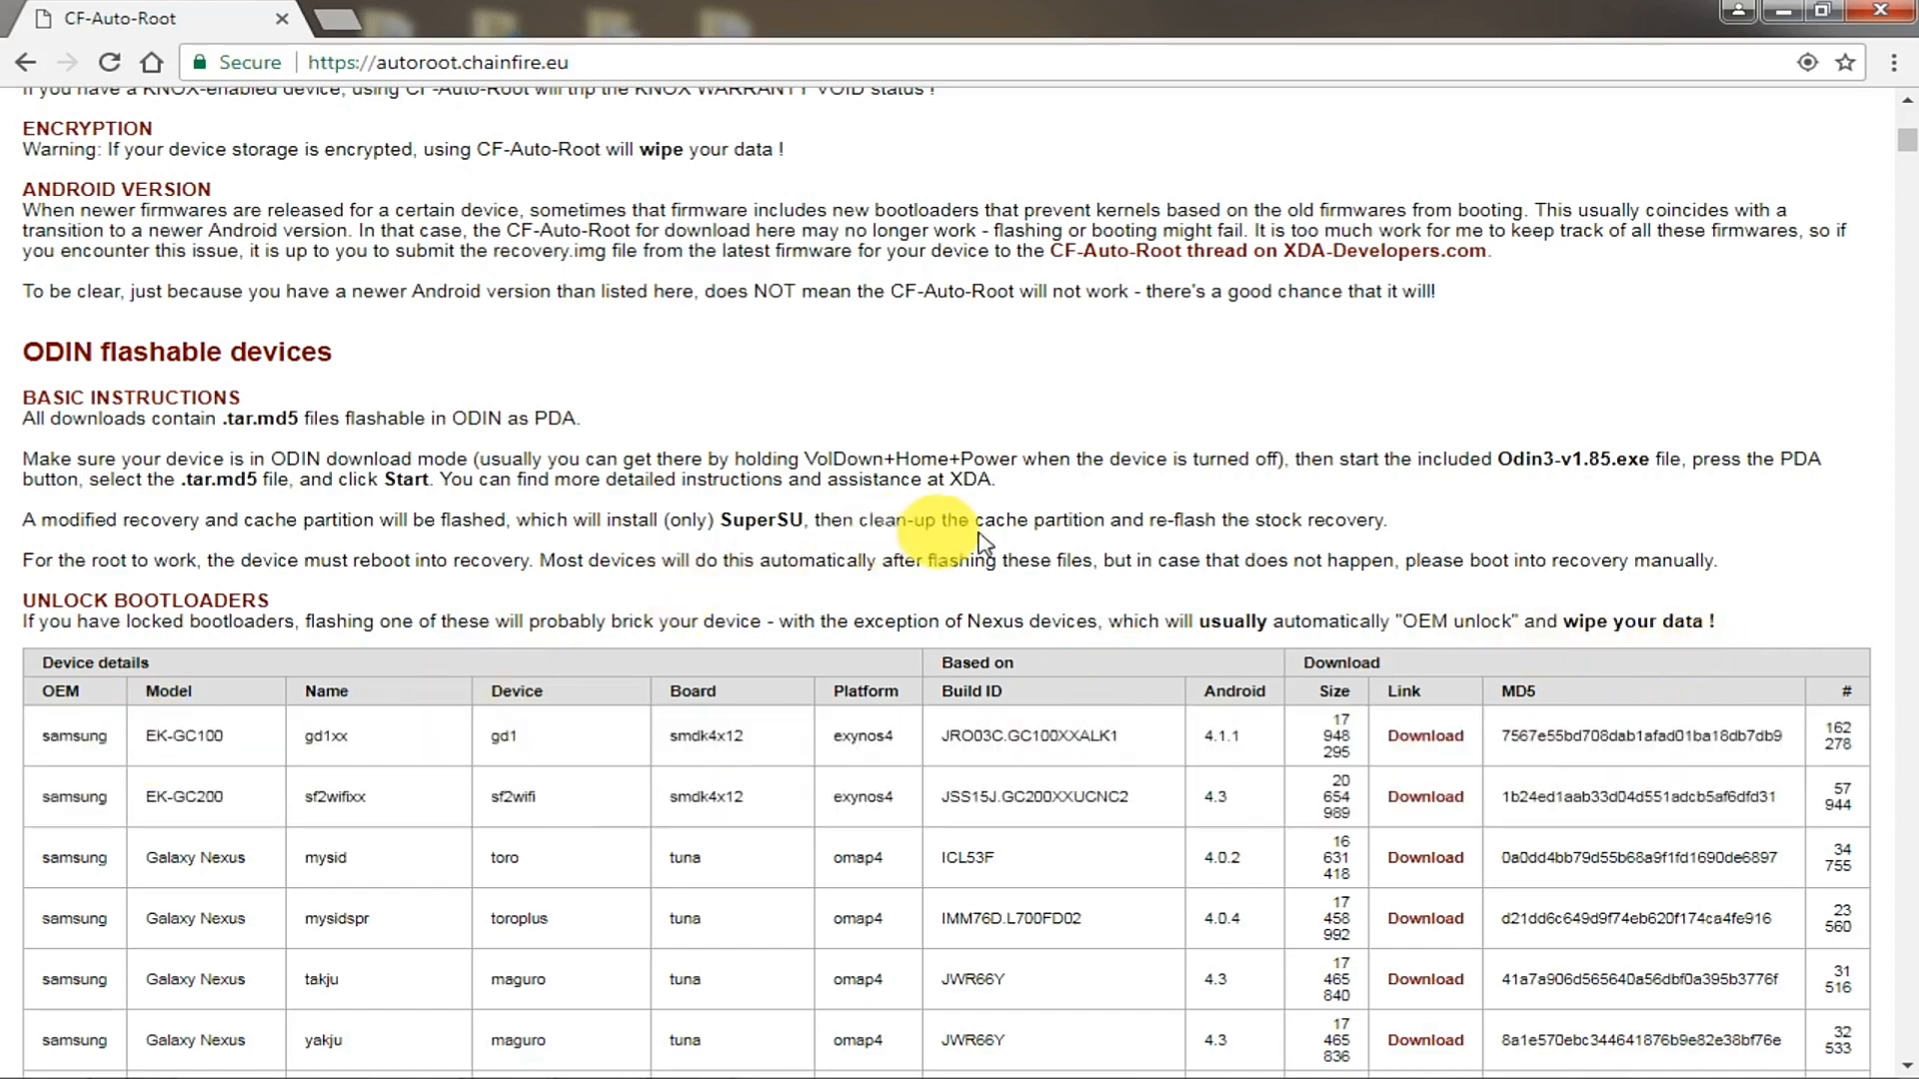
mouse_move(1765, 686)
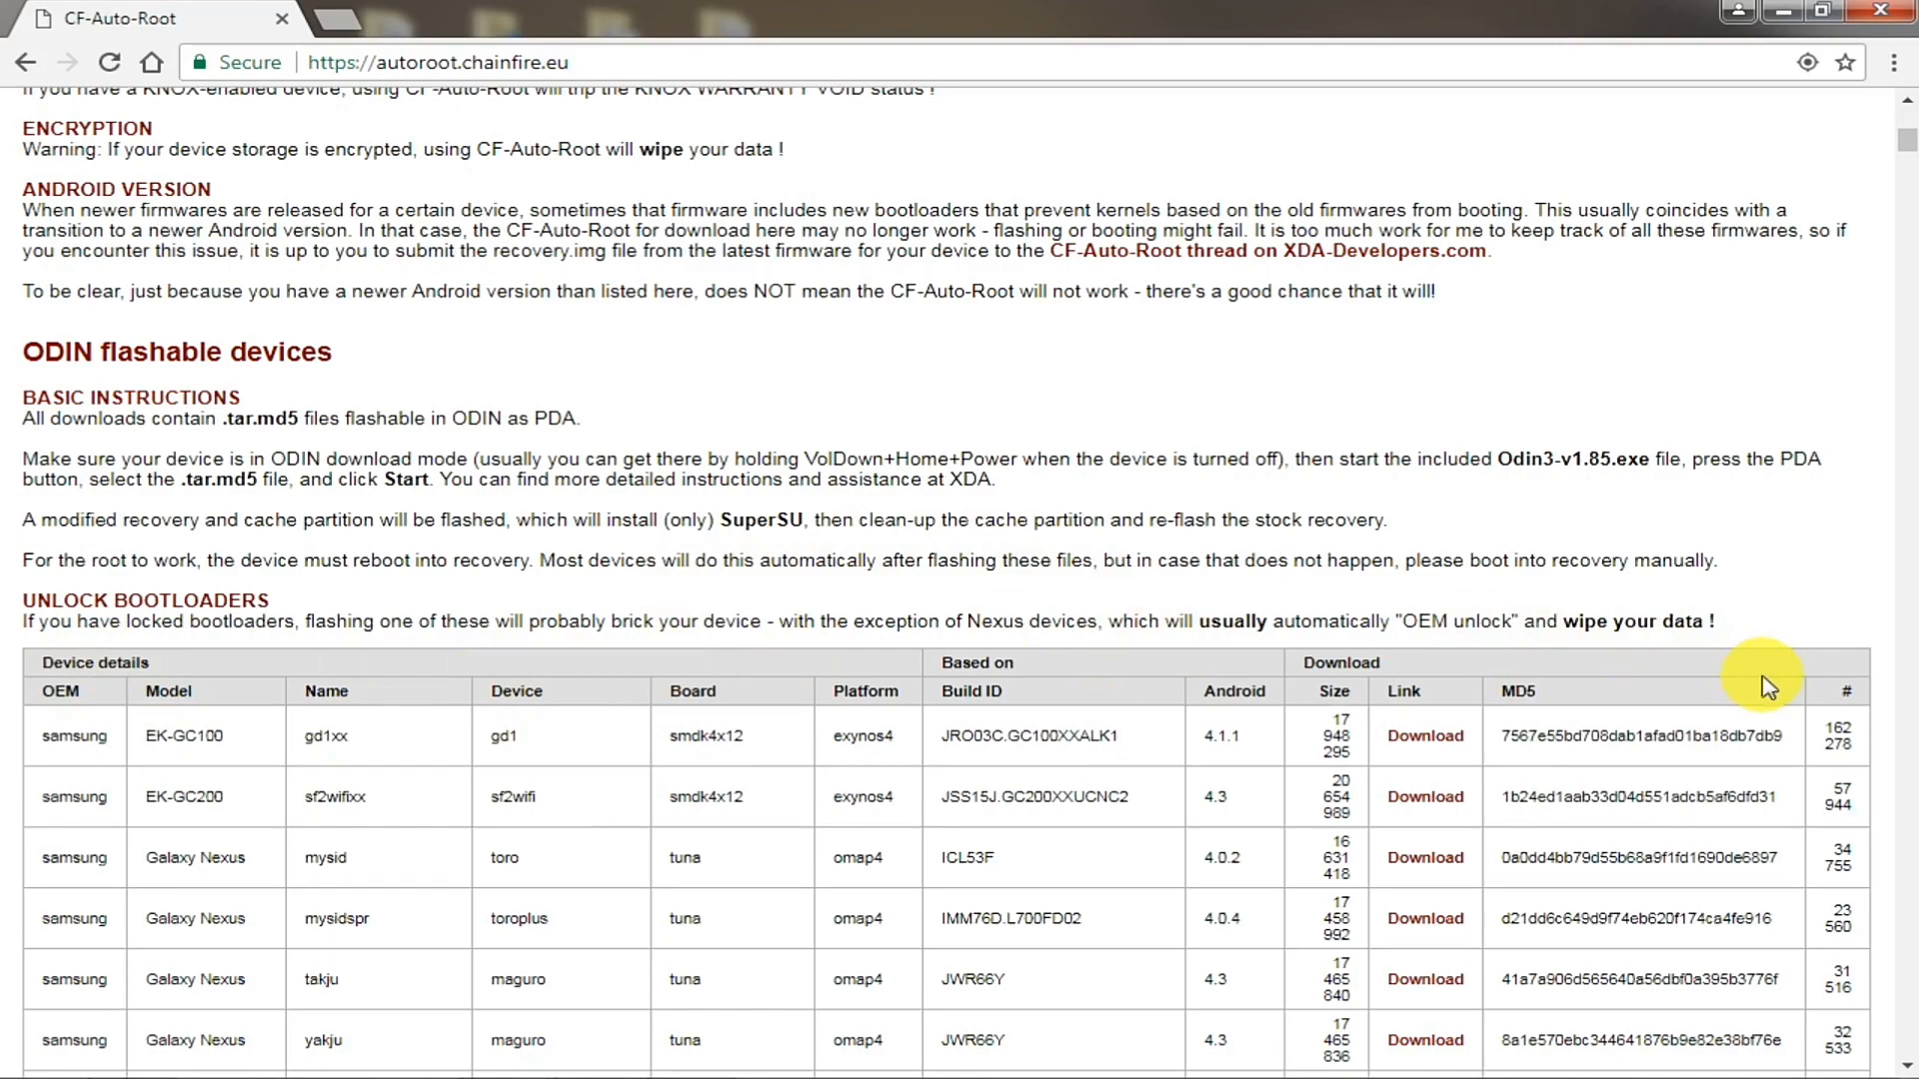
scroll(down, 3)
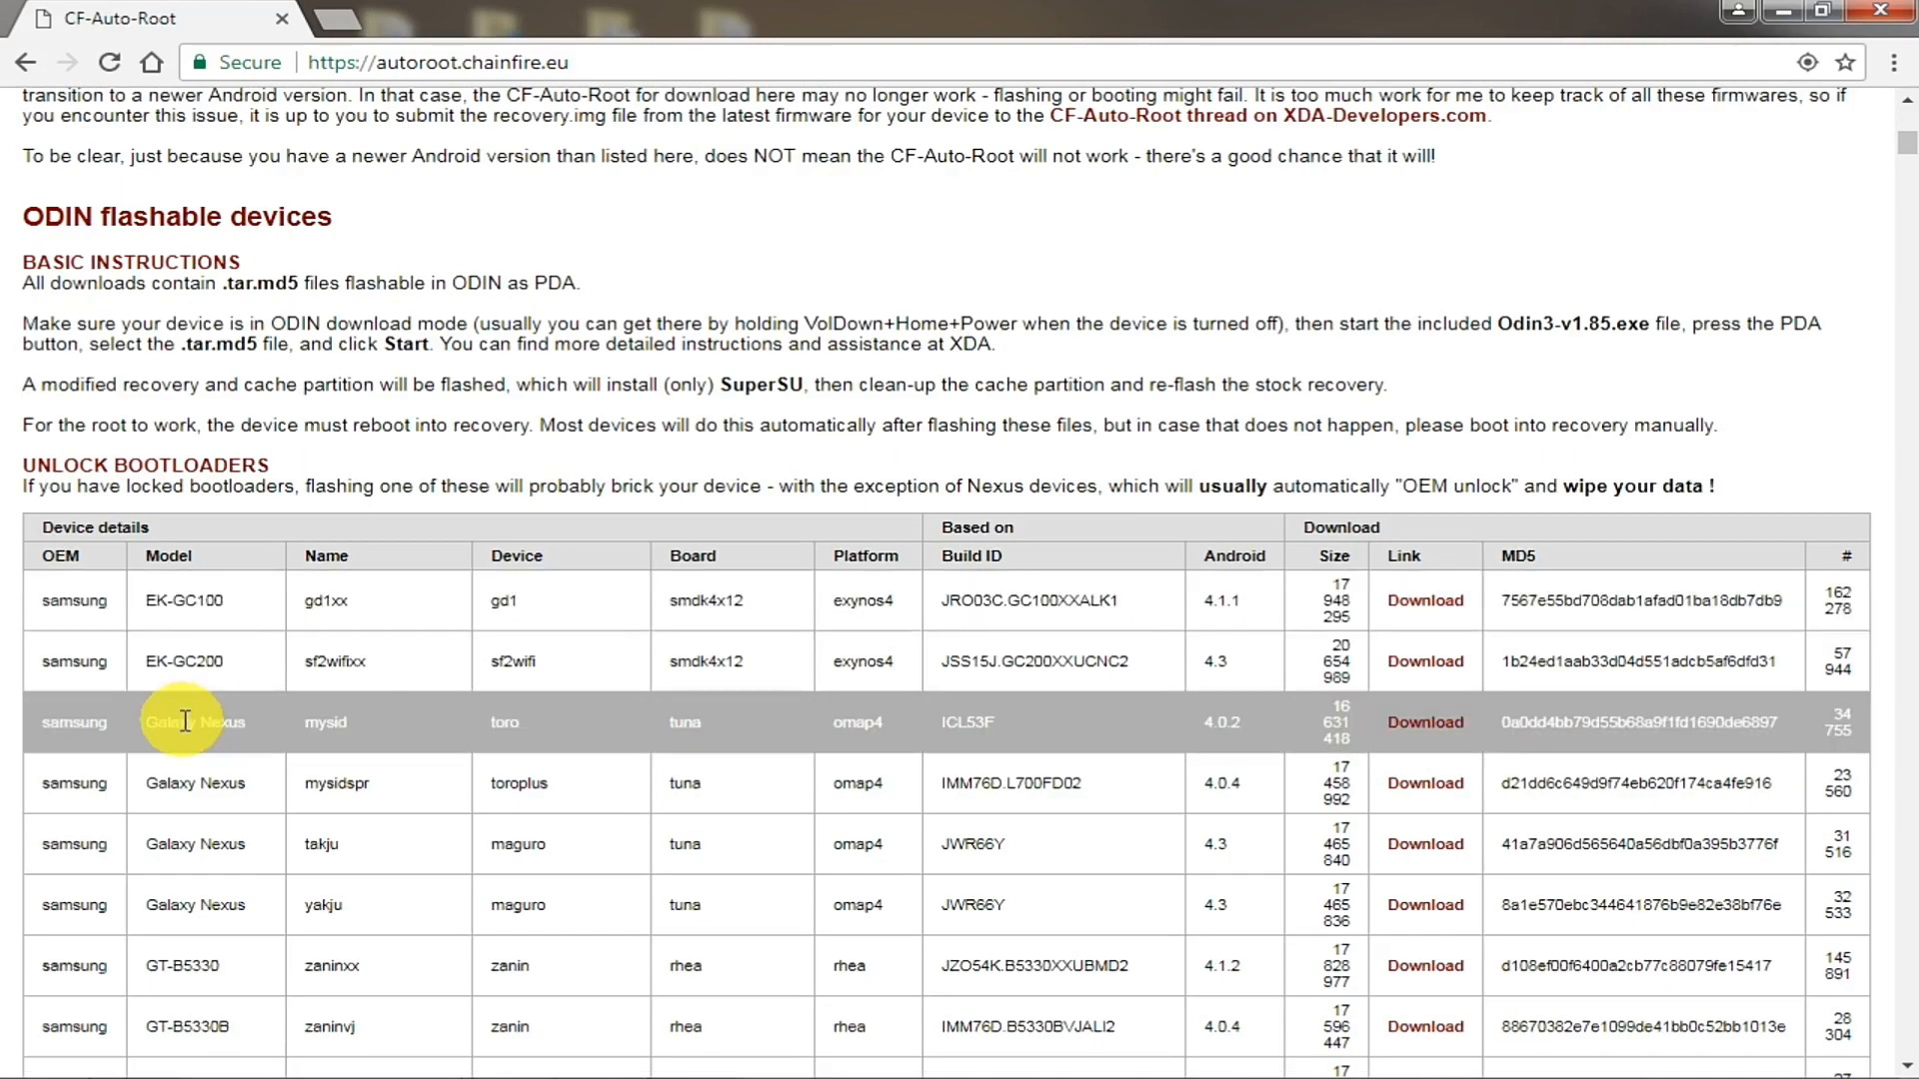
Step: Scroll through the Samsung device table down to the SM-G530 model rows
scroll(down, 3)
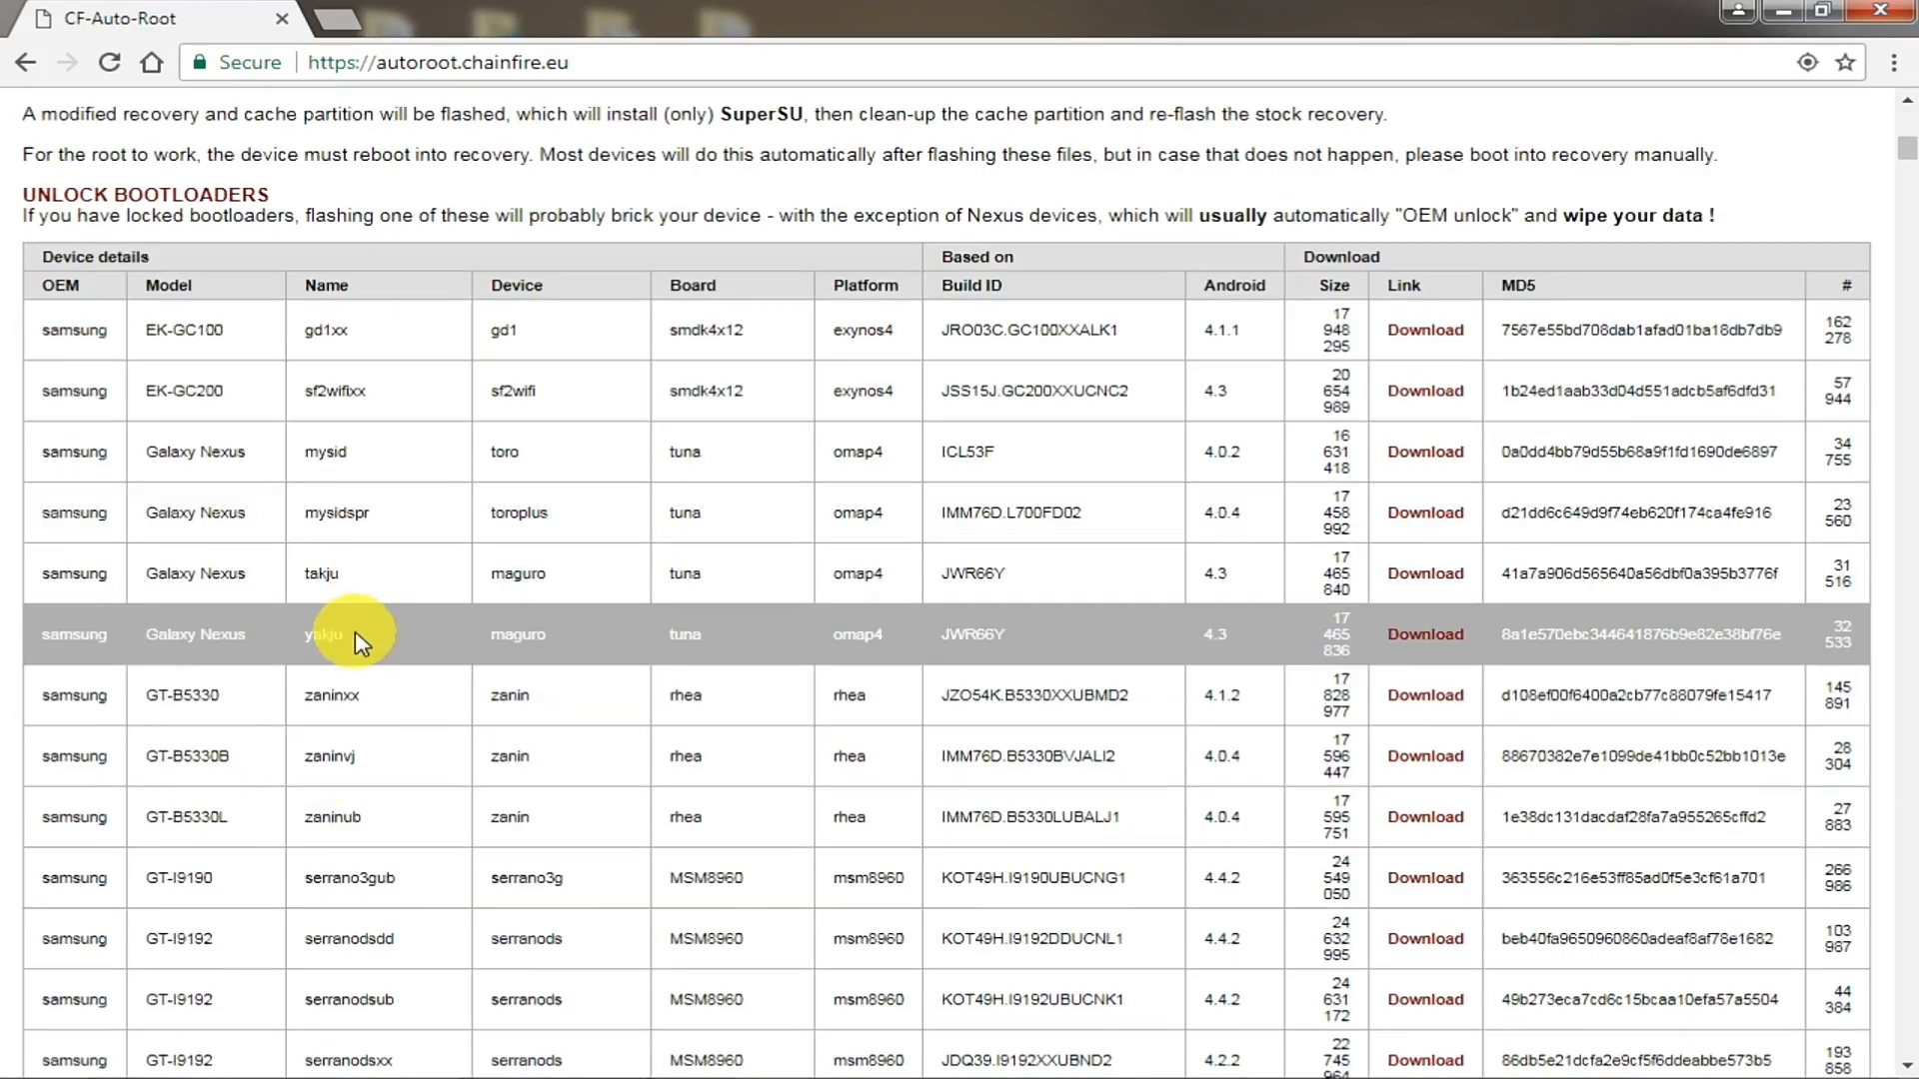
scroll(down, 3)
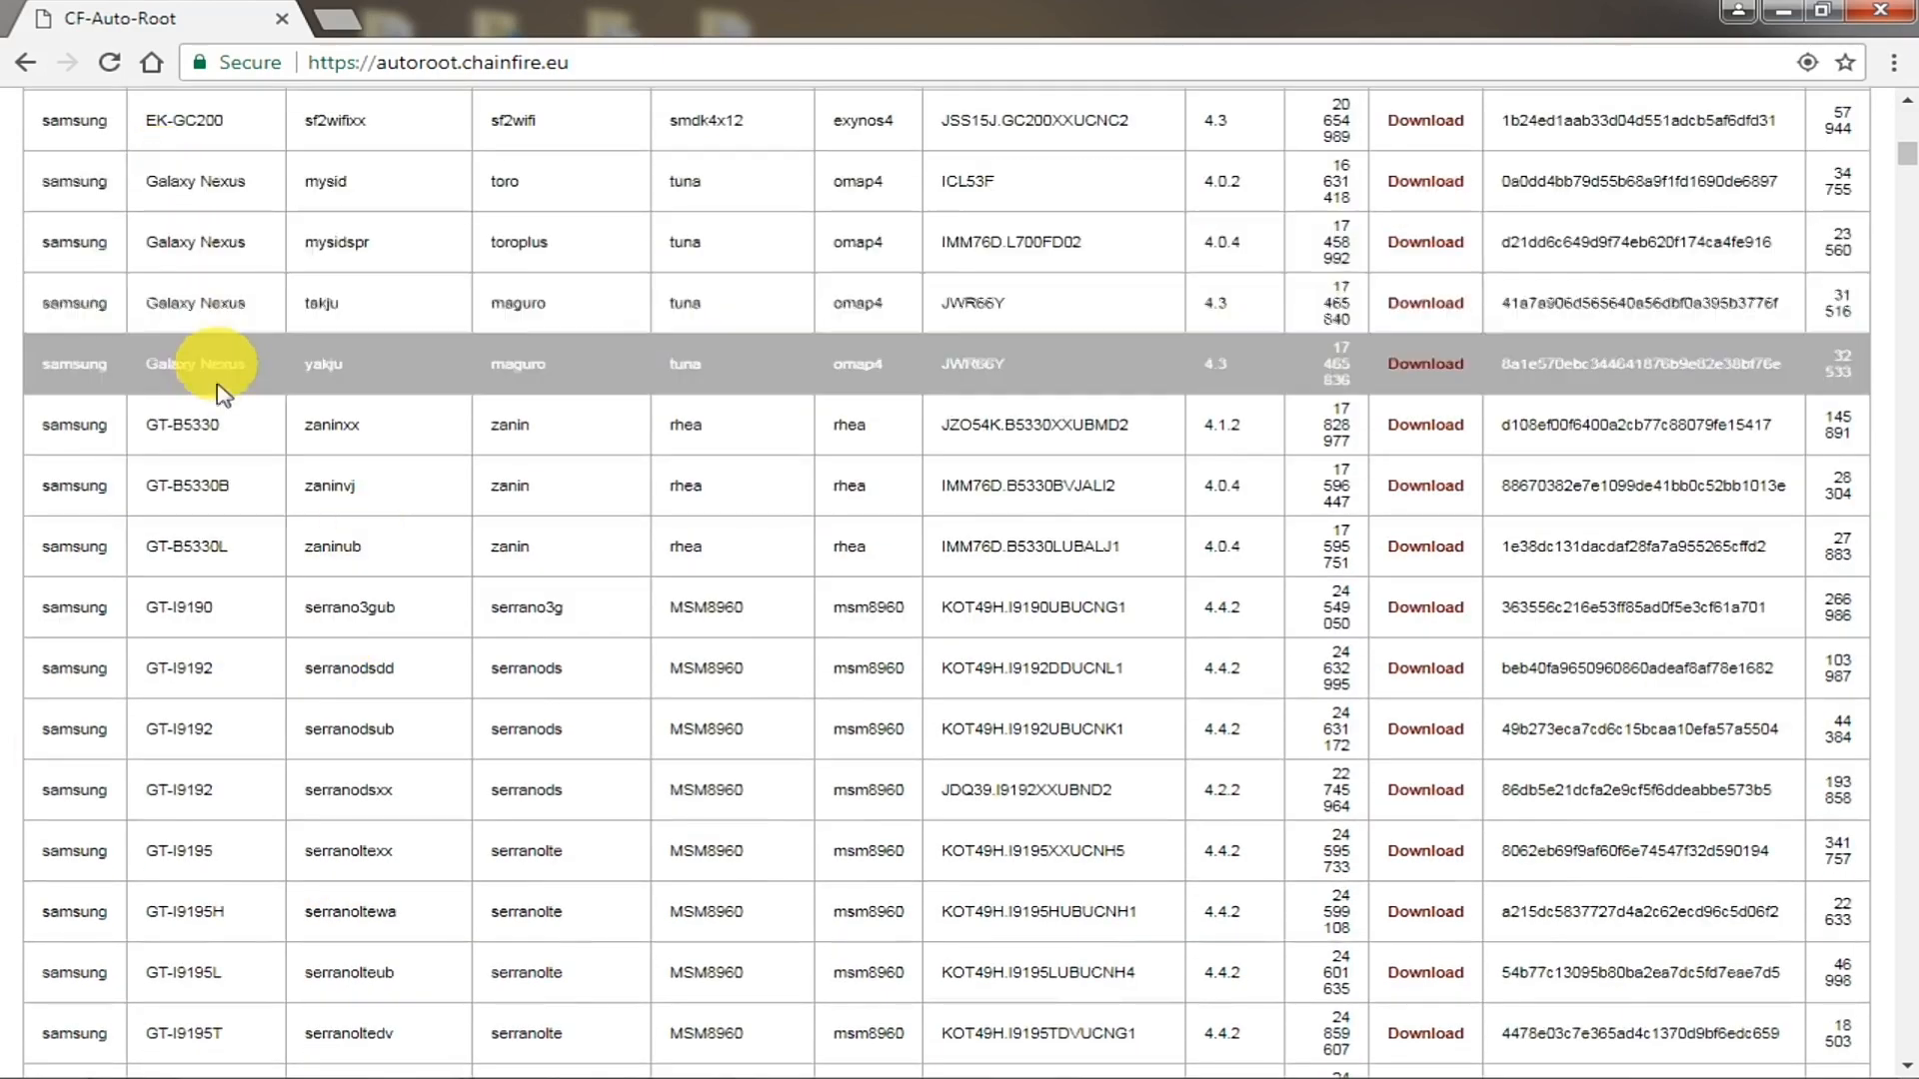
mouse_move(195, 705)
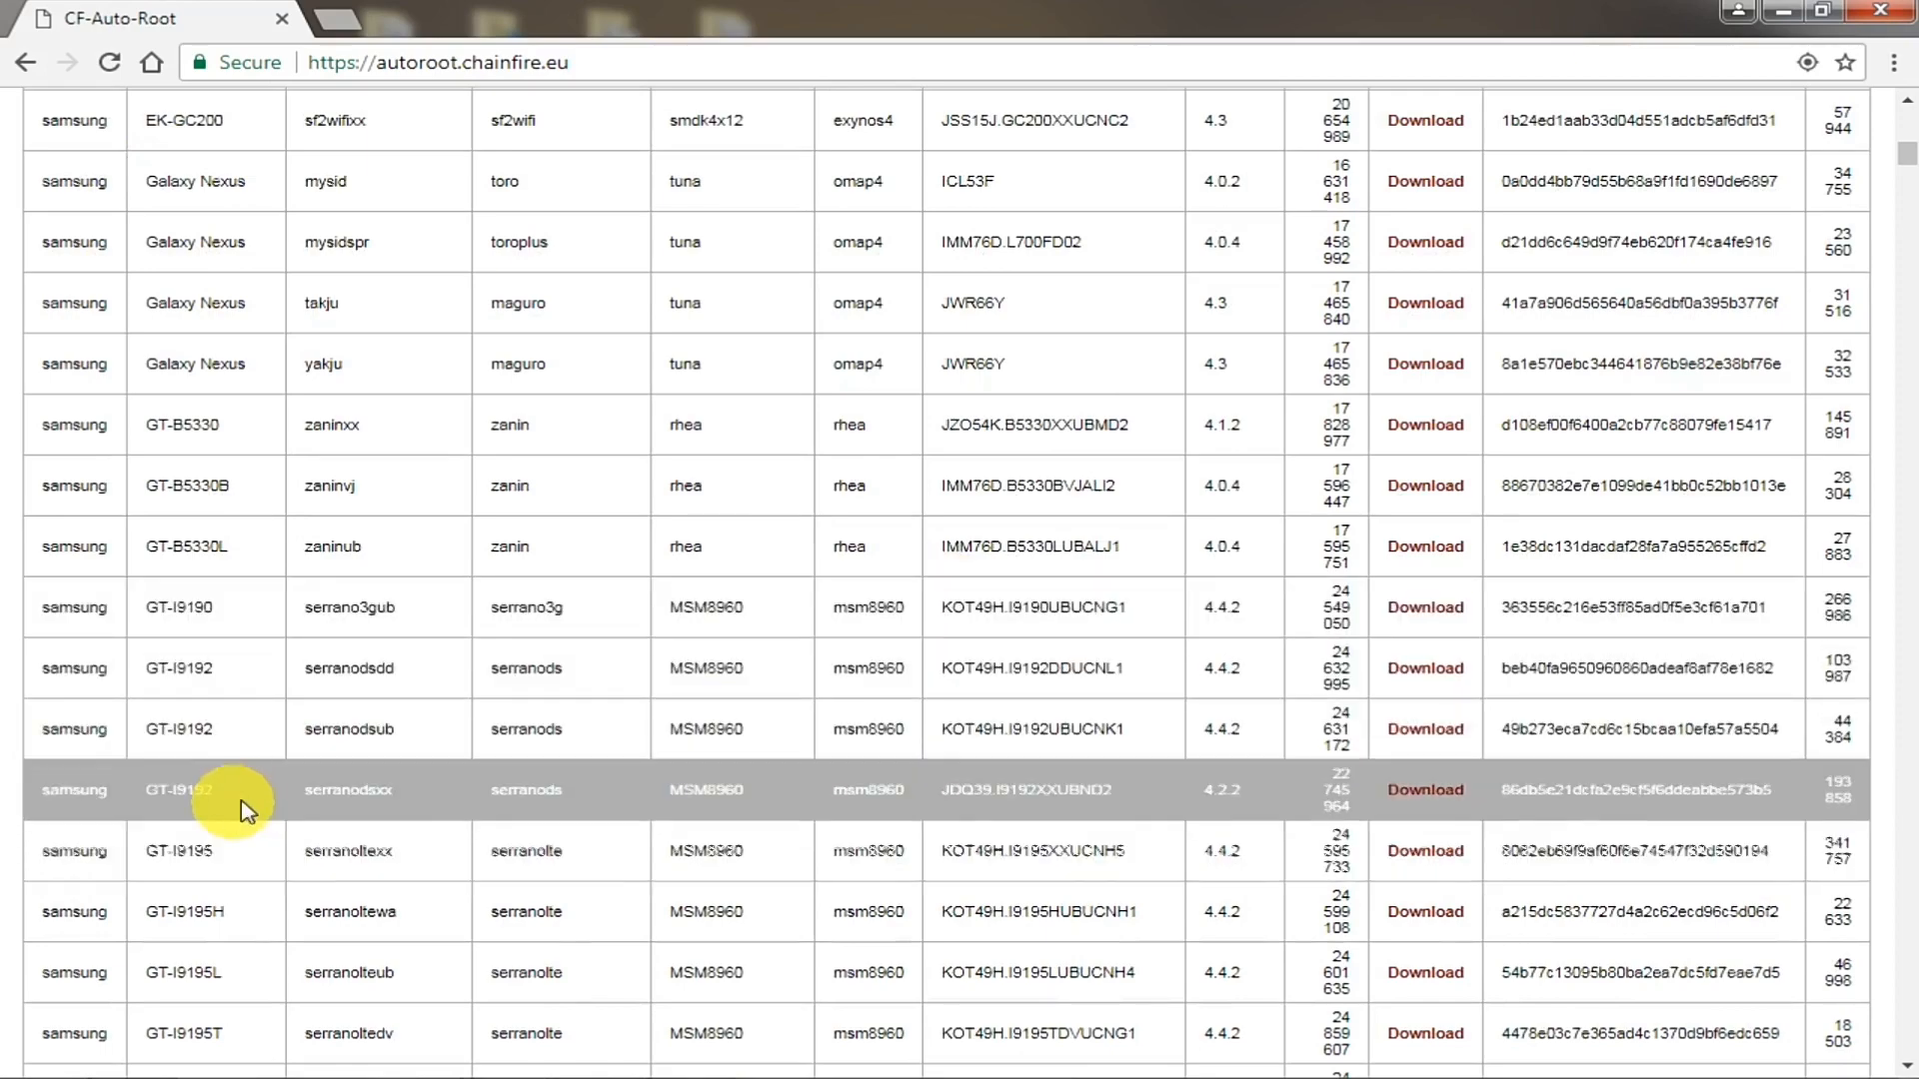
scroll(down, 3)
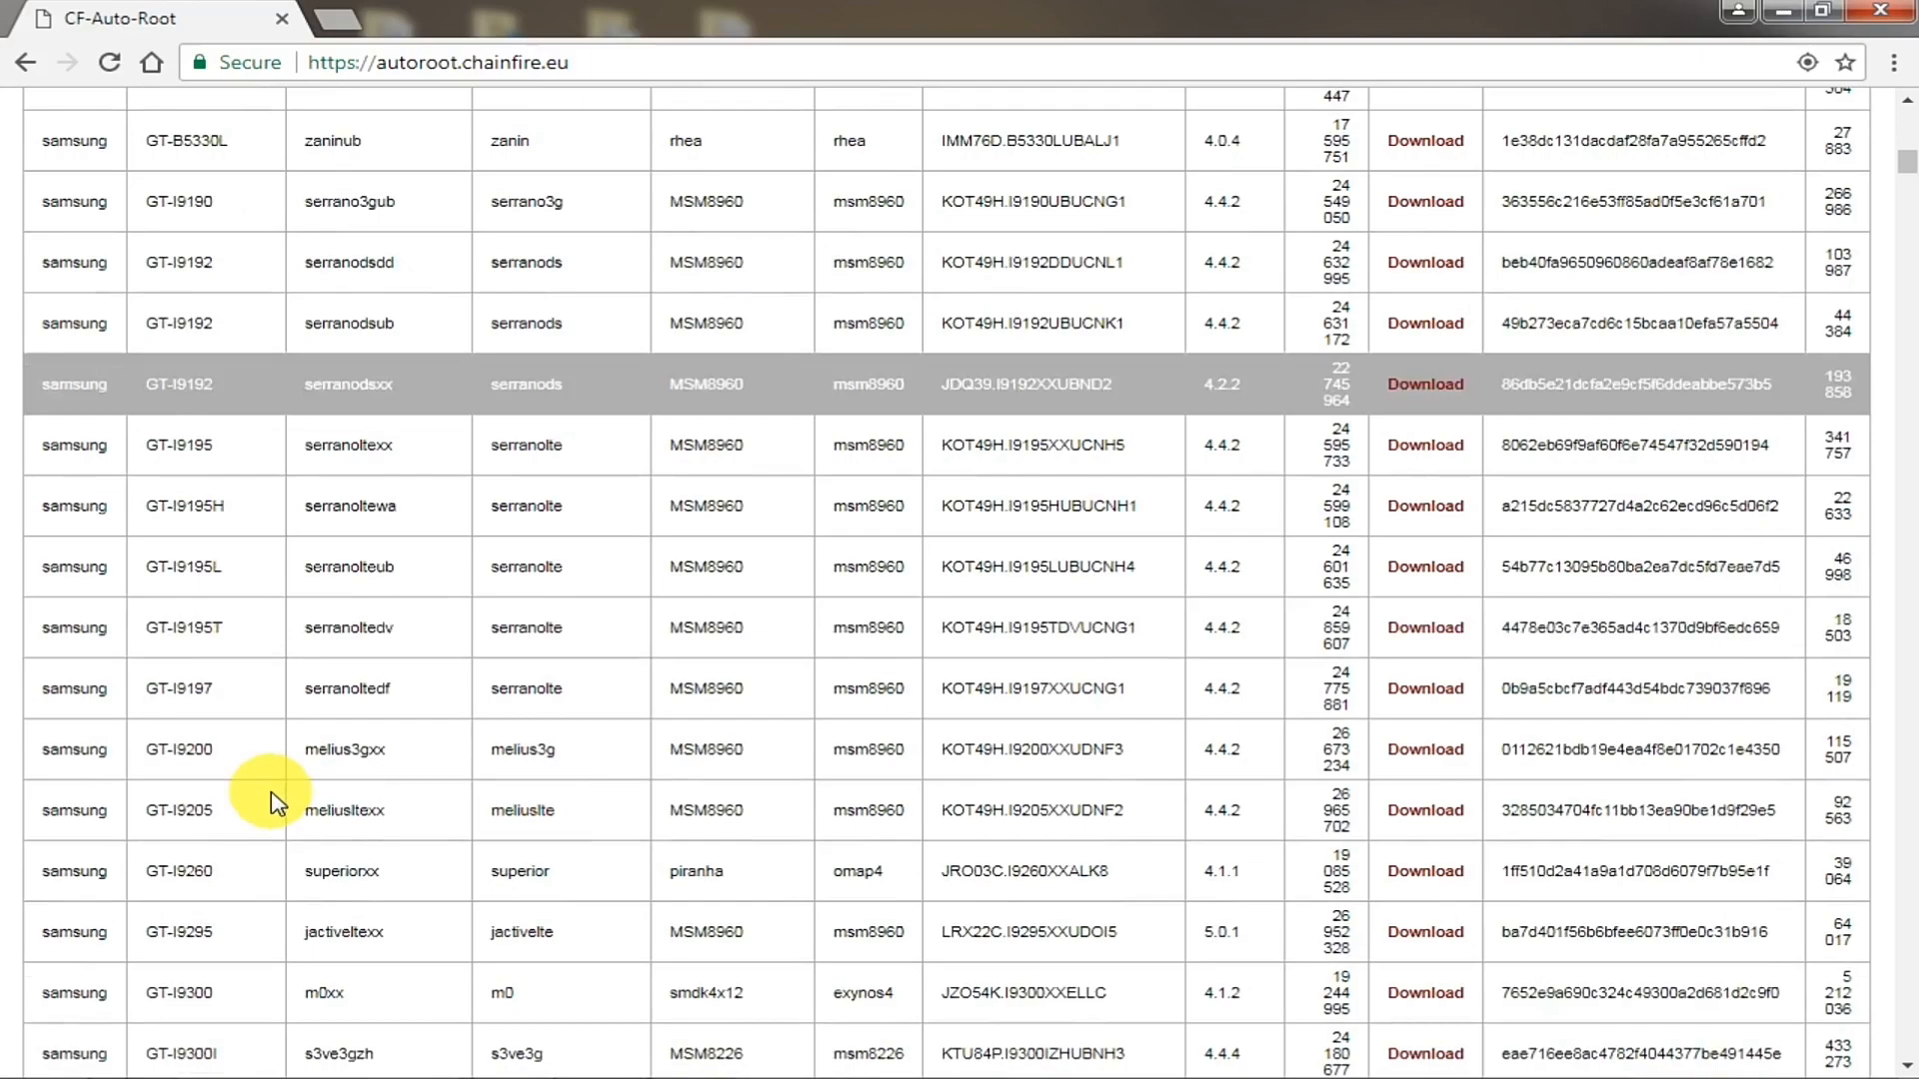
scroll(down, 3)
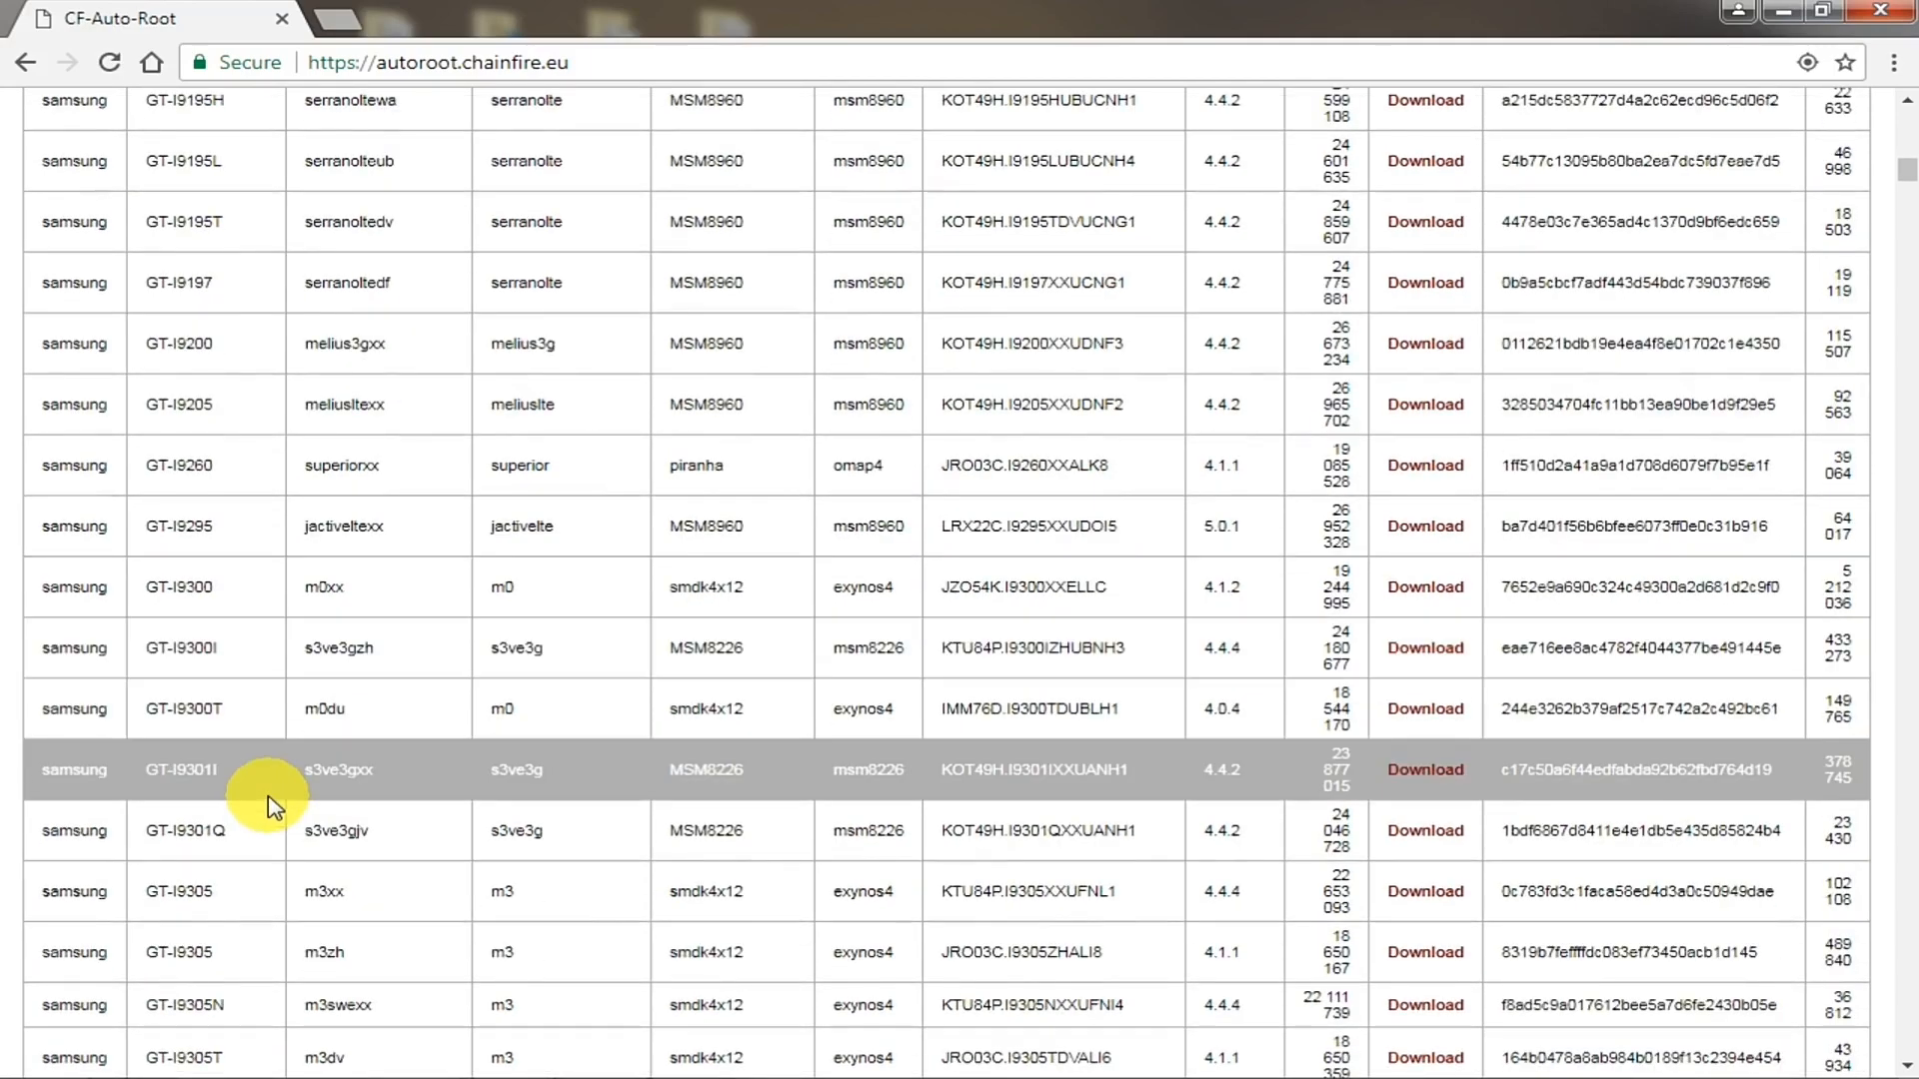
scroll(down, 3)
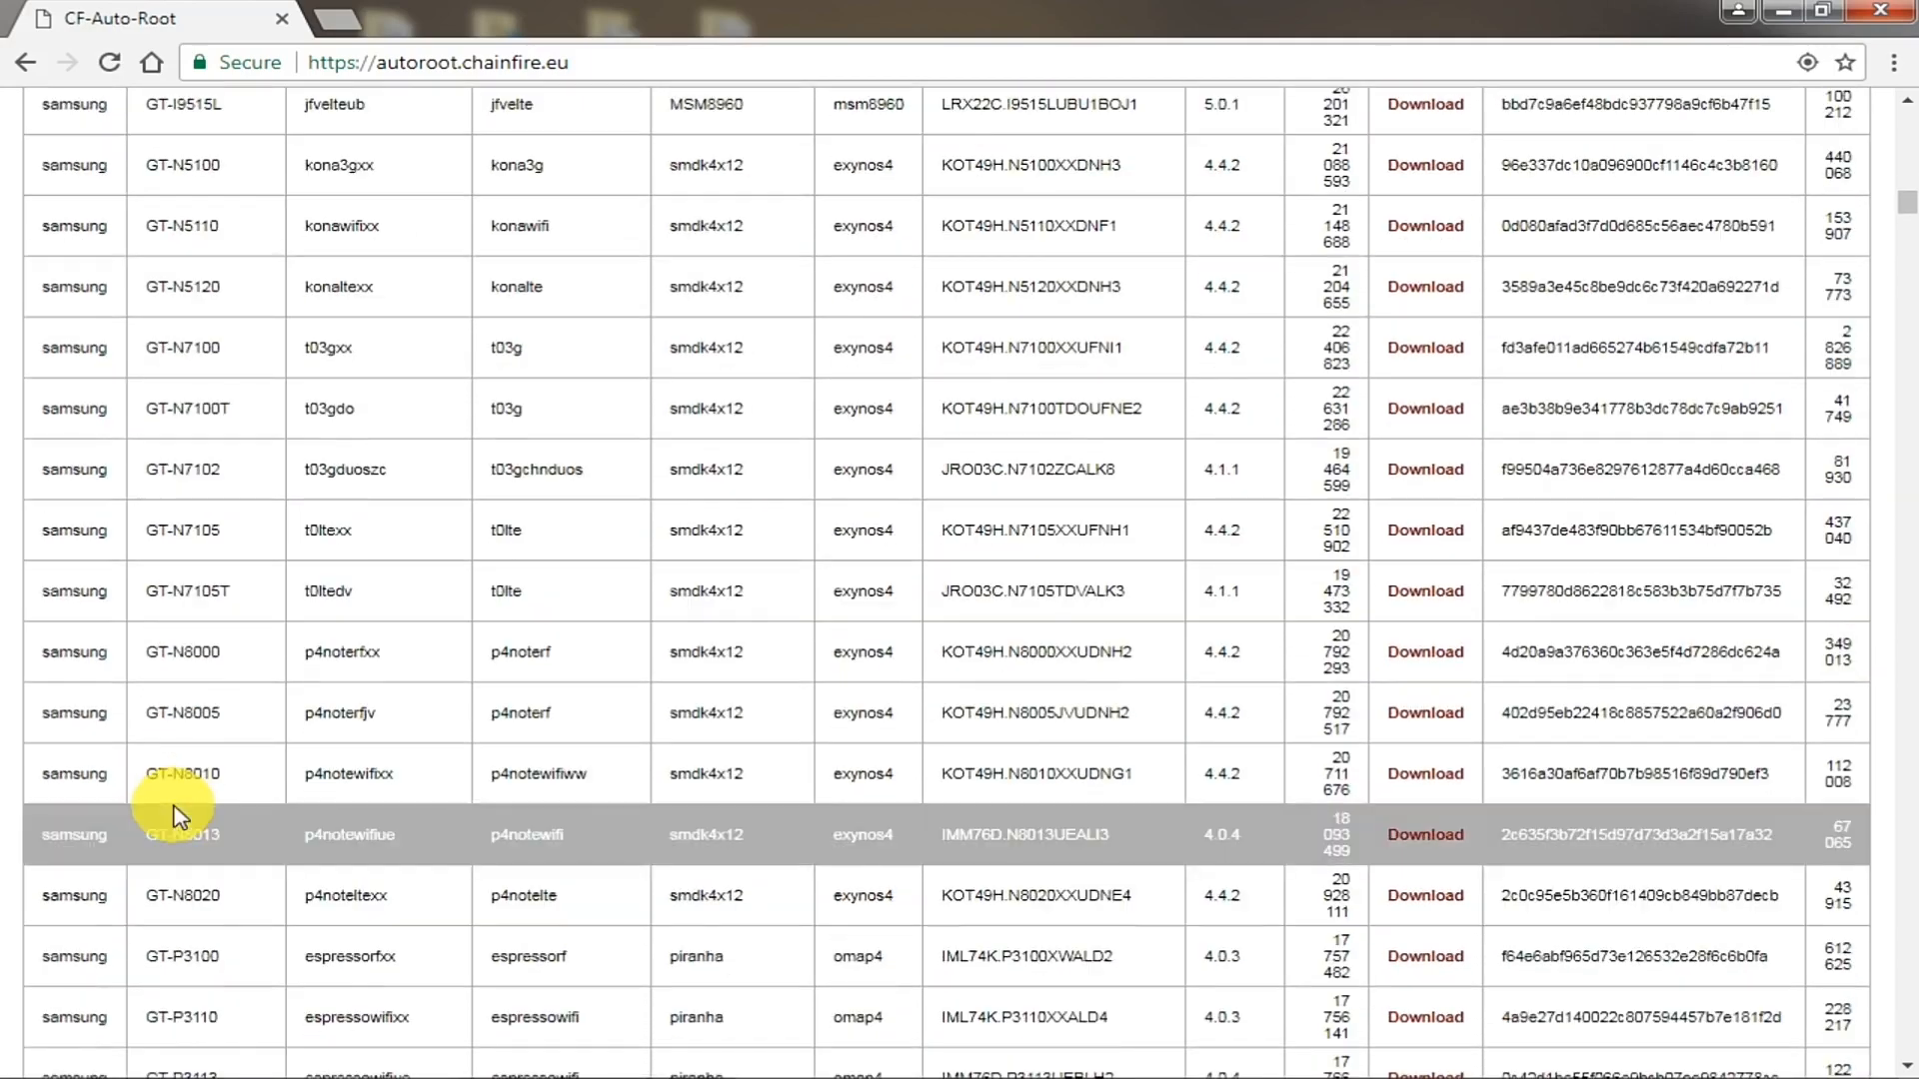
scroll(down, 3)
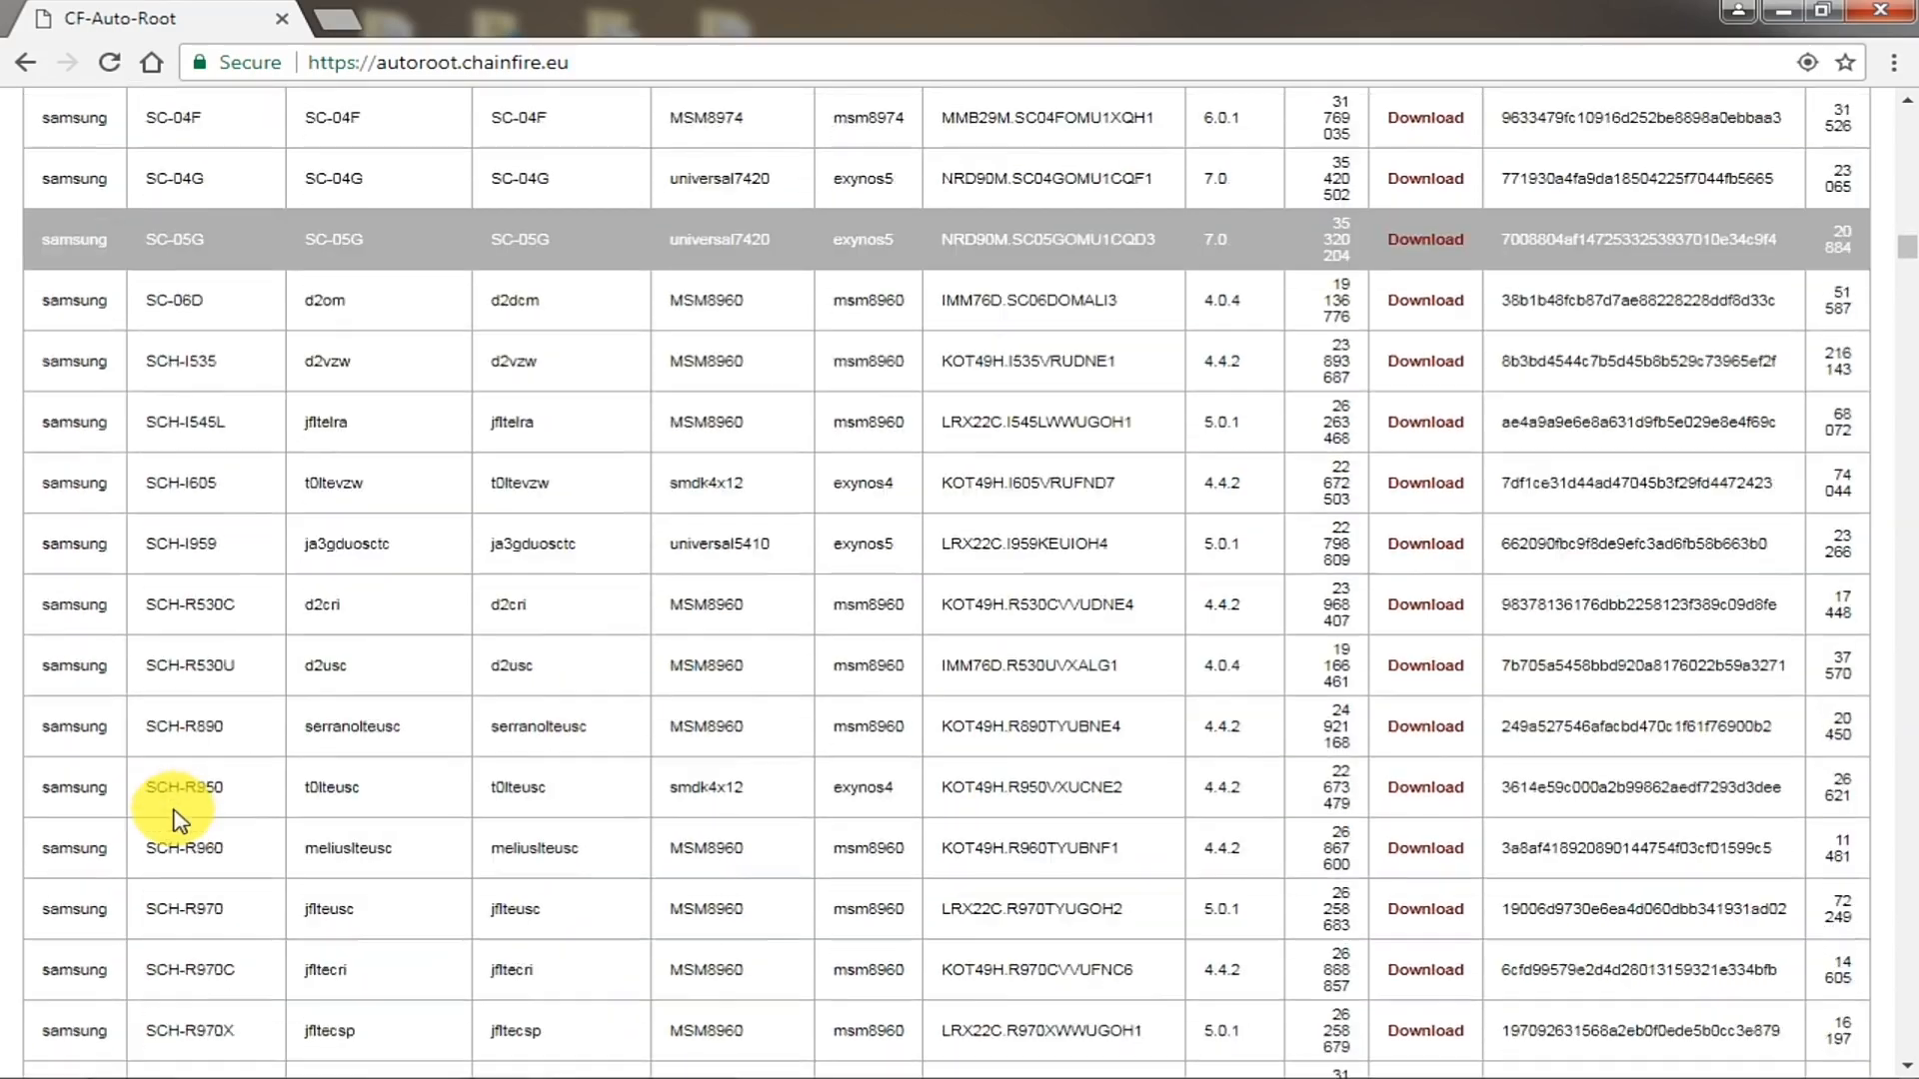
scroll(down, 3)
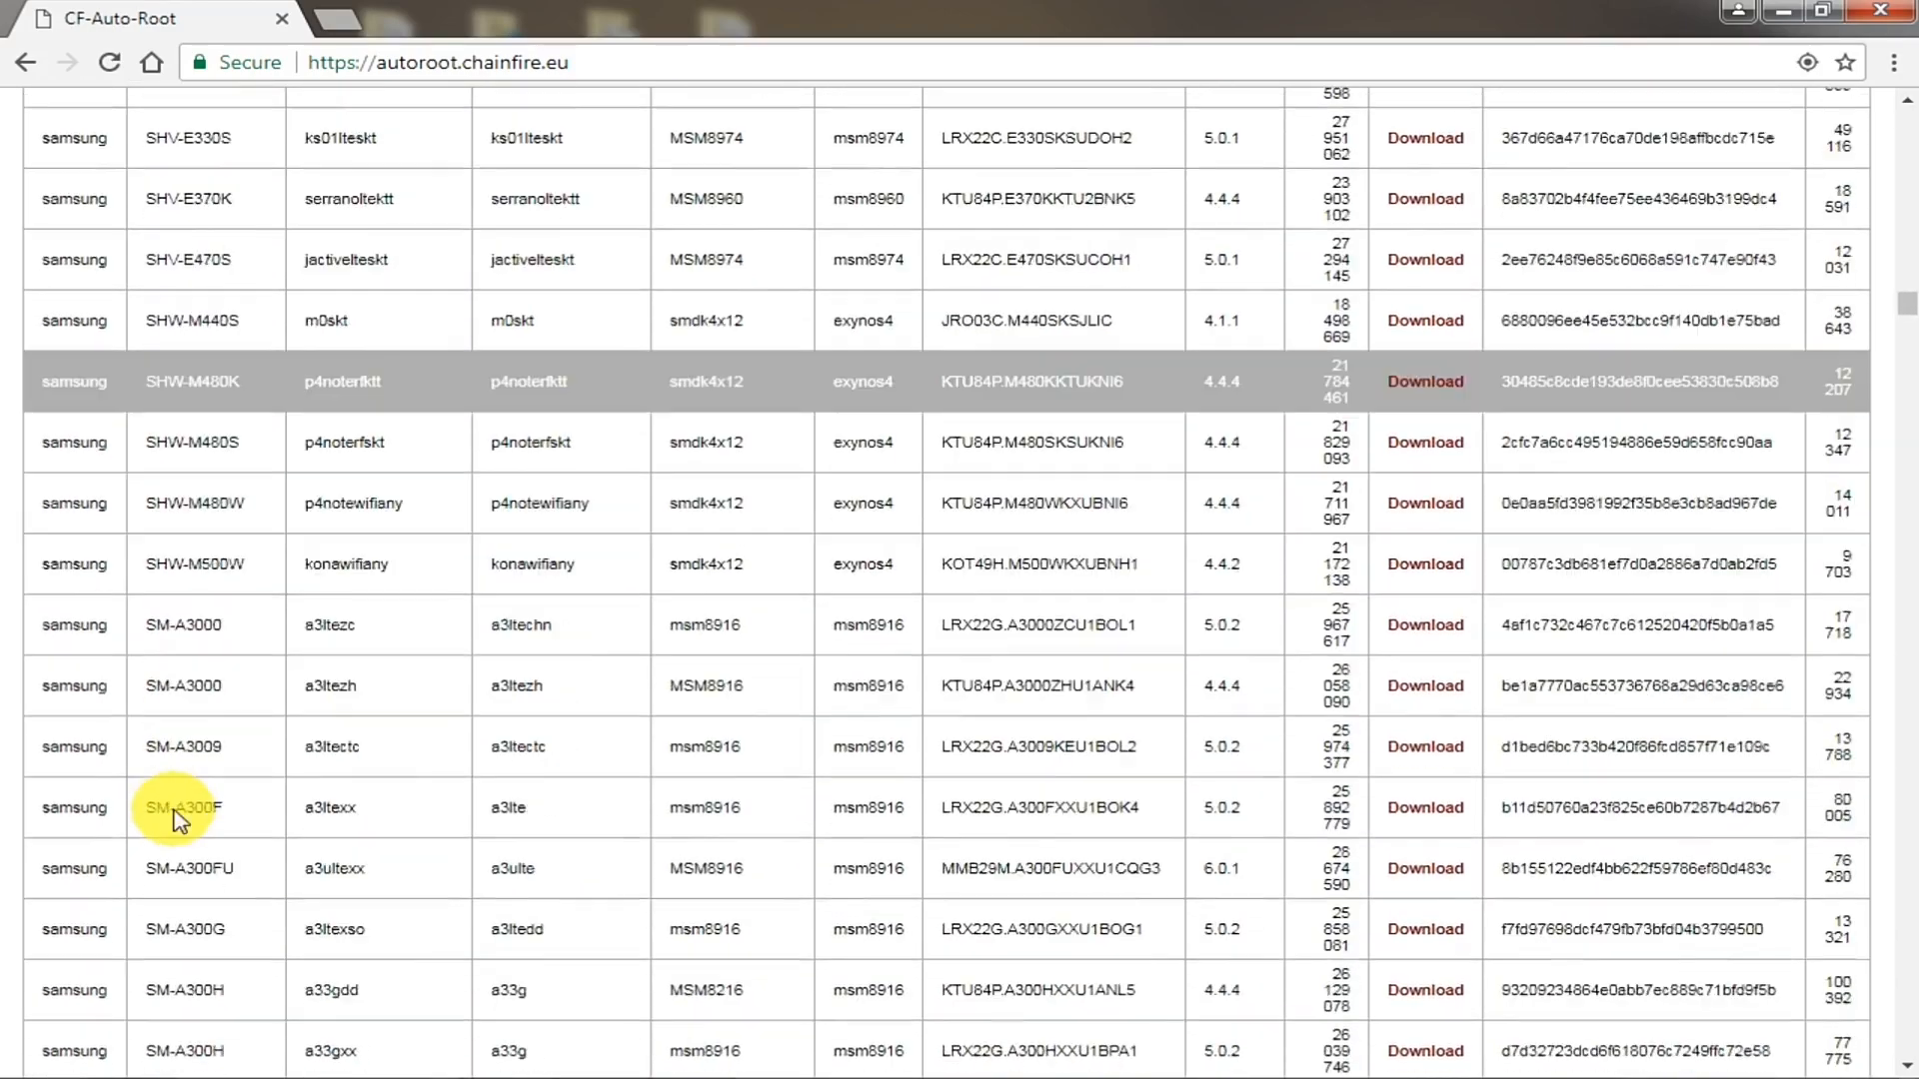
scroll(down, 3)
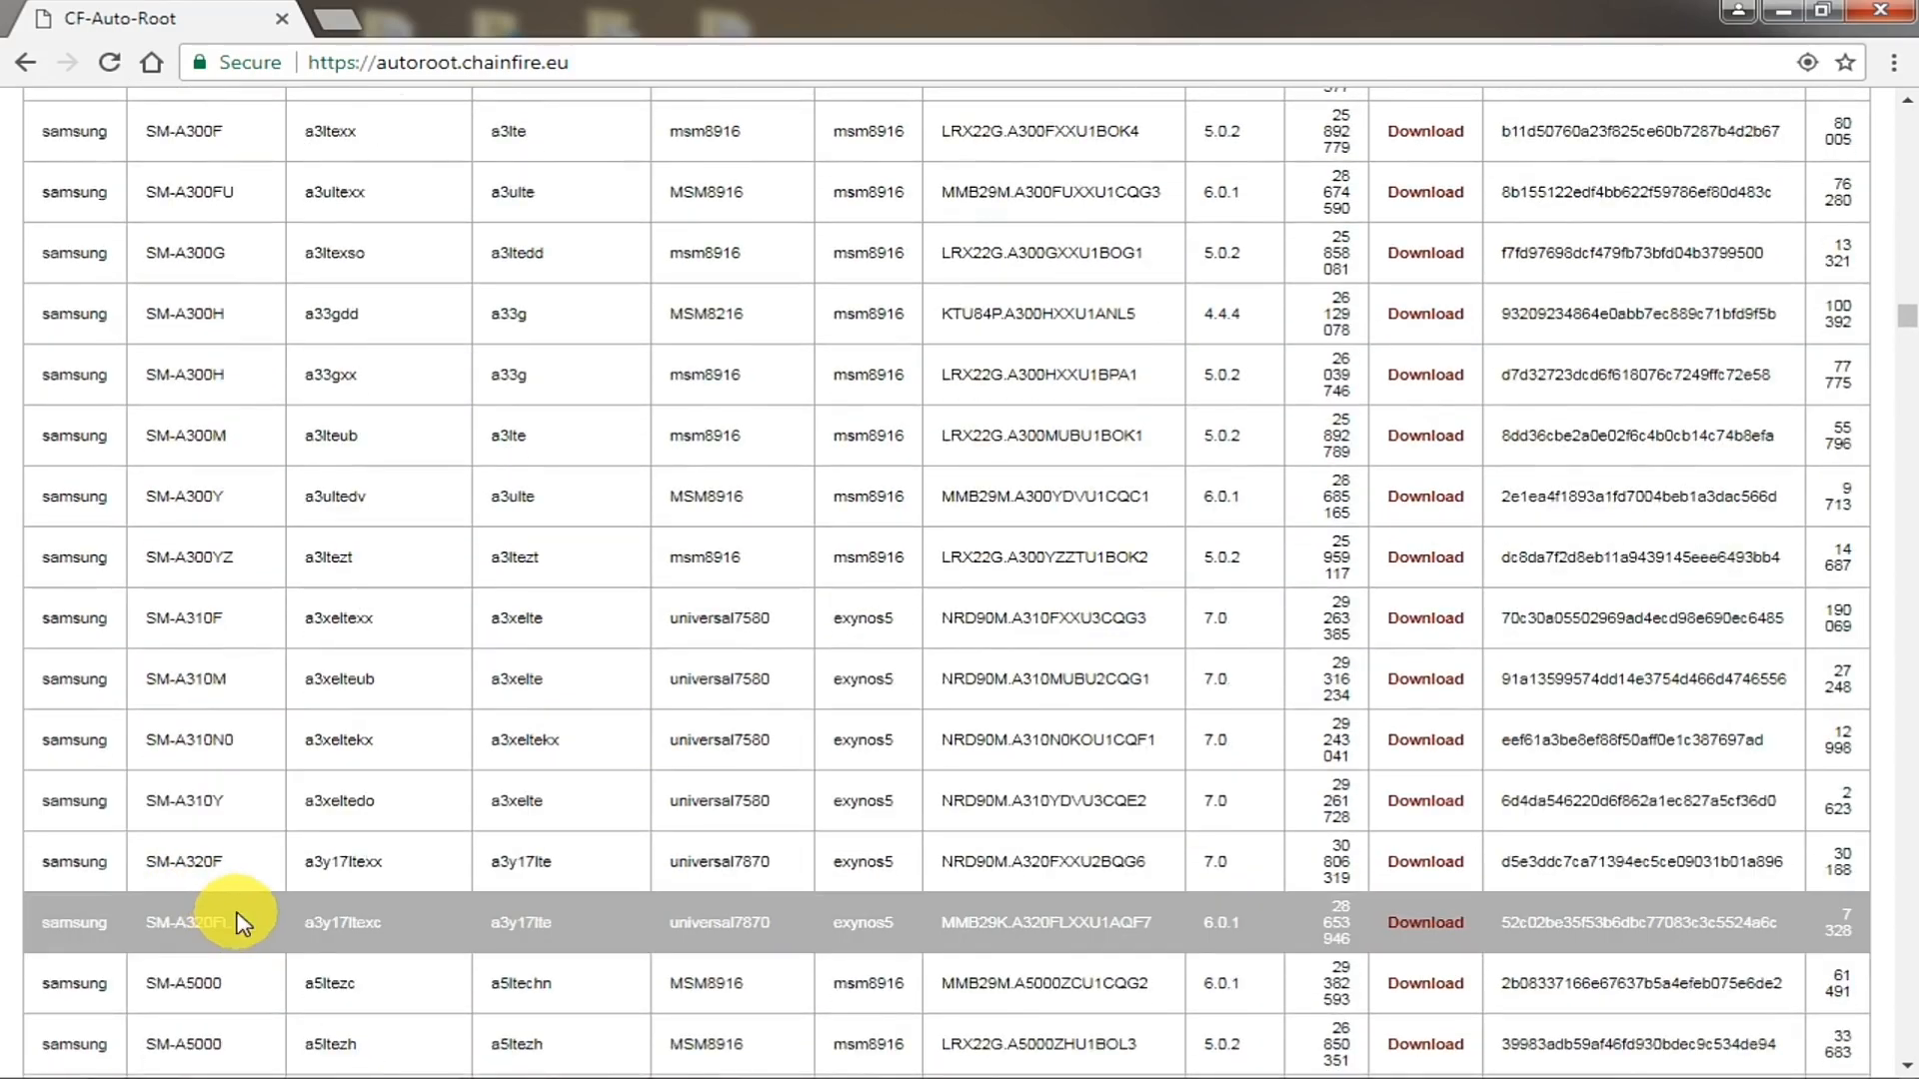
scroll(down, 3)
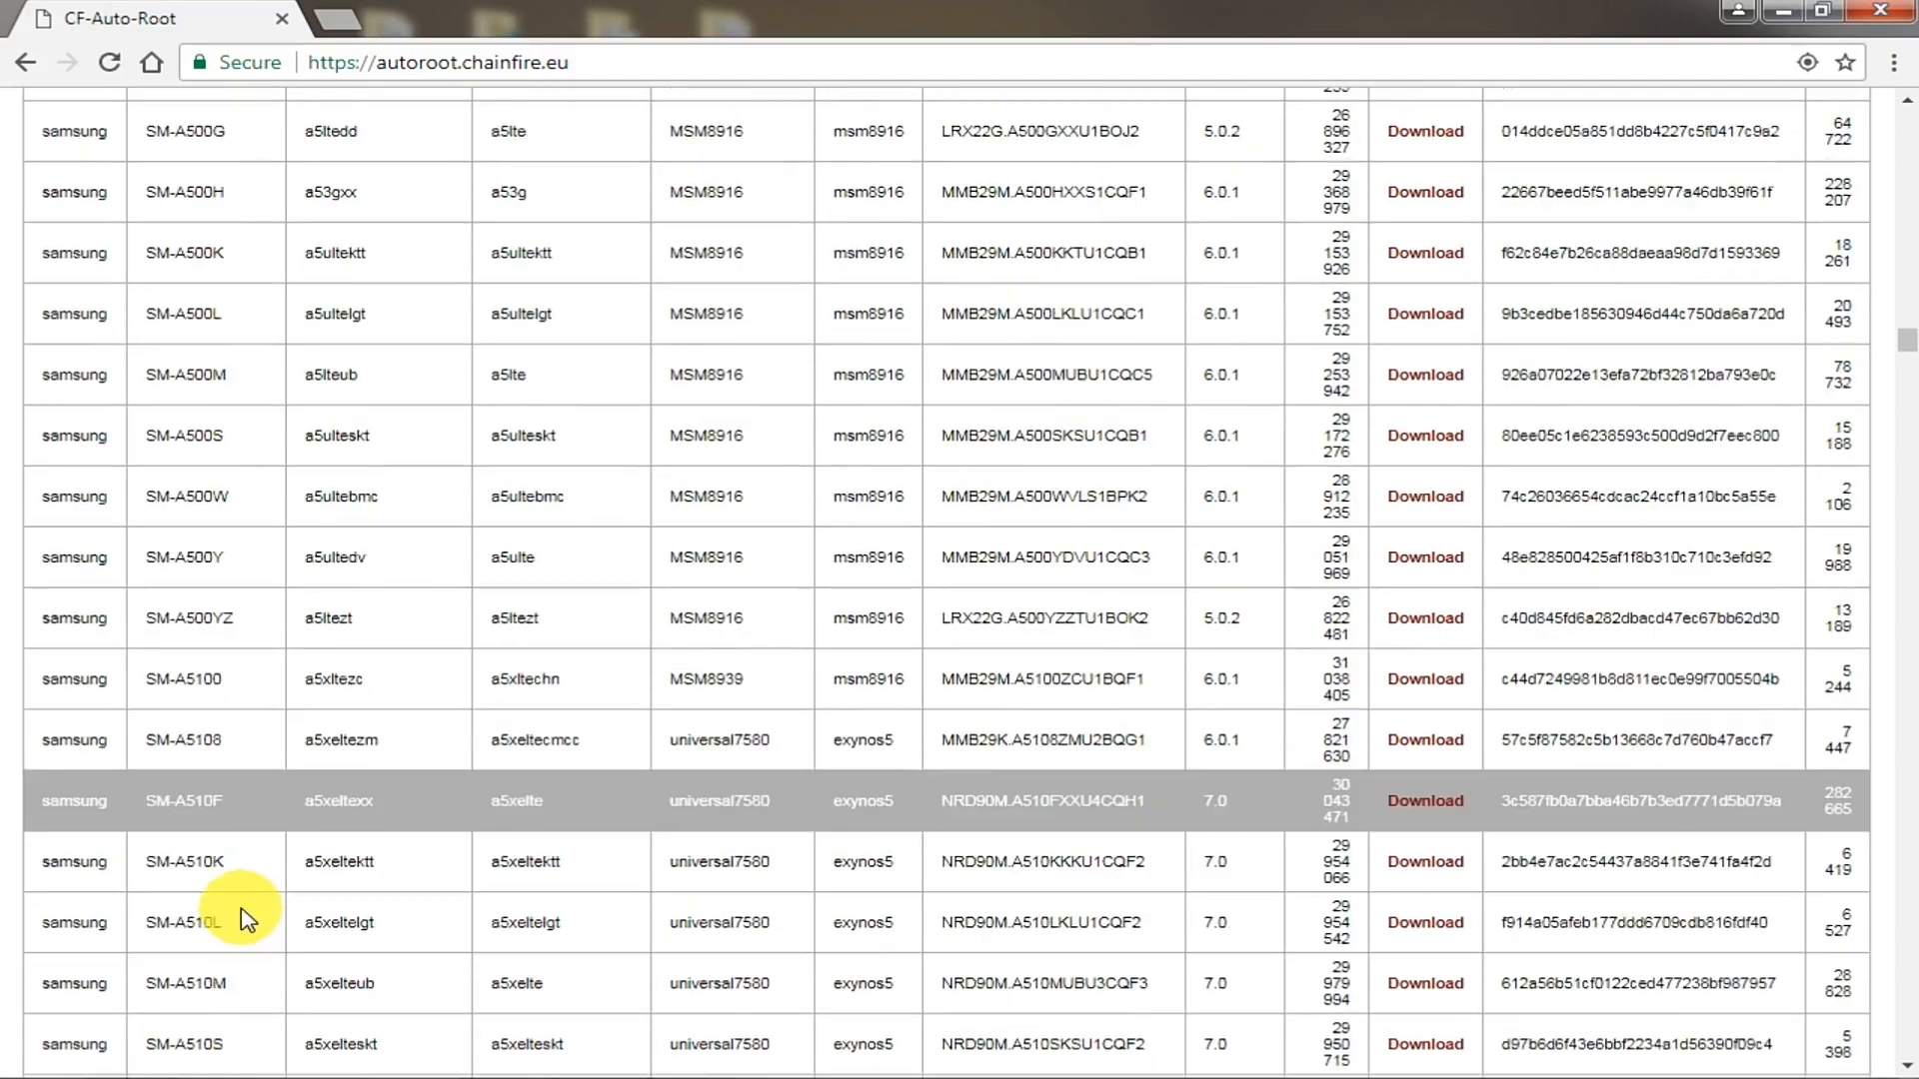
scroll(down, 3)
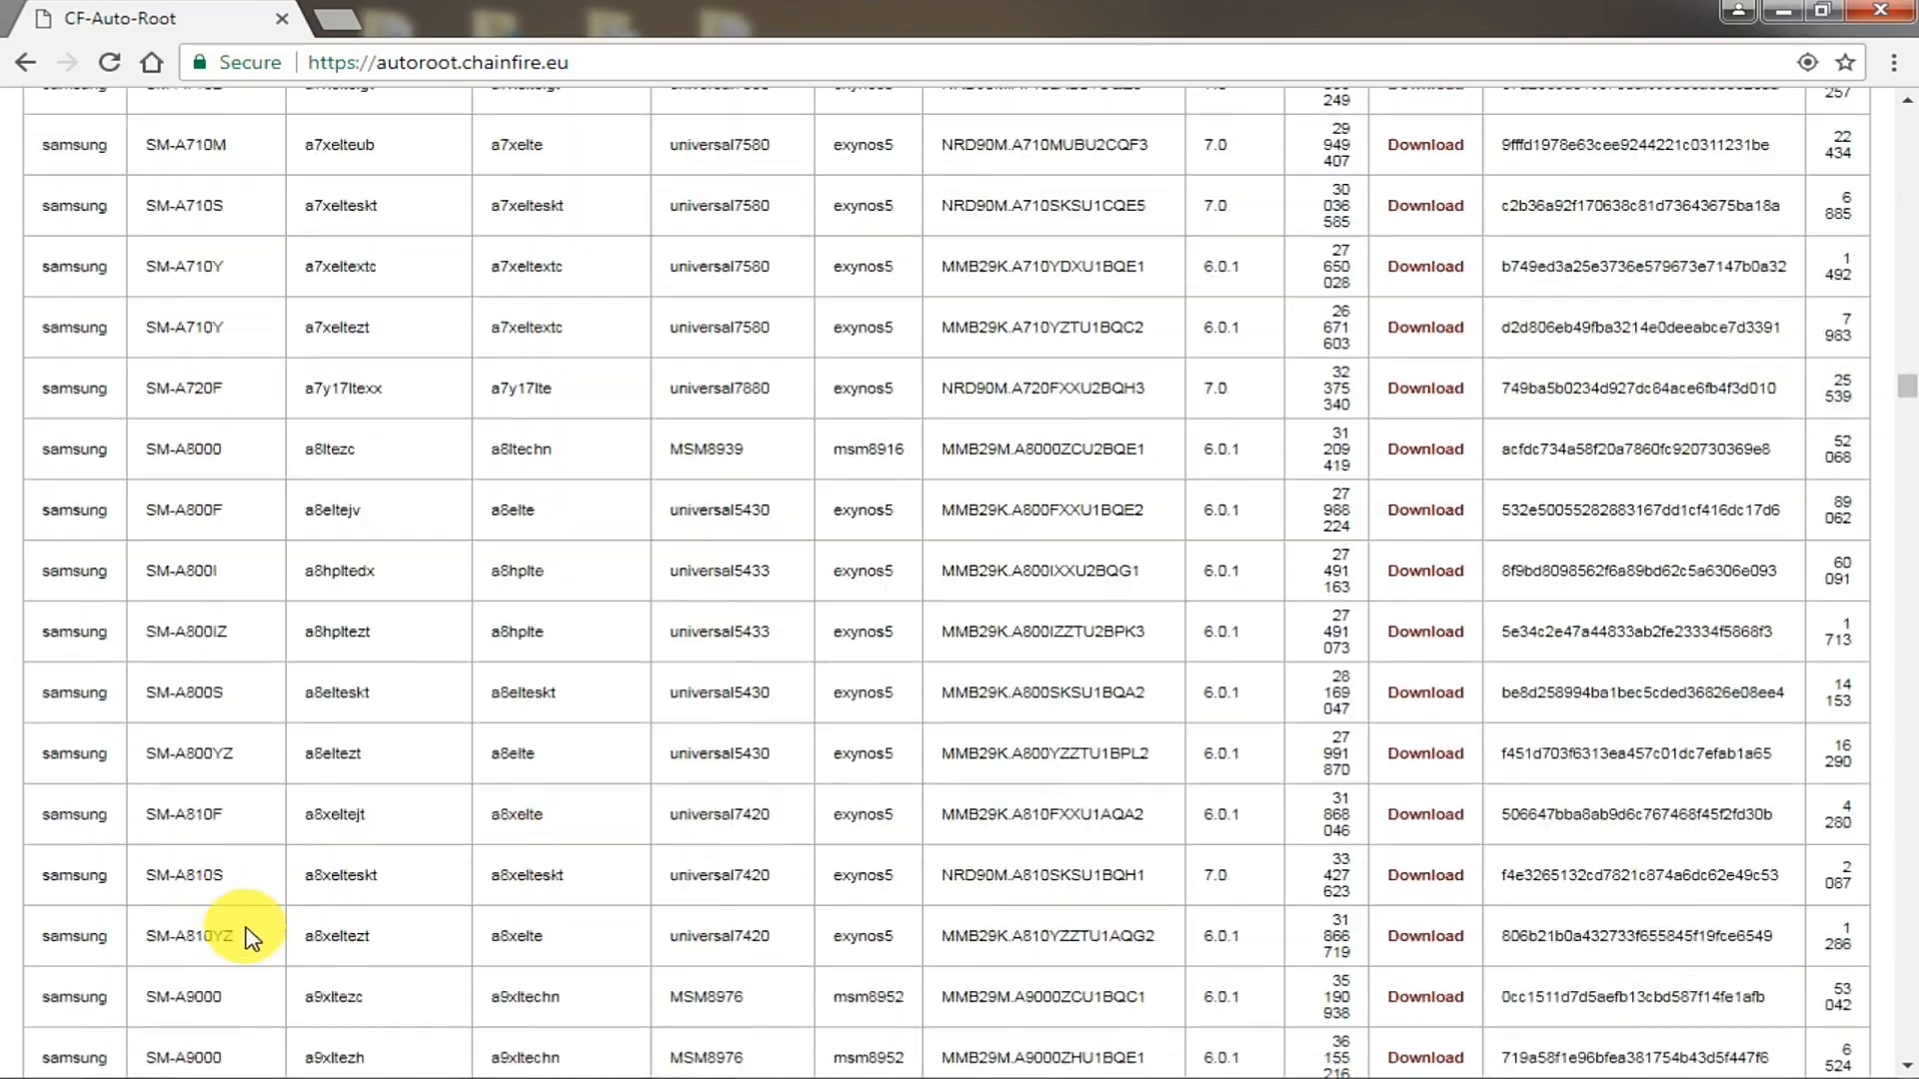
scroll(down, 3)
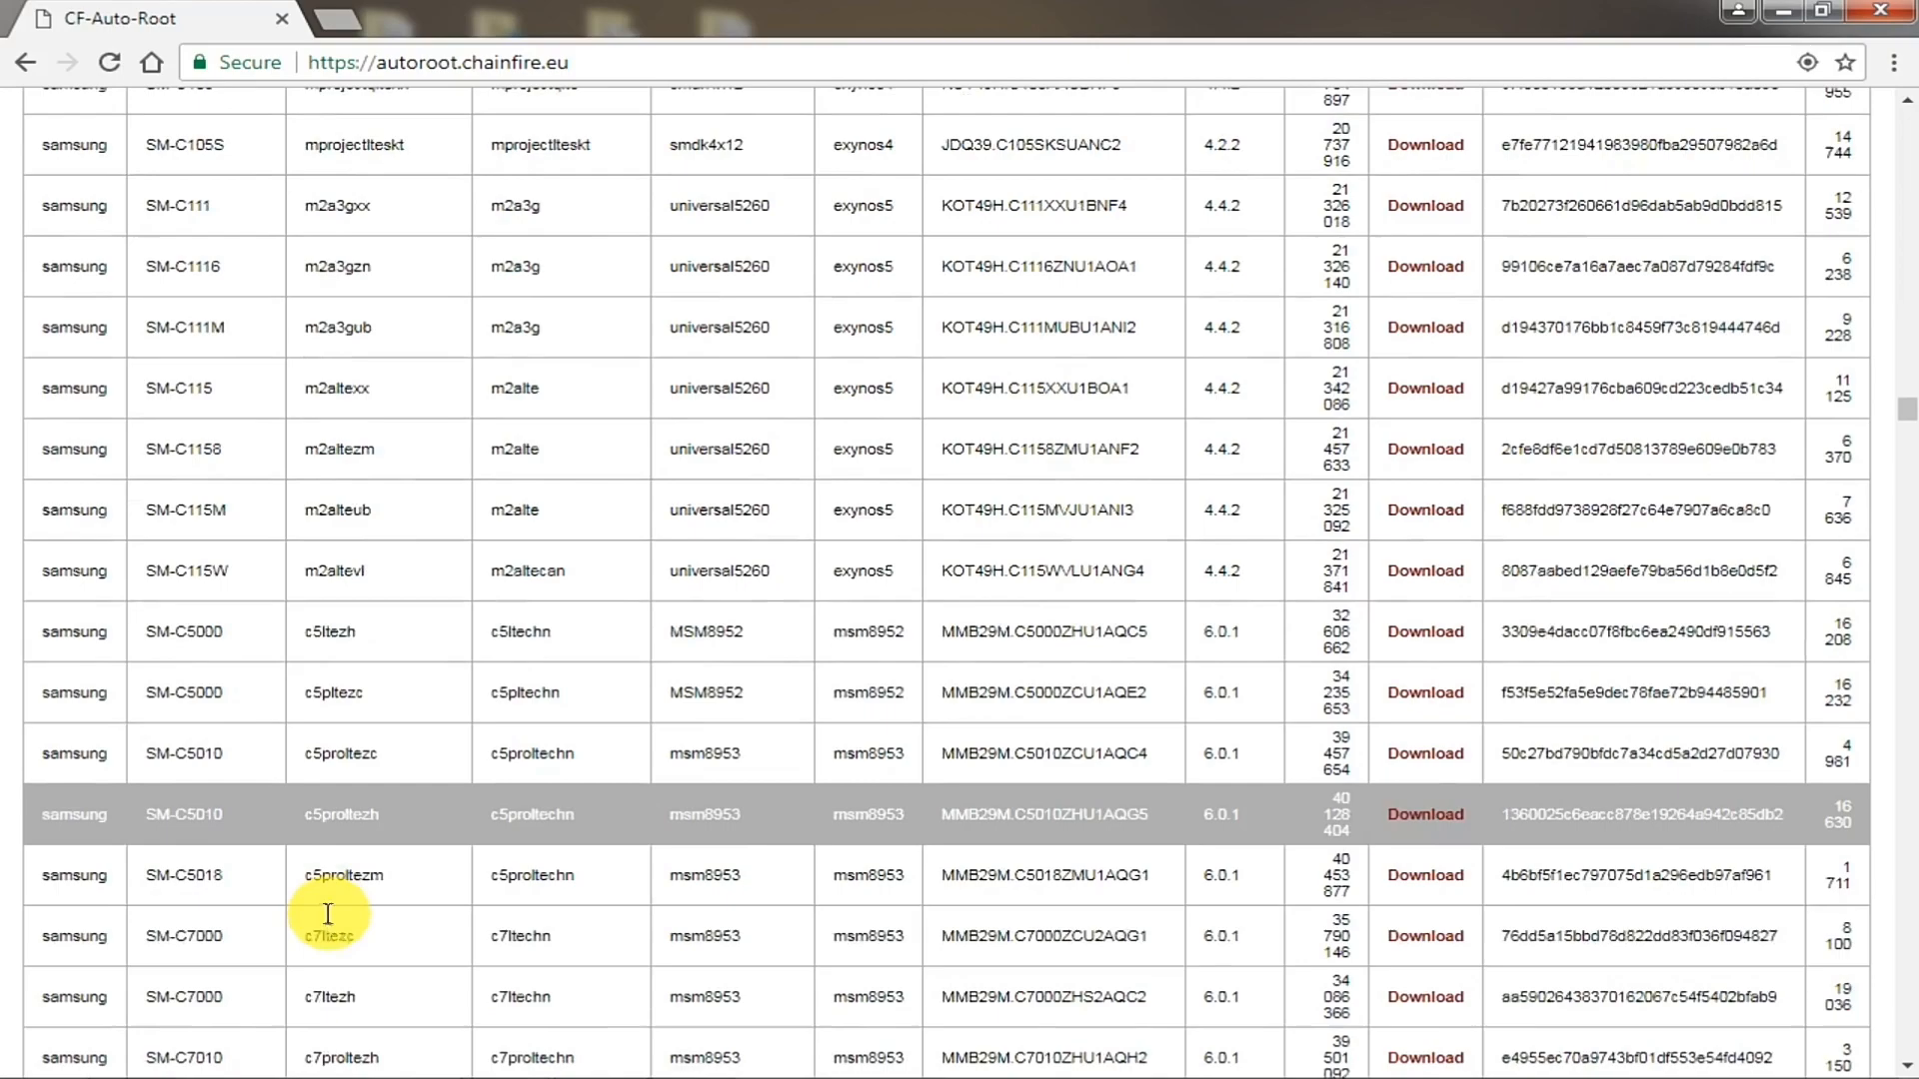
scroll(down, 3)
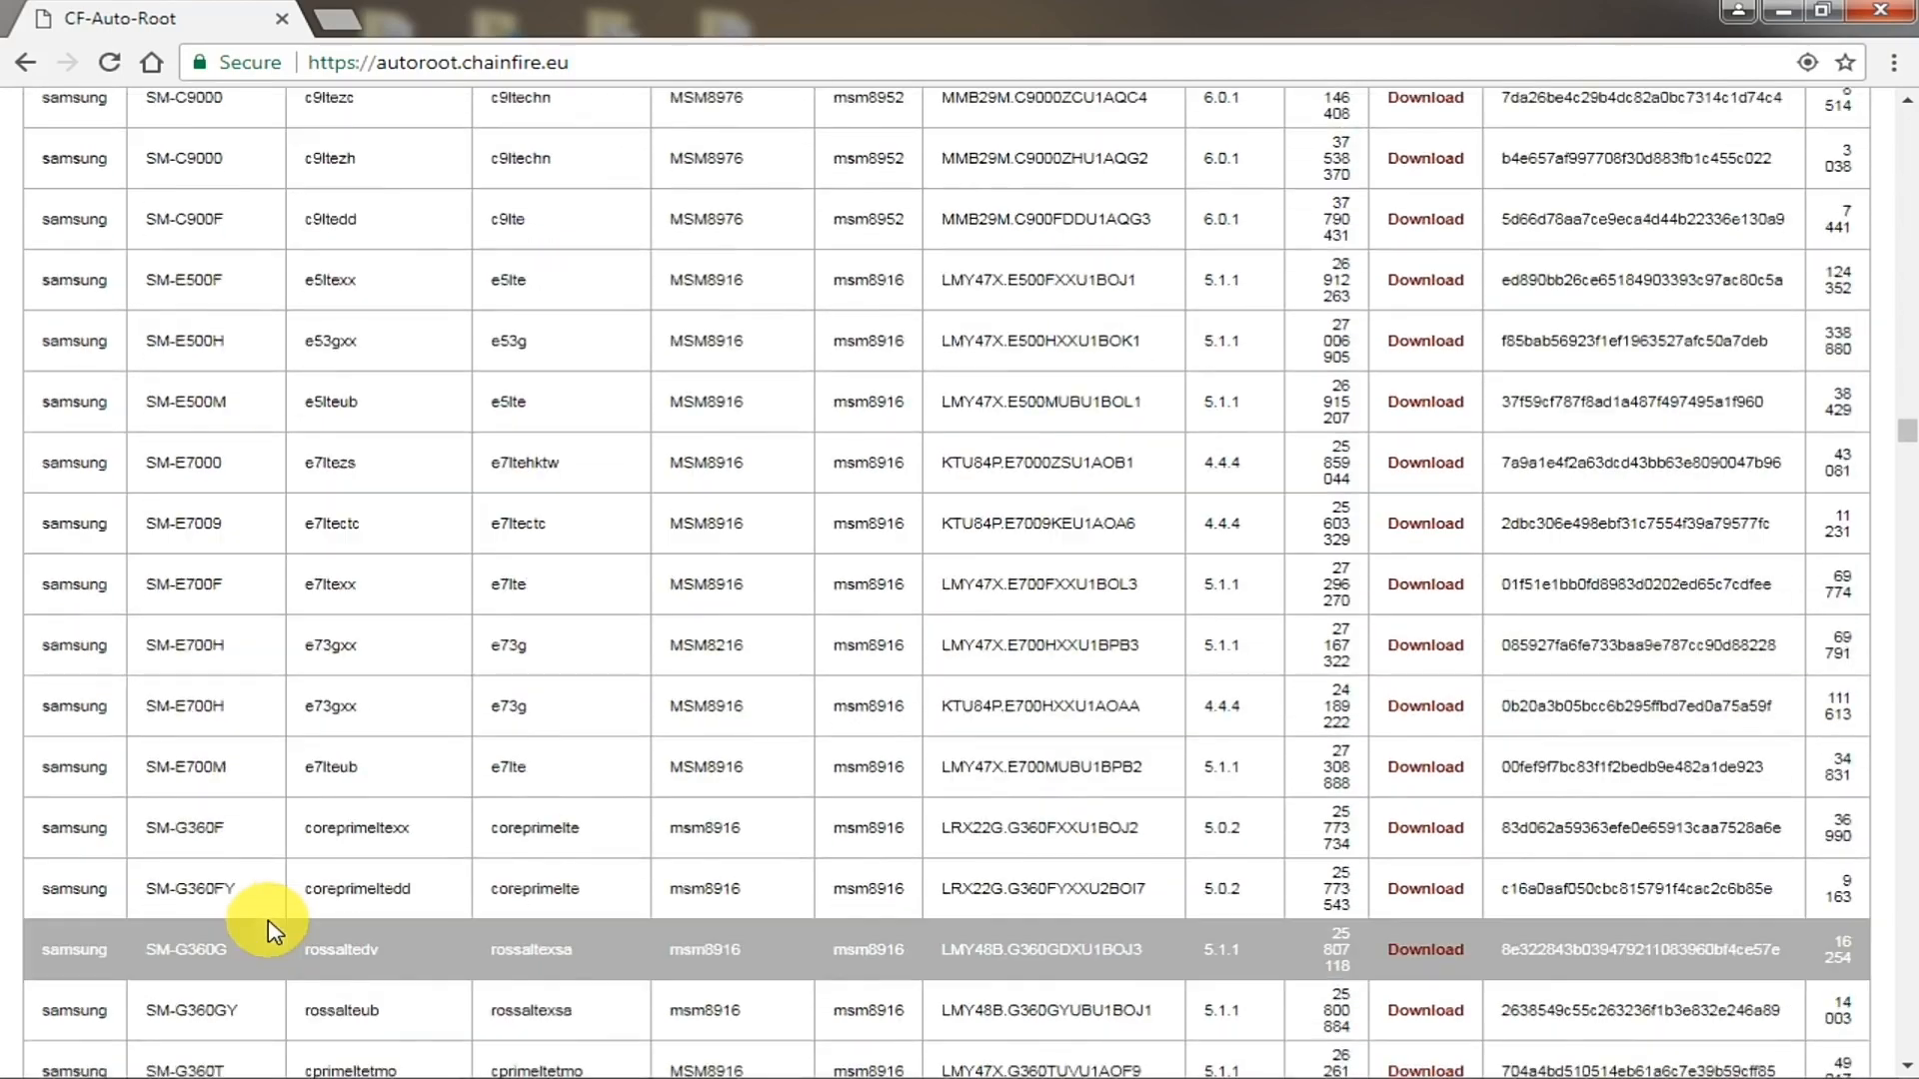
scroll(down, 3)
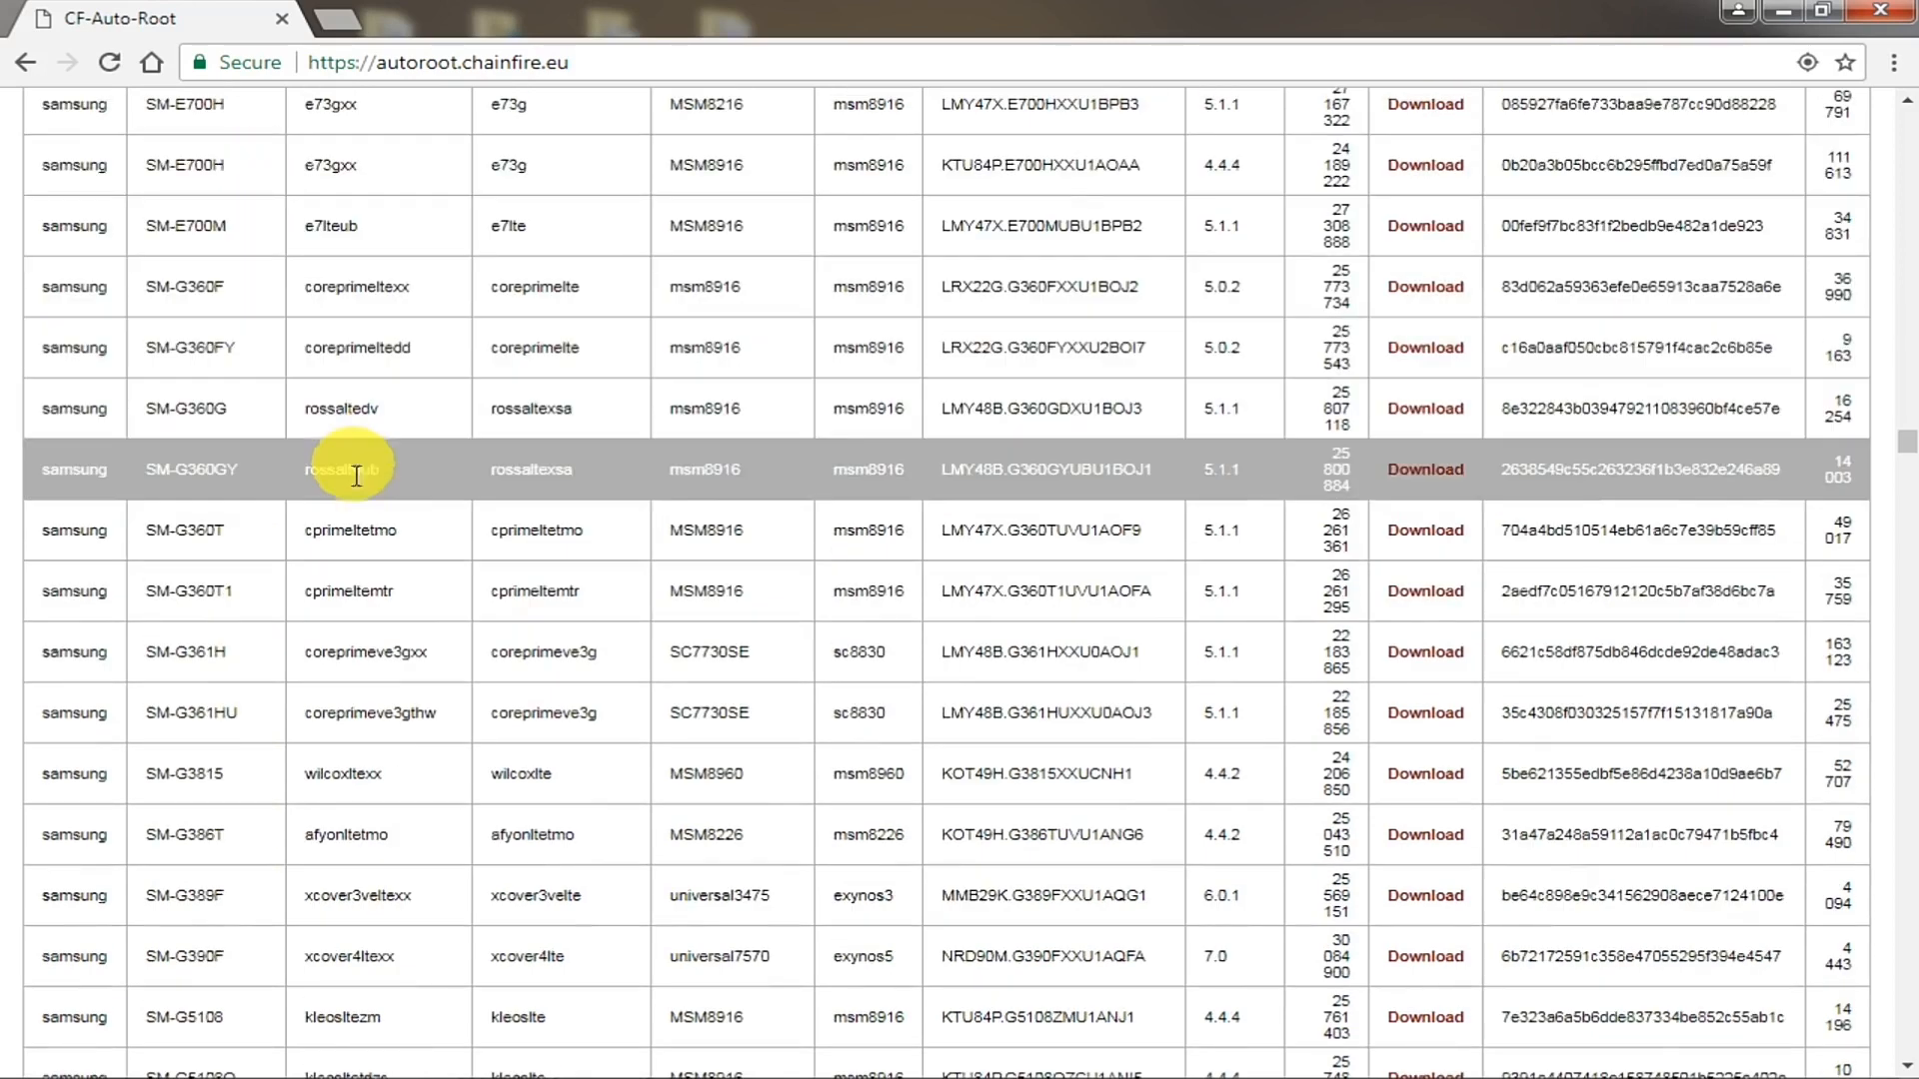
scroll(down, 3)
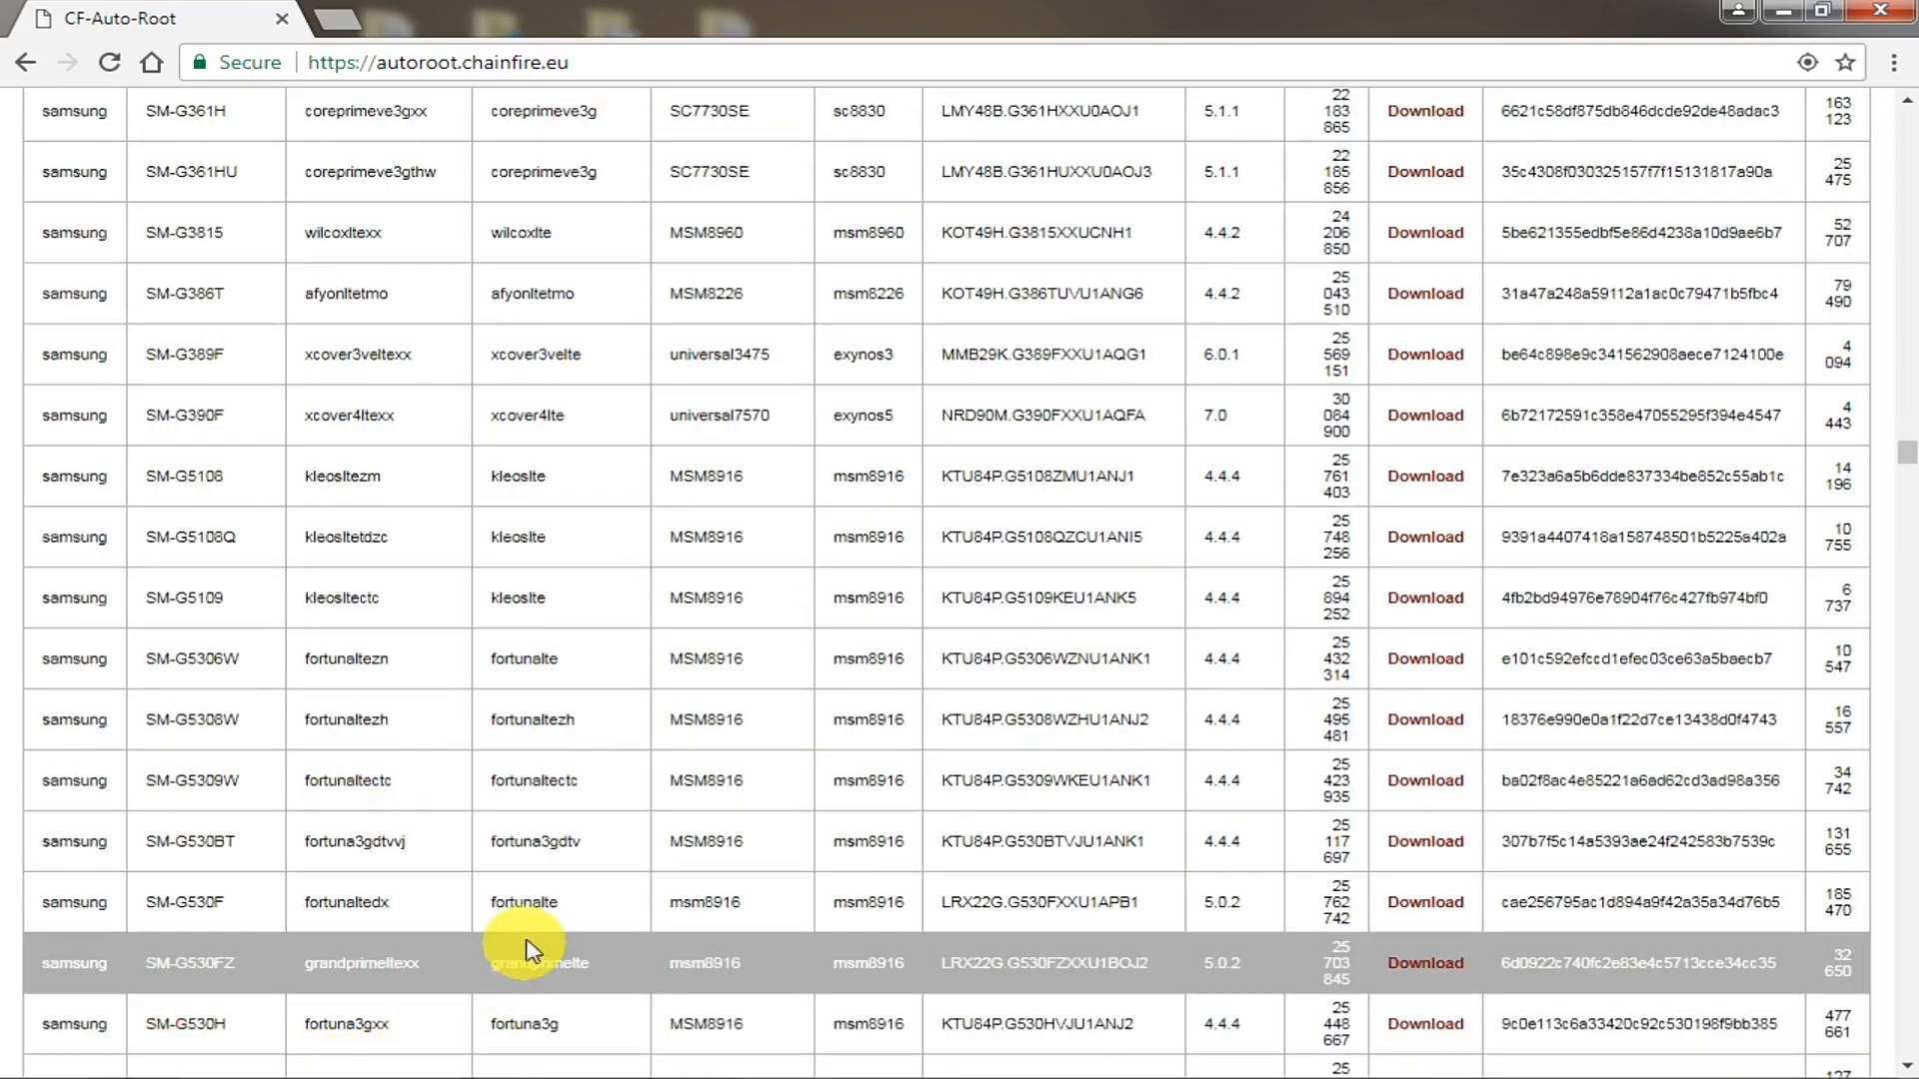
scroll(down, 3)
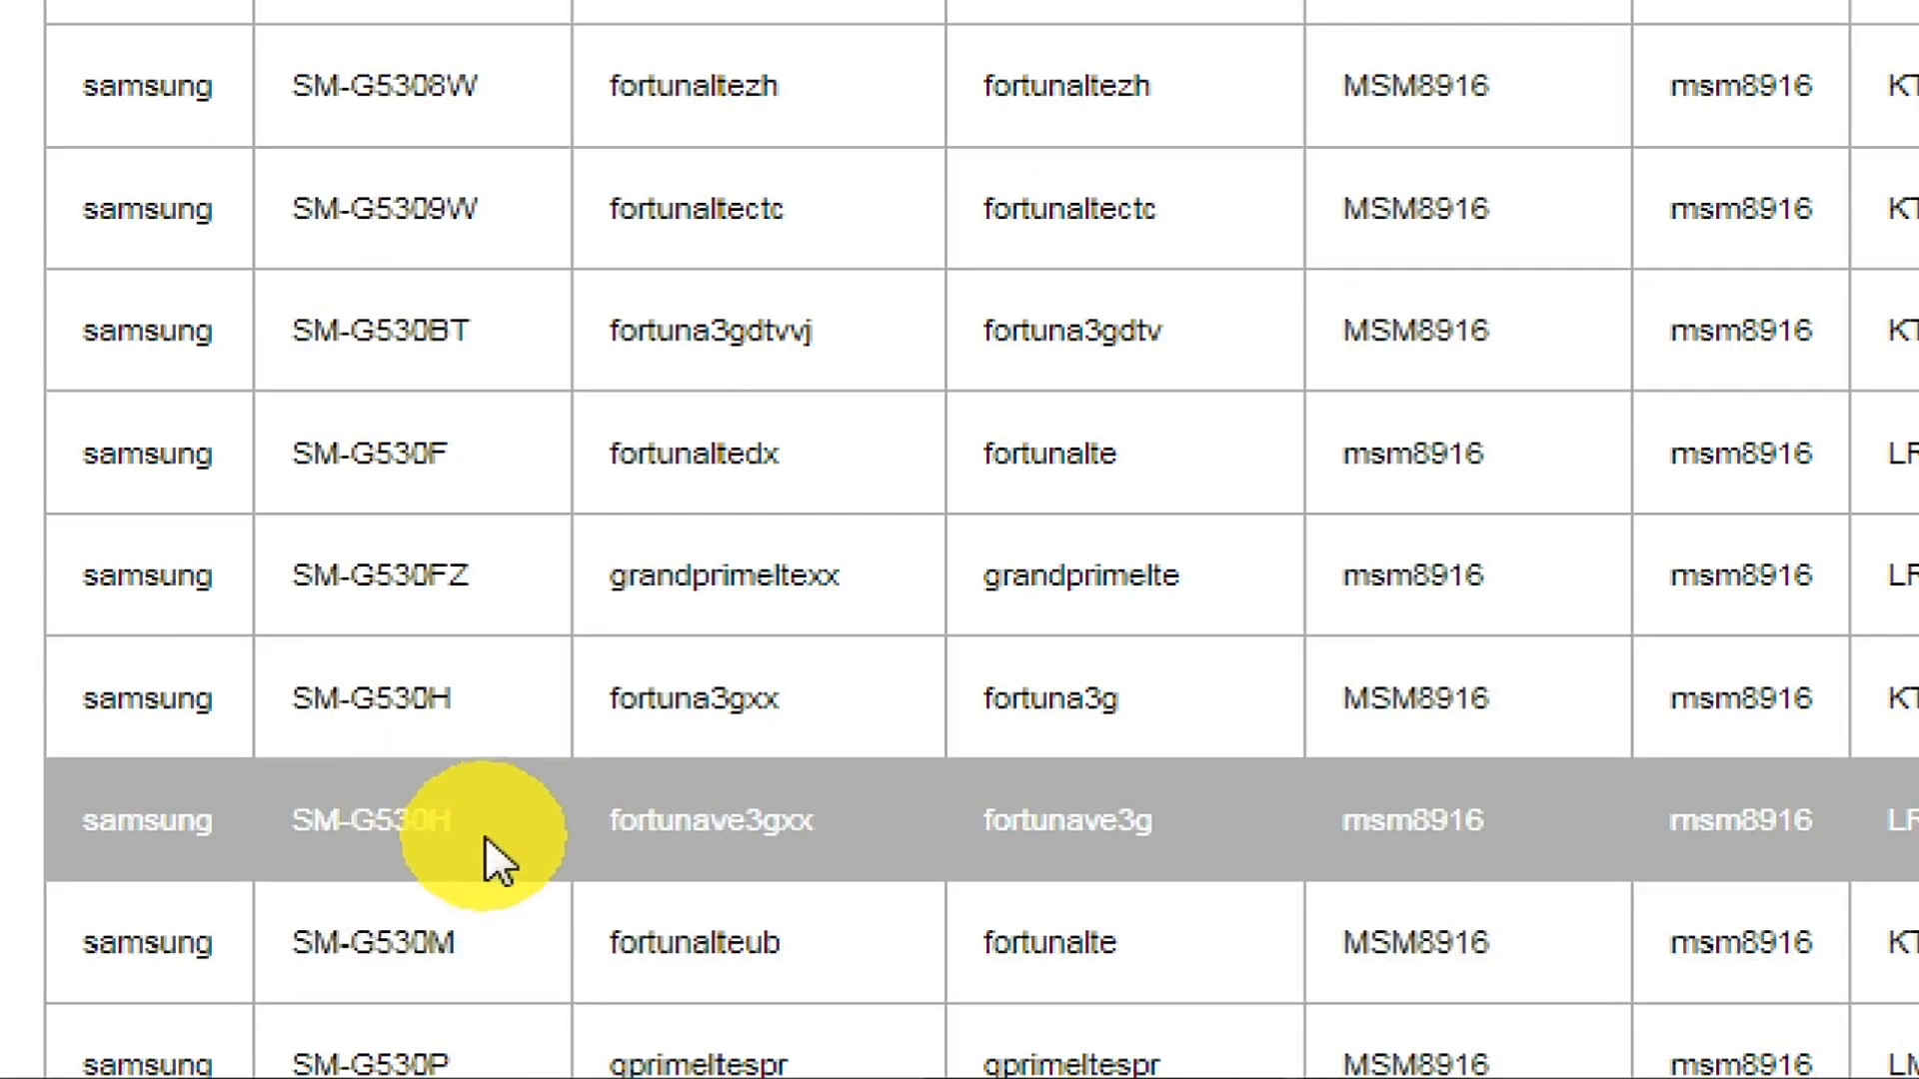
scroll(down, 3)
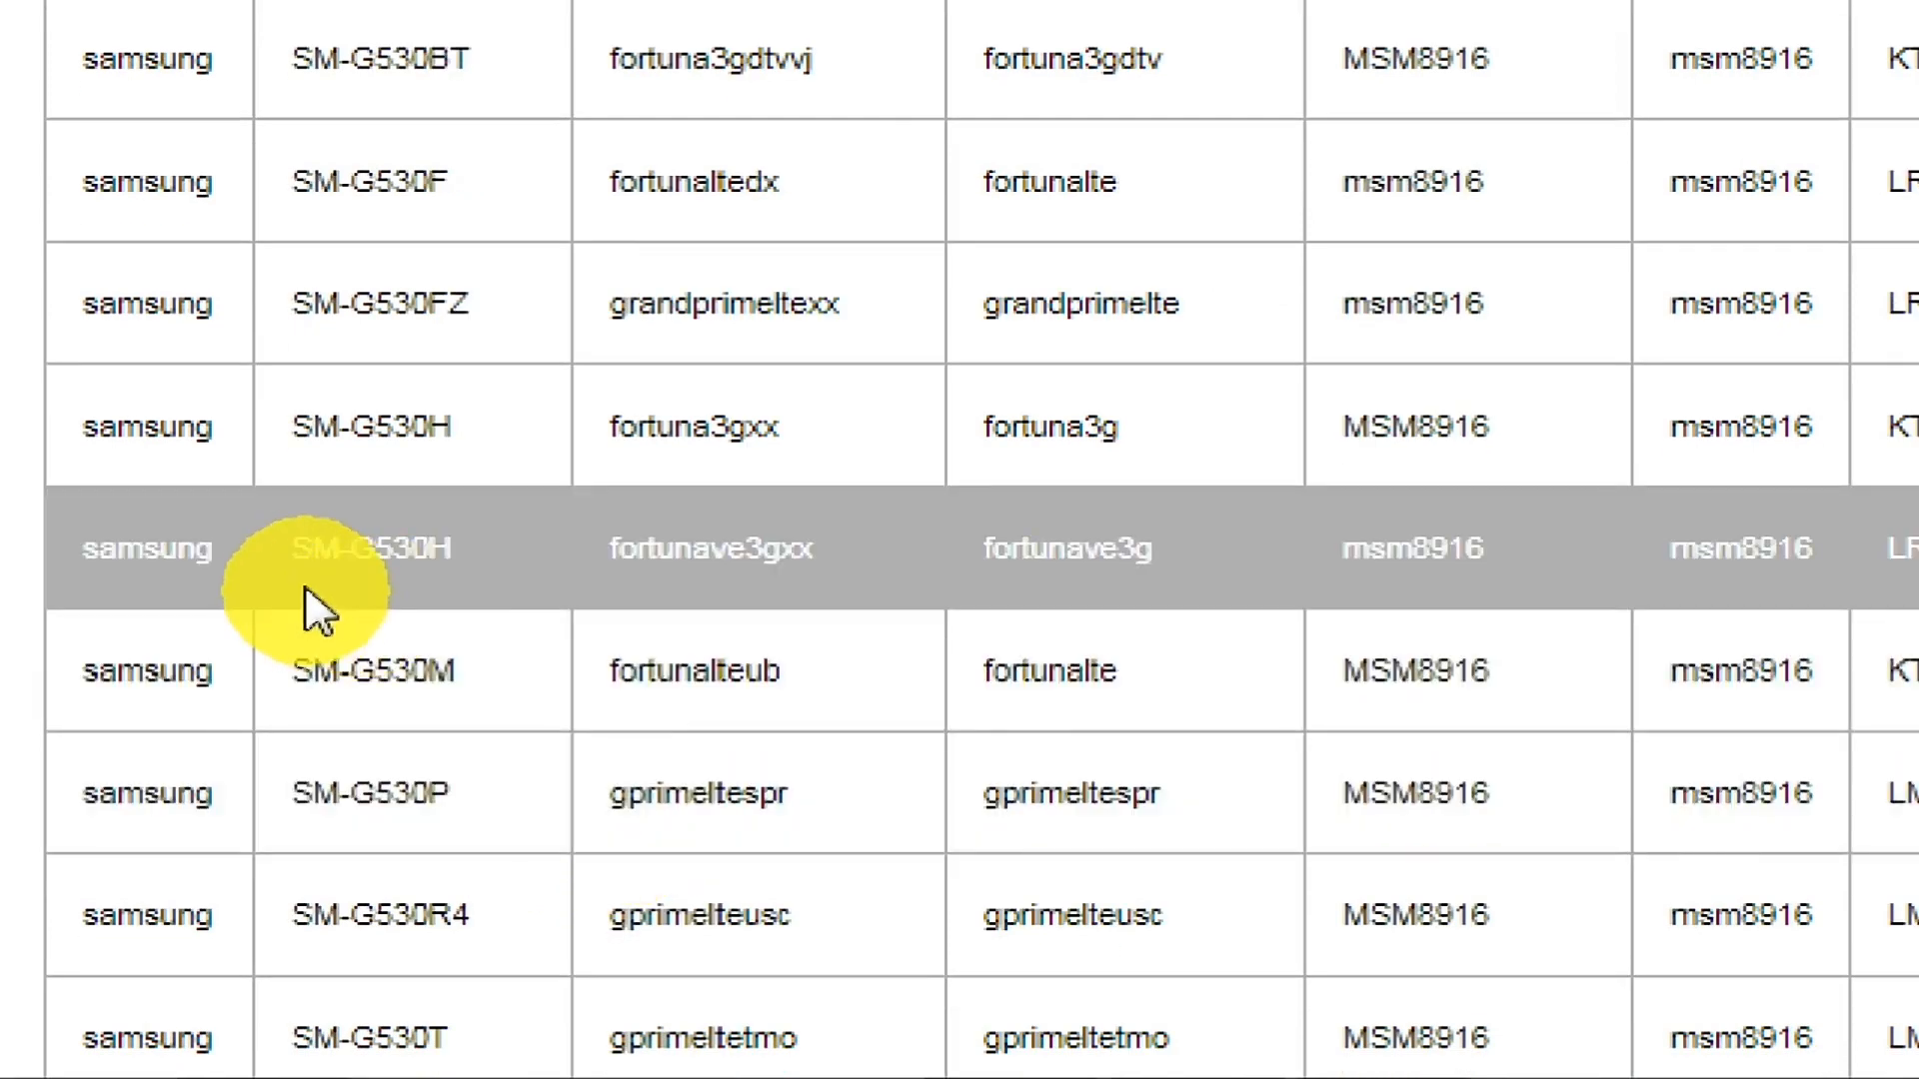
mouse_move(544, 578)
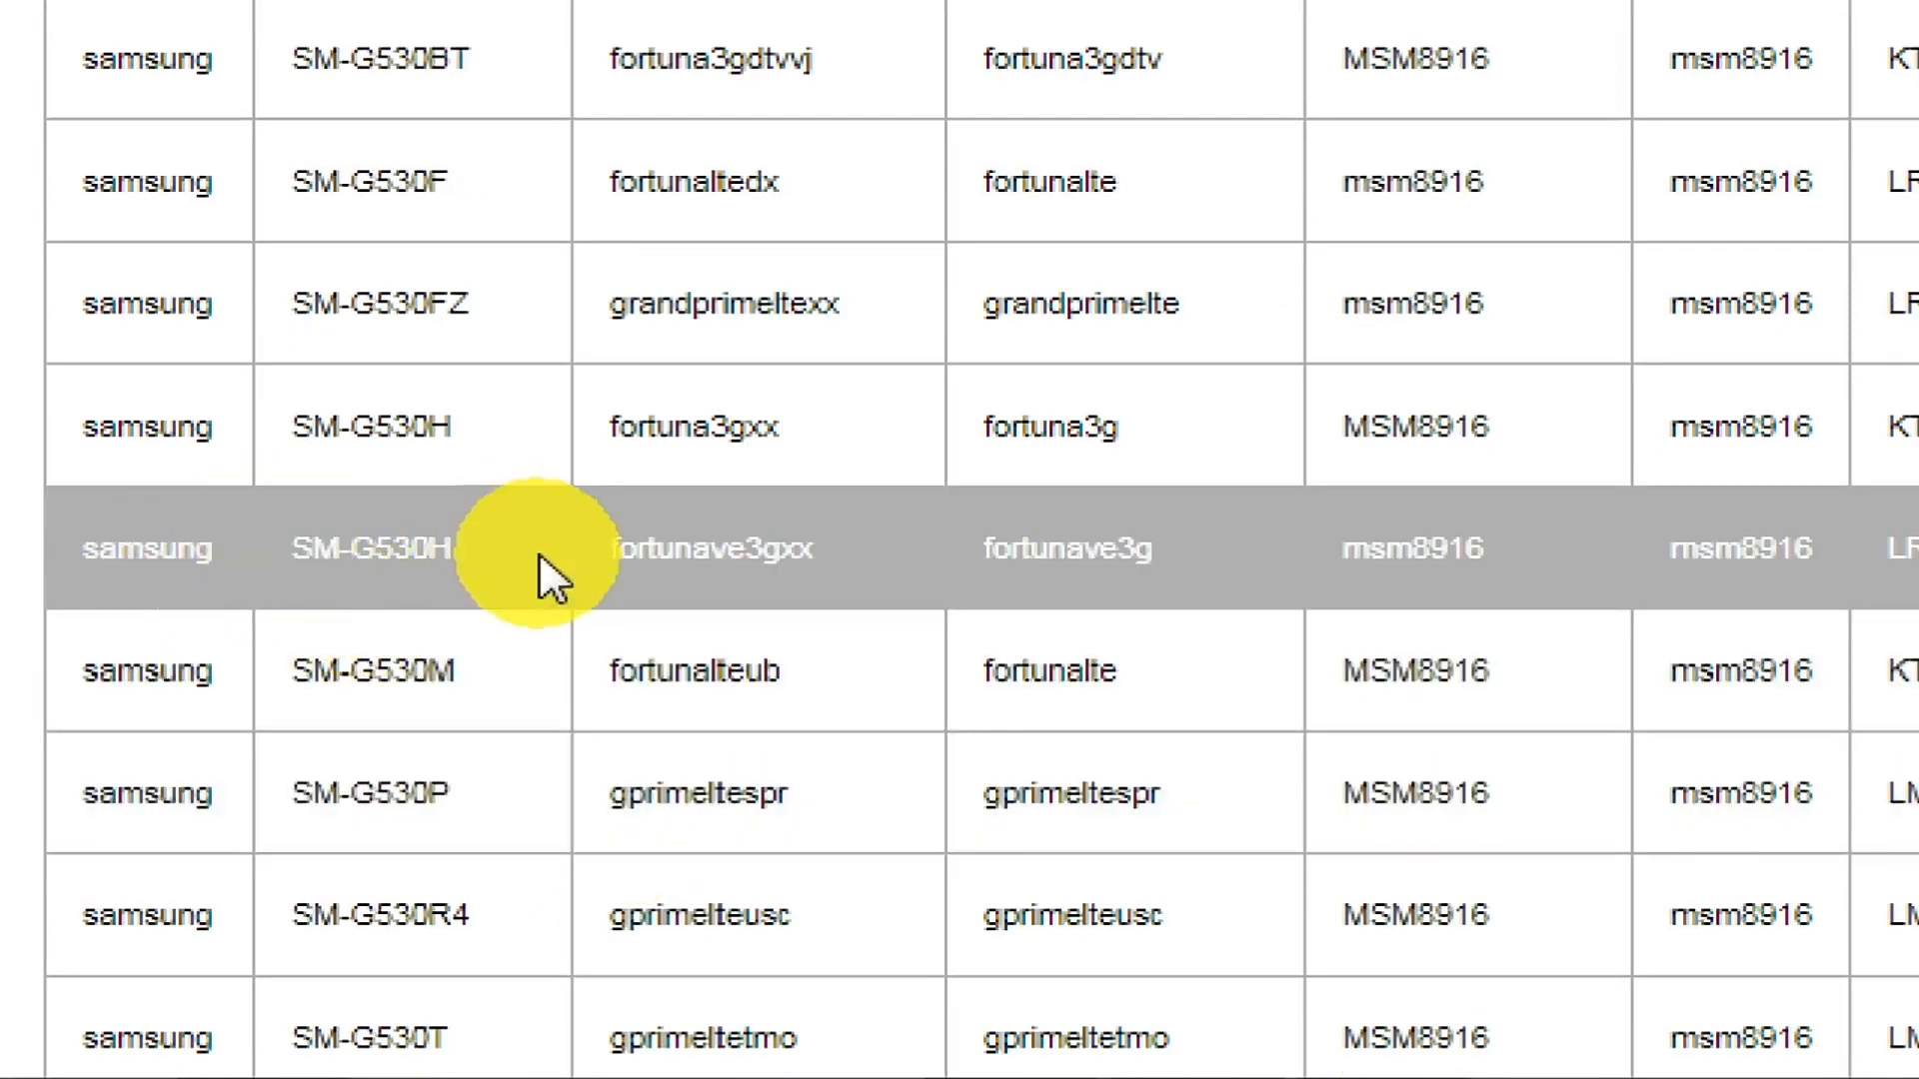
mouse_move(867, 587)
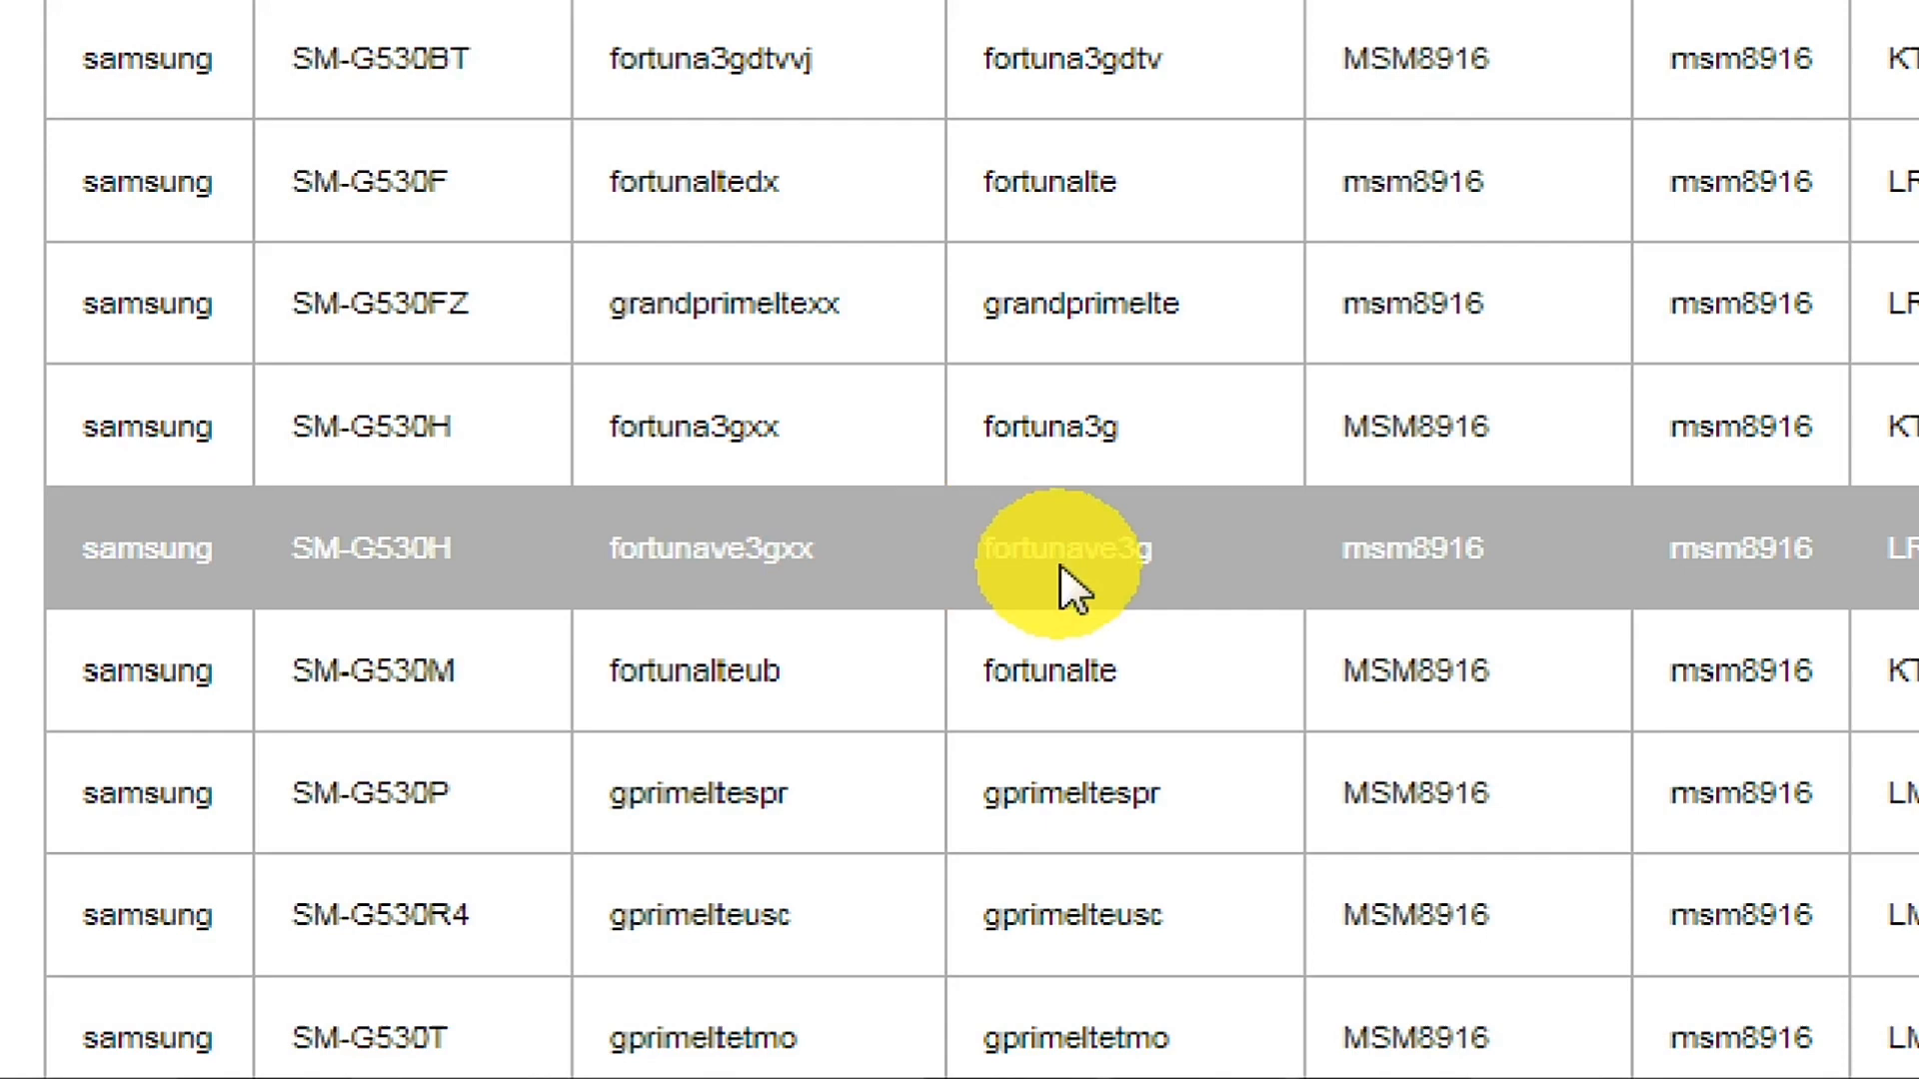
mouse_move(1396, 541)
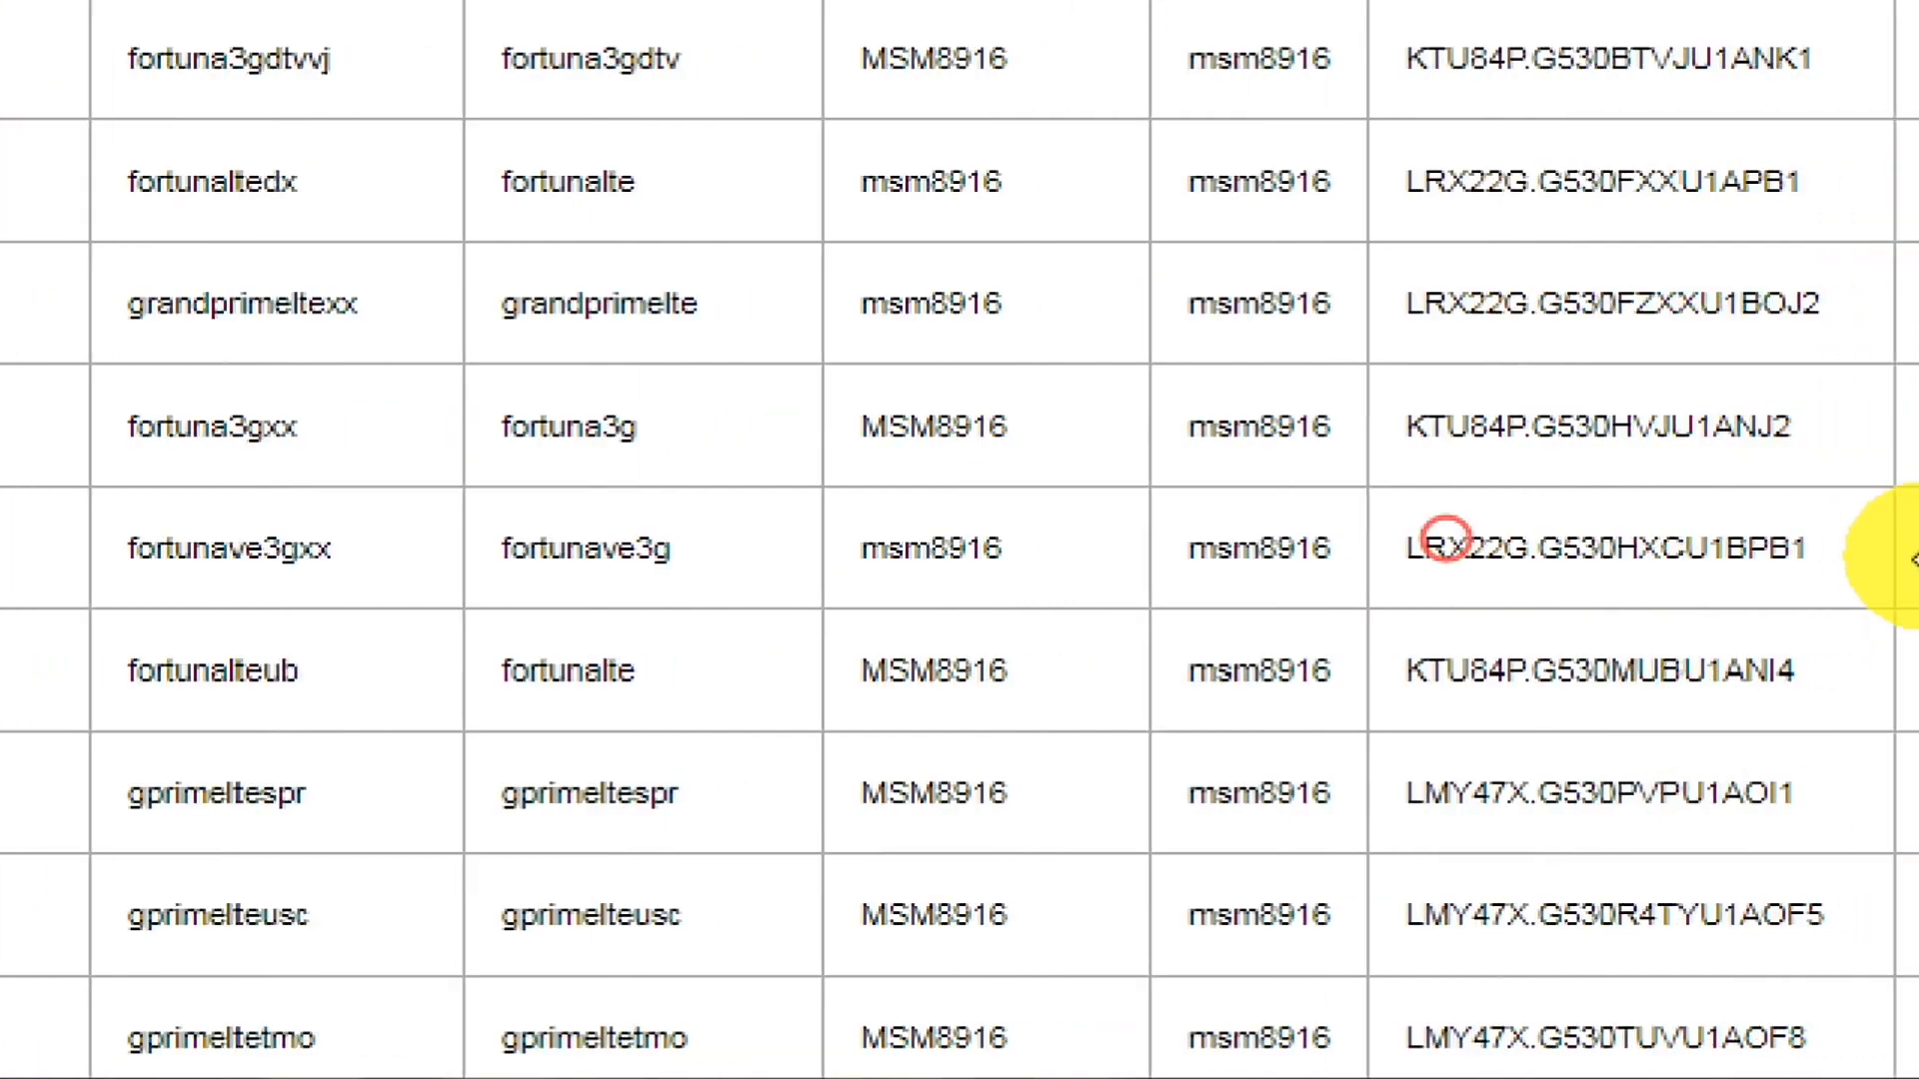
scroll(right, 3)
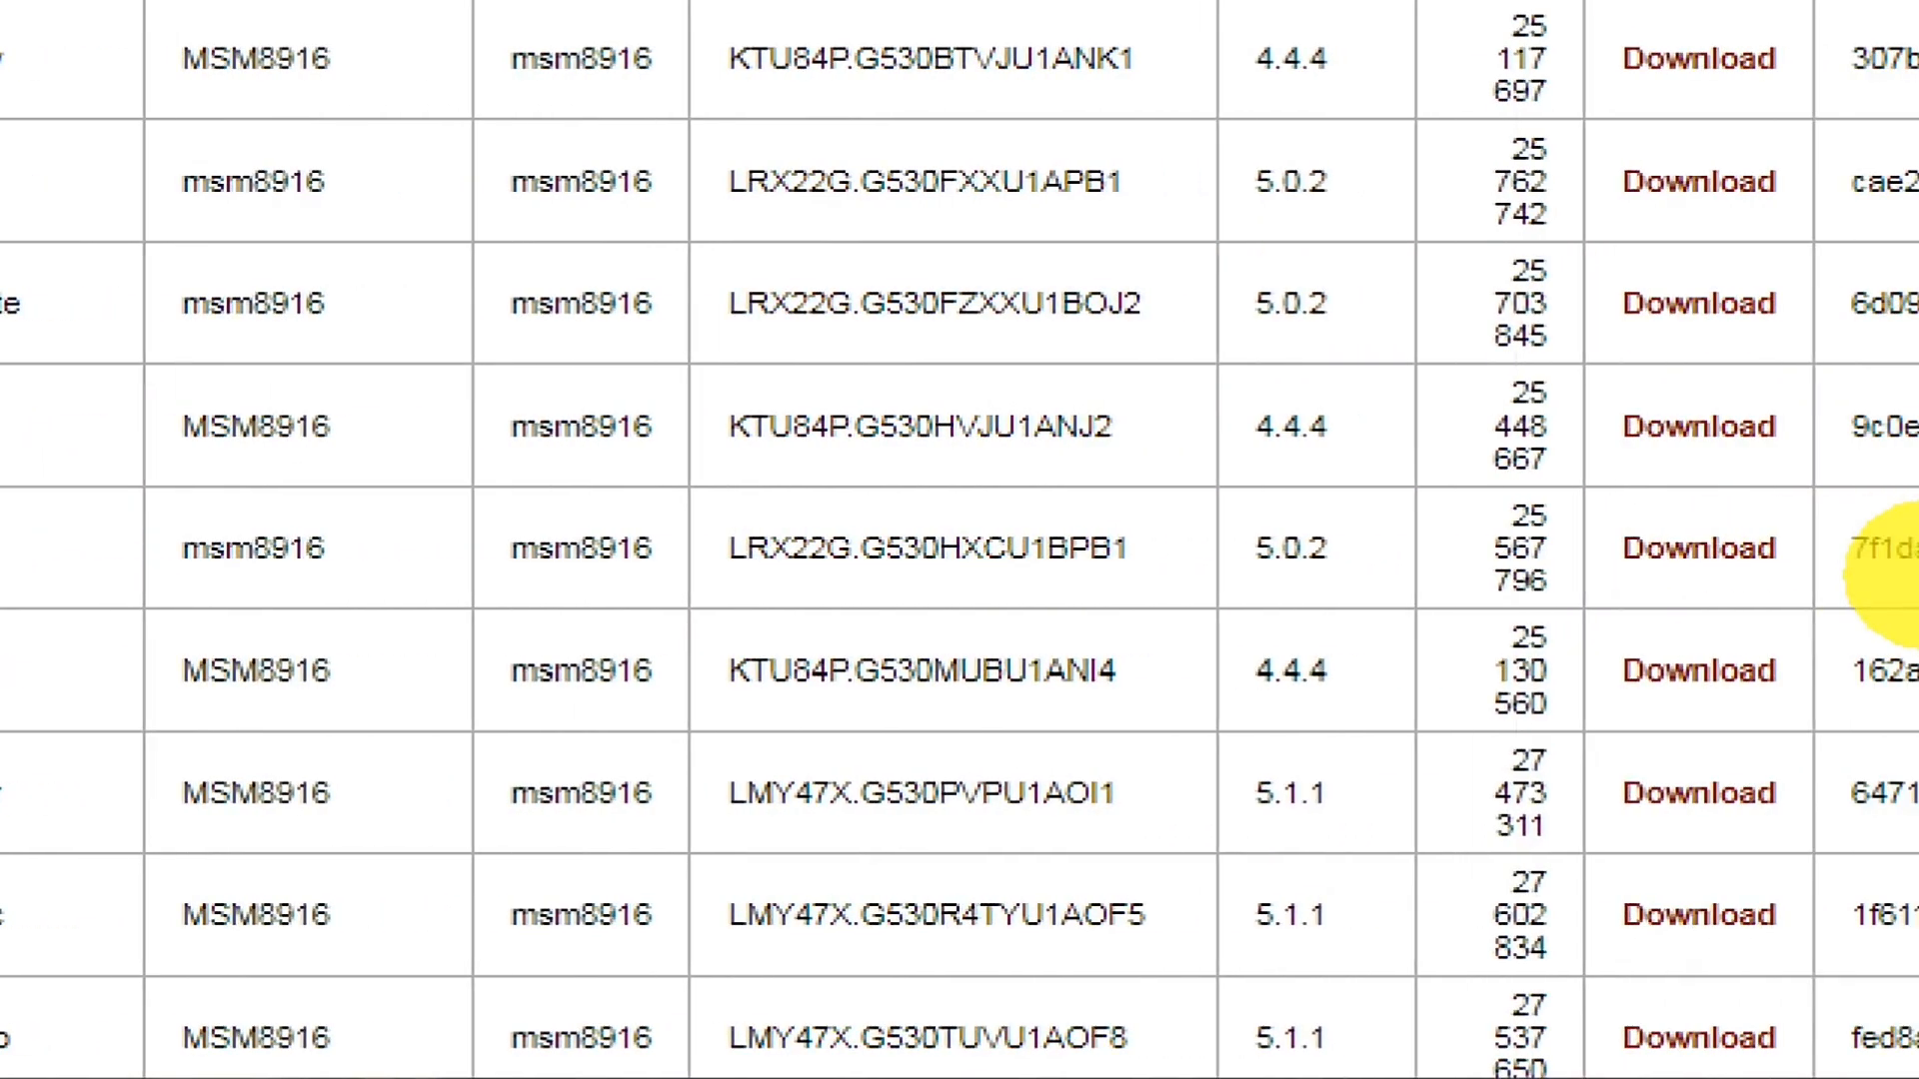
mouse_move(1345, 583)
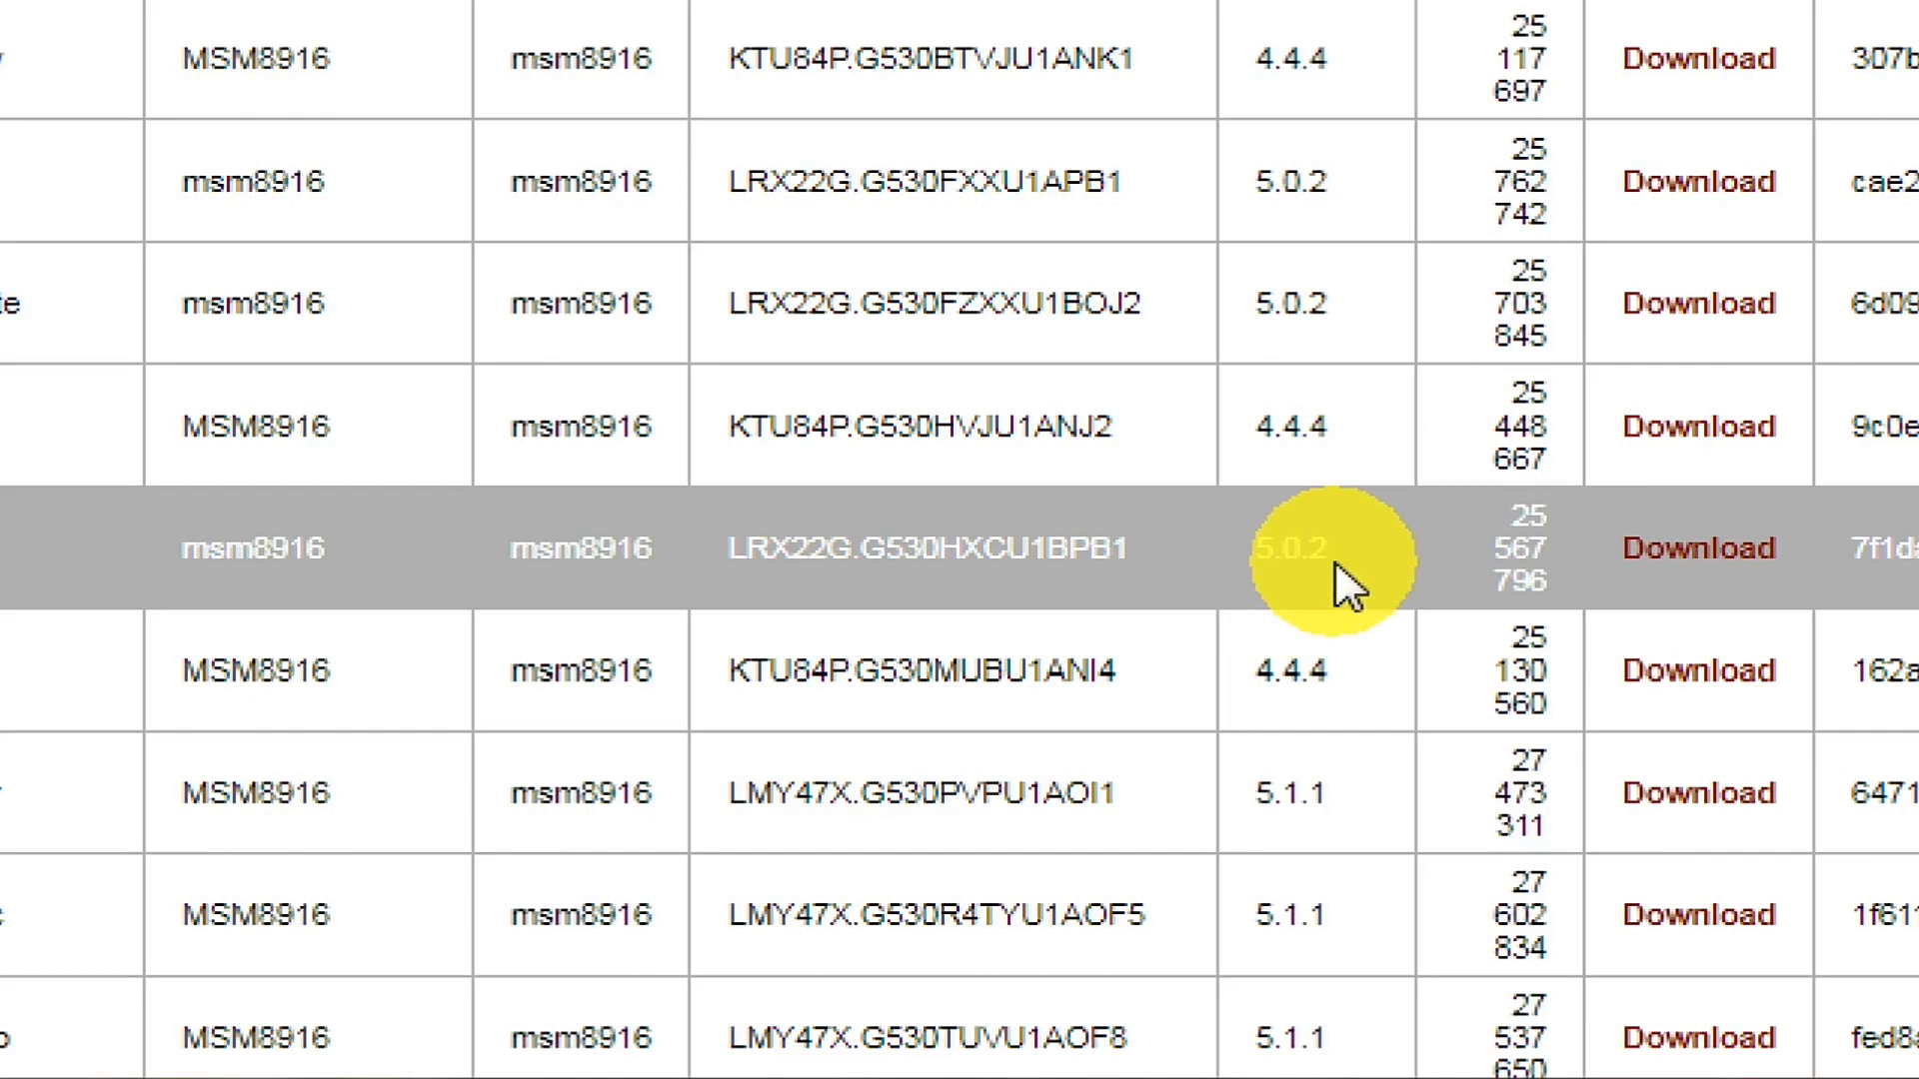
click(1696, 548)
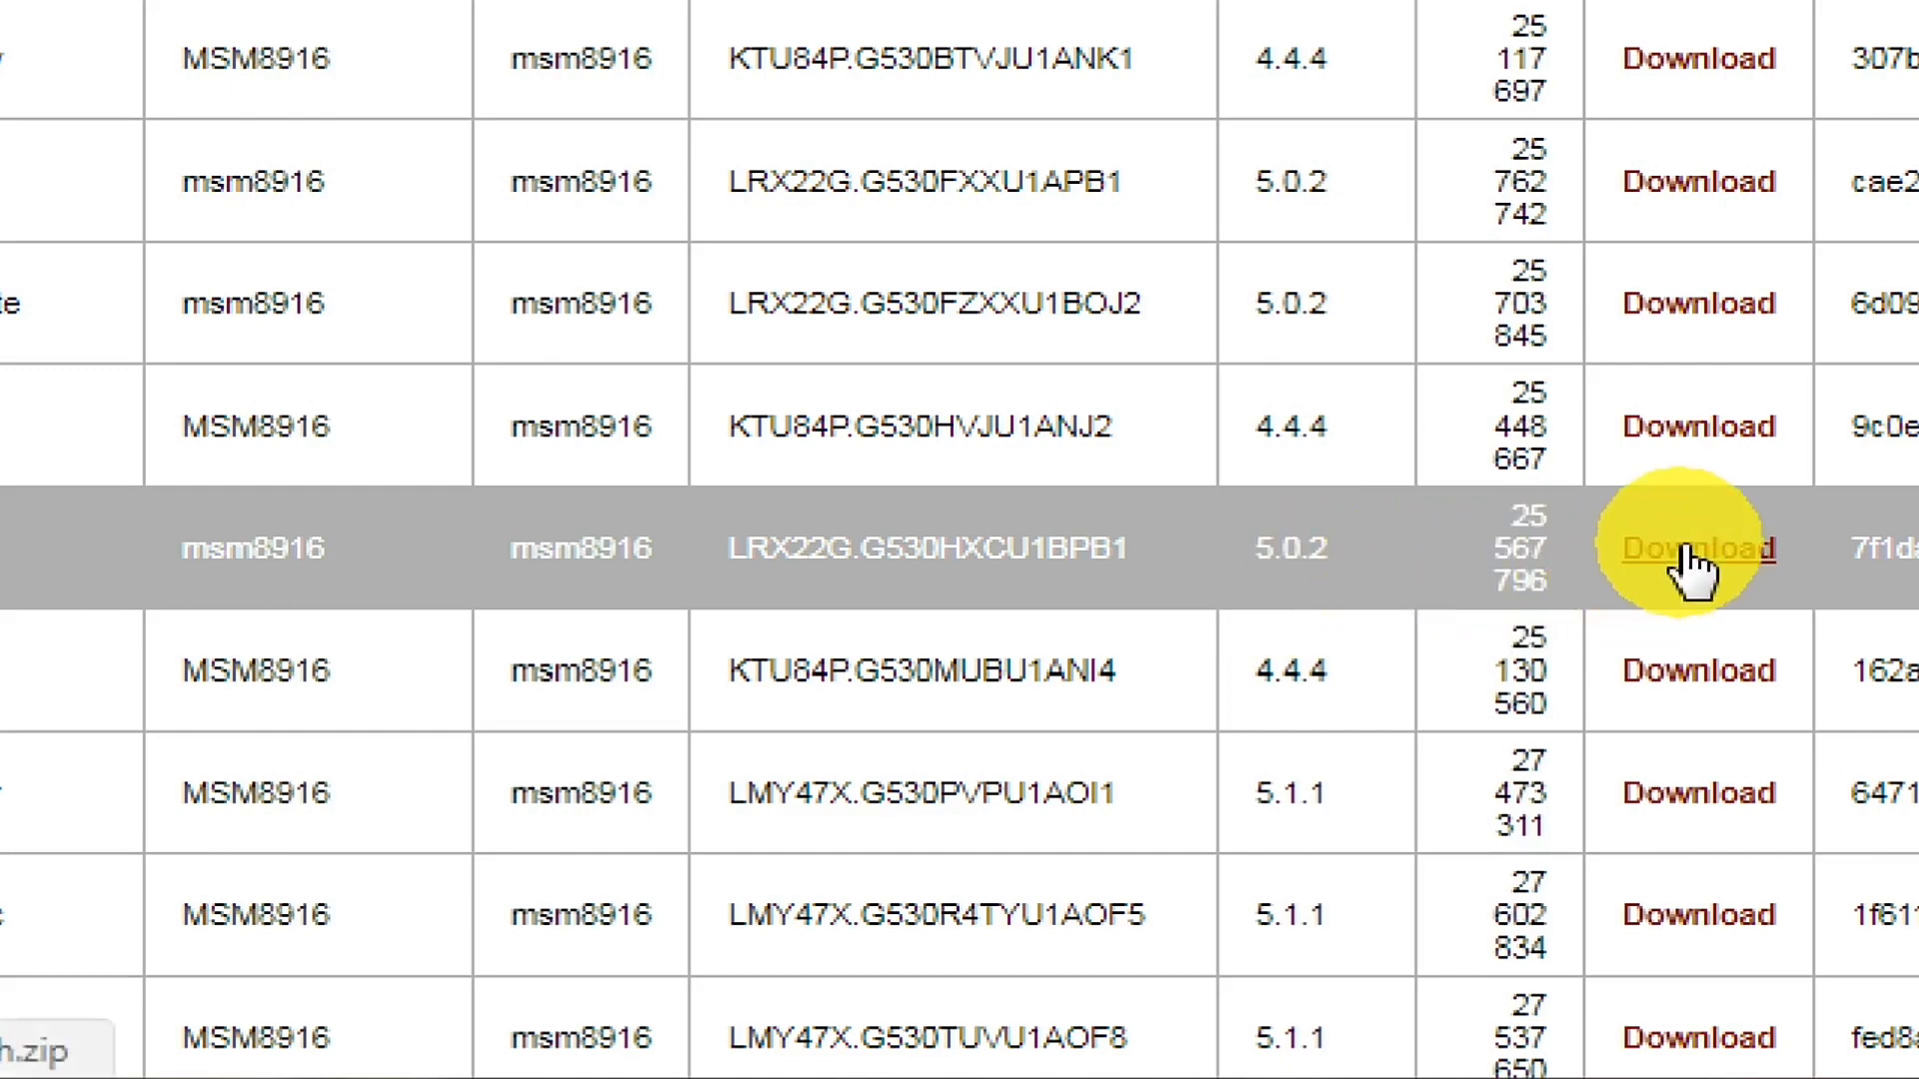
click(1699, 547)
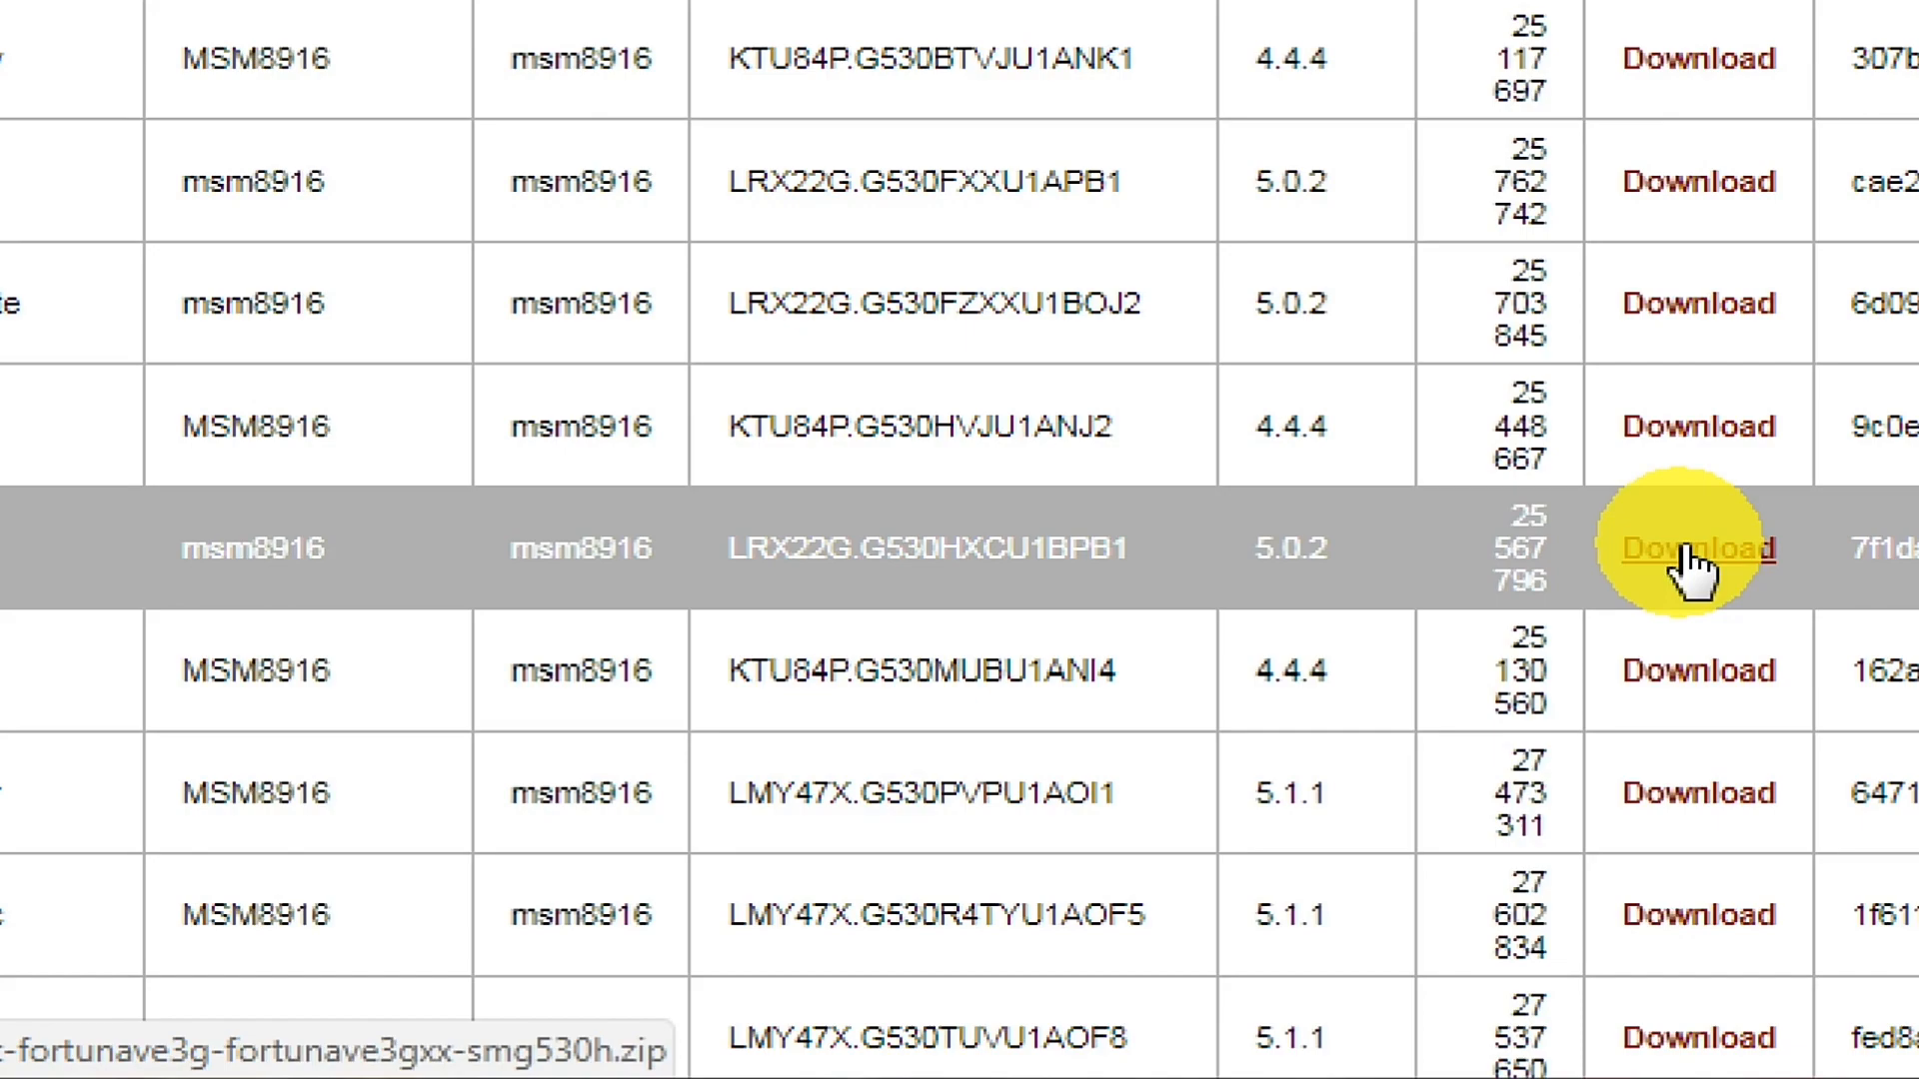
click(1678, 548)
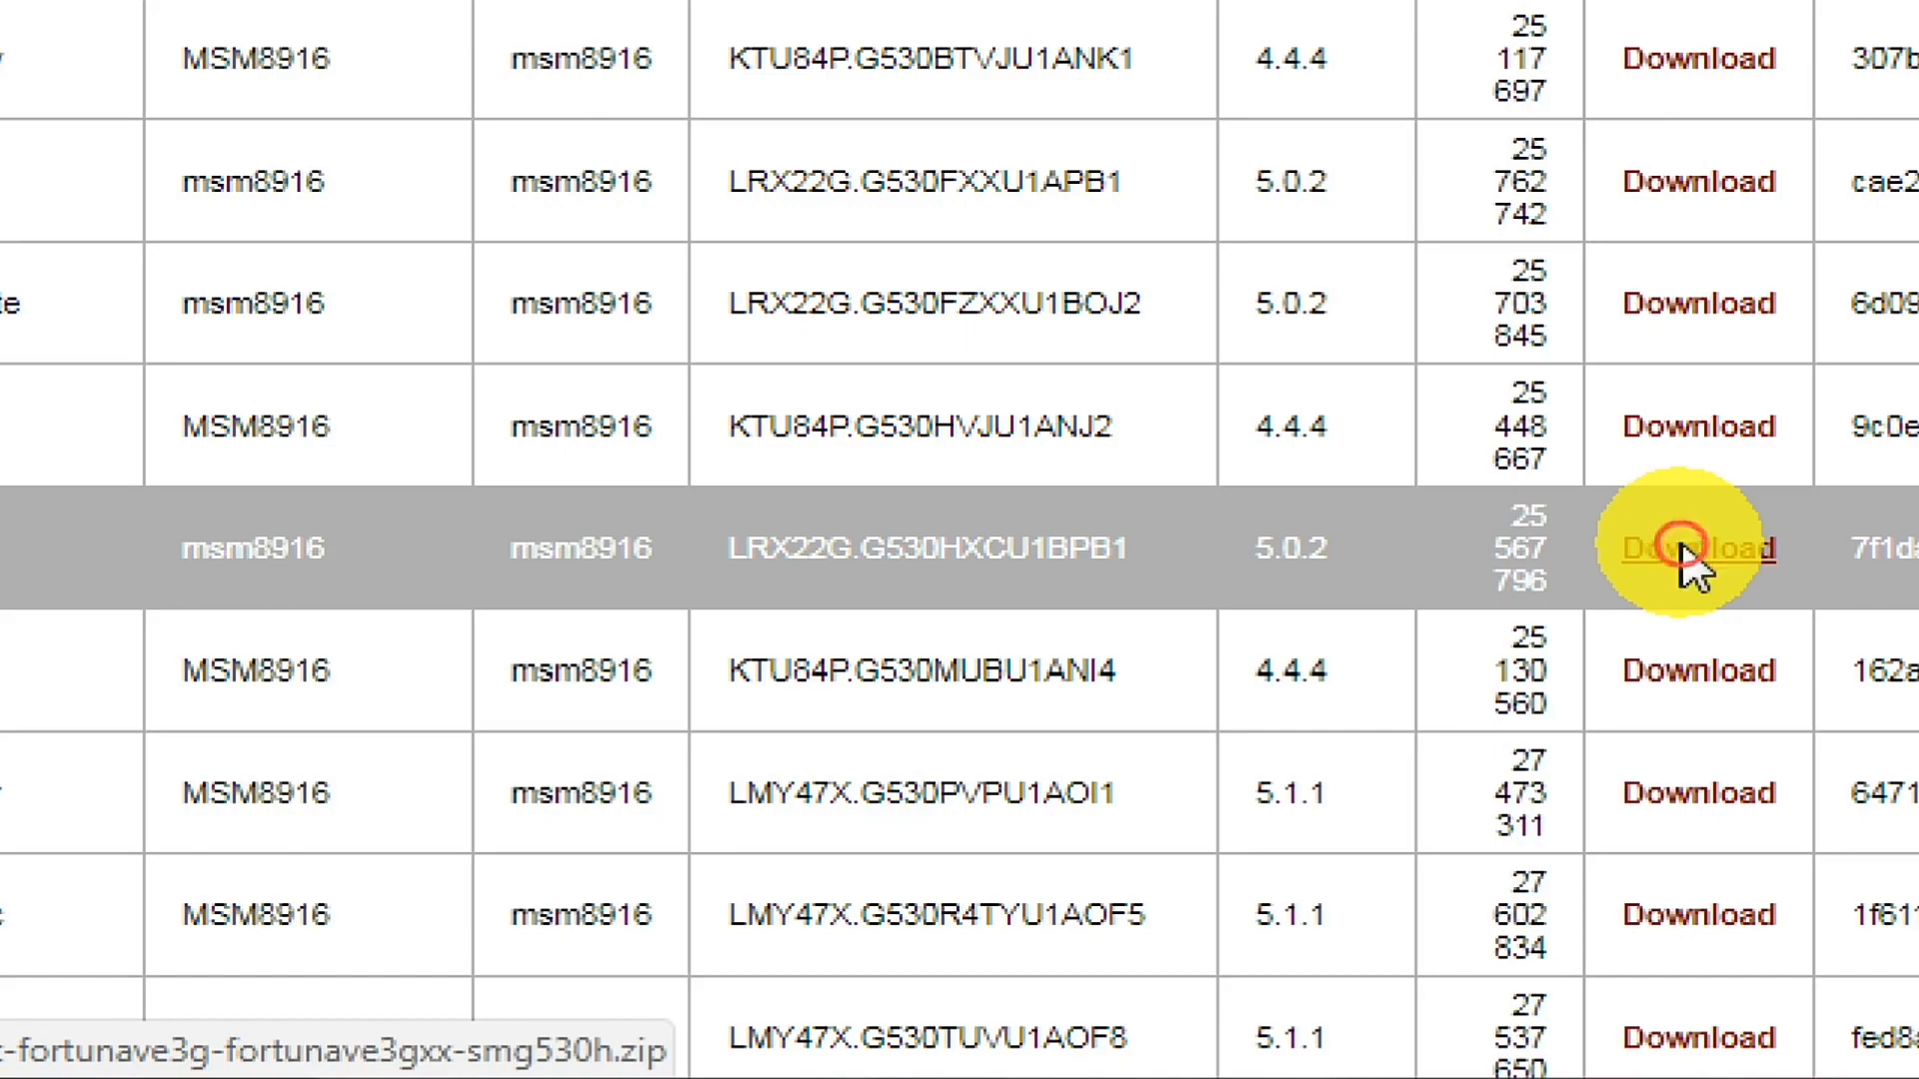
Step: Follow the SM-G530H fortunave3gxx download link past the expired-certificate warning to the Download link
click(1689, 549)
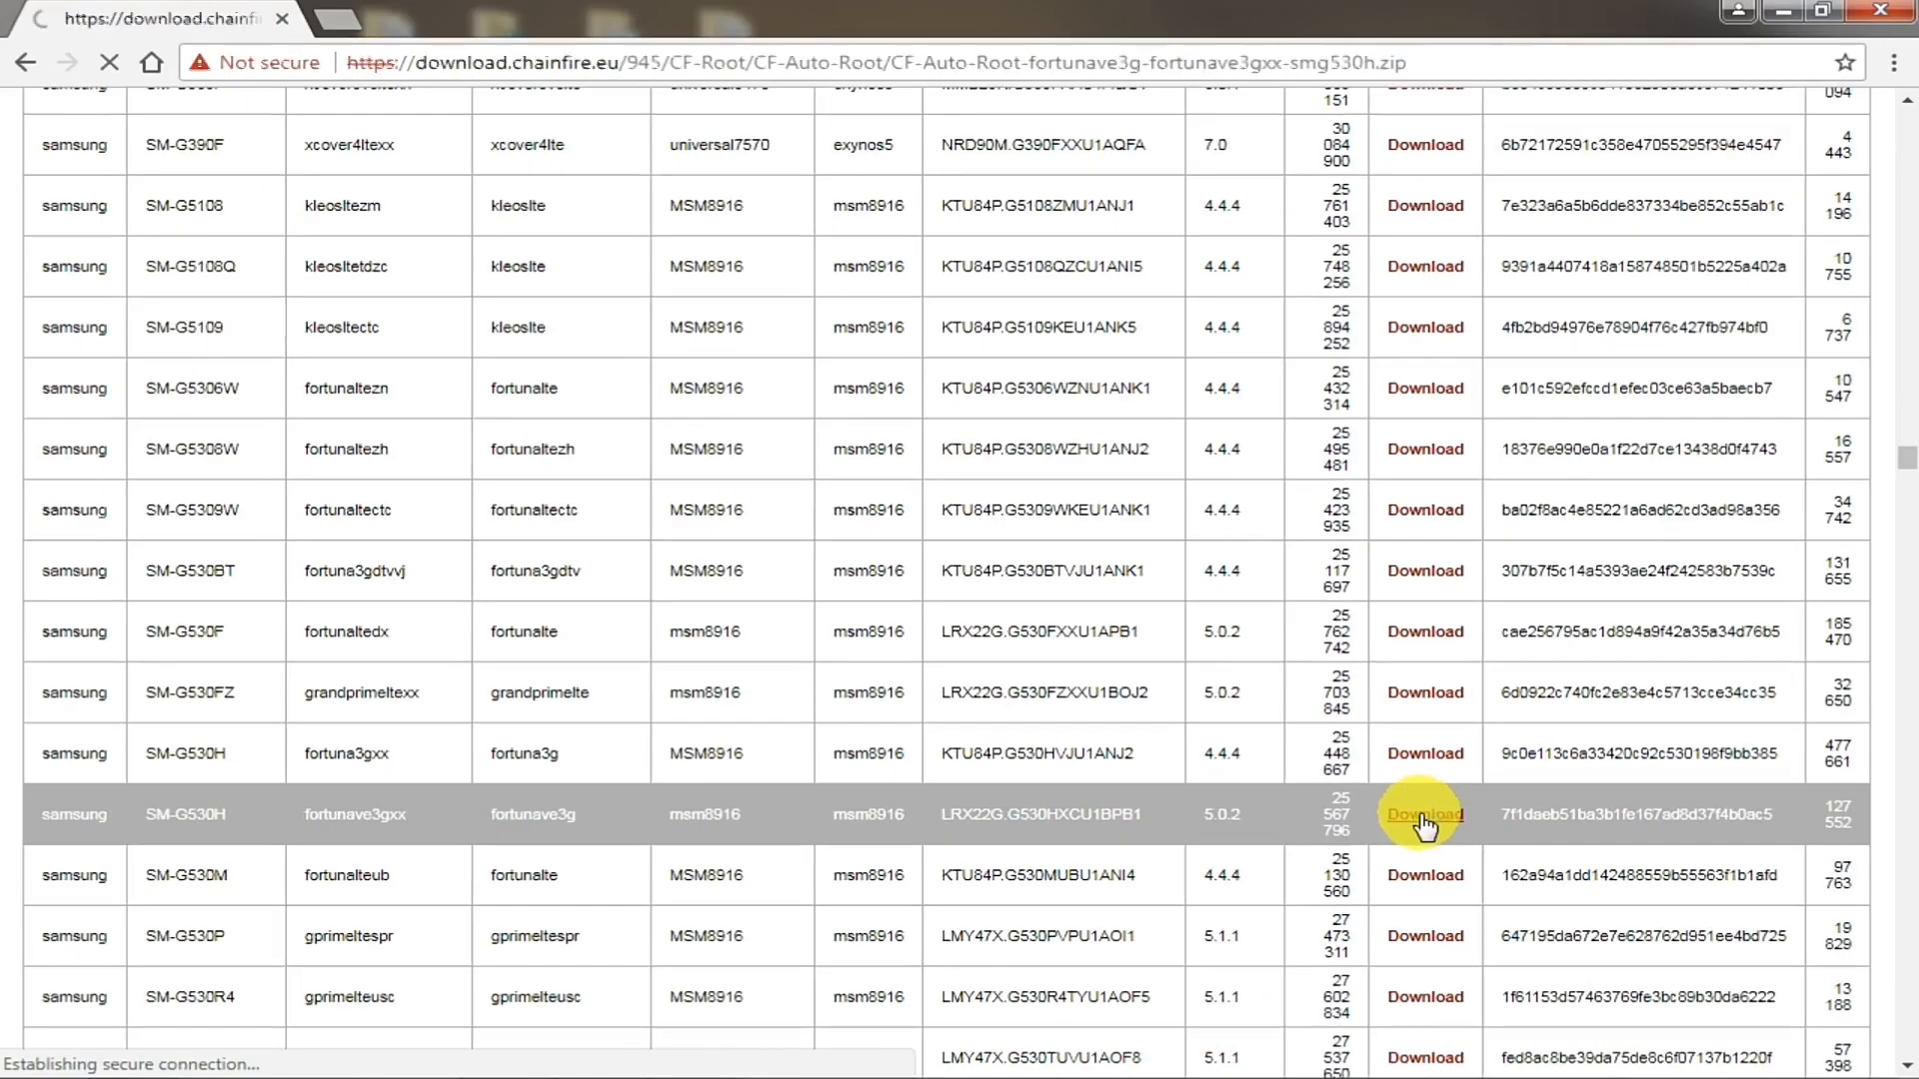
click(1425, 814)
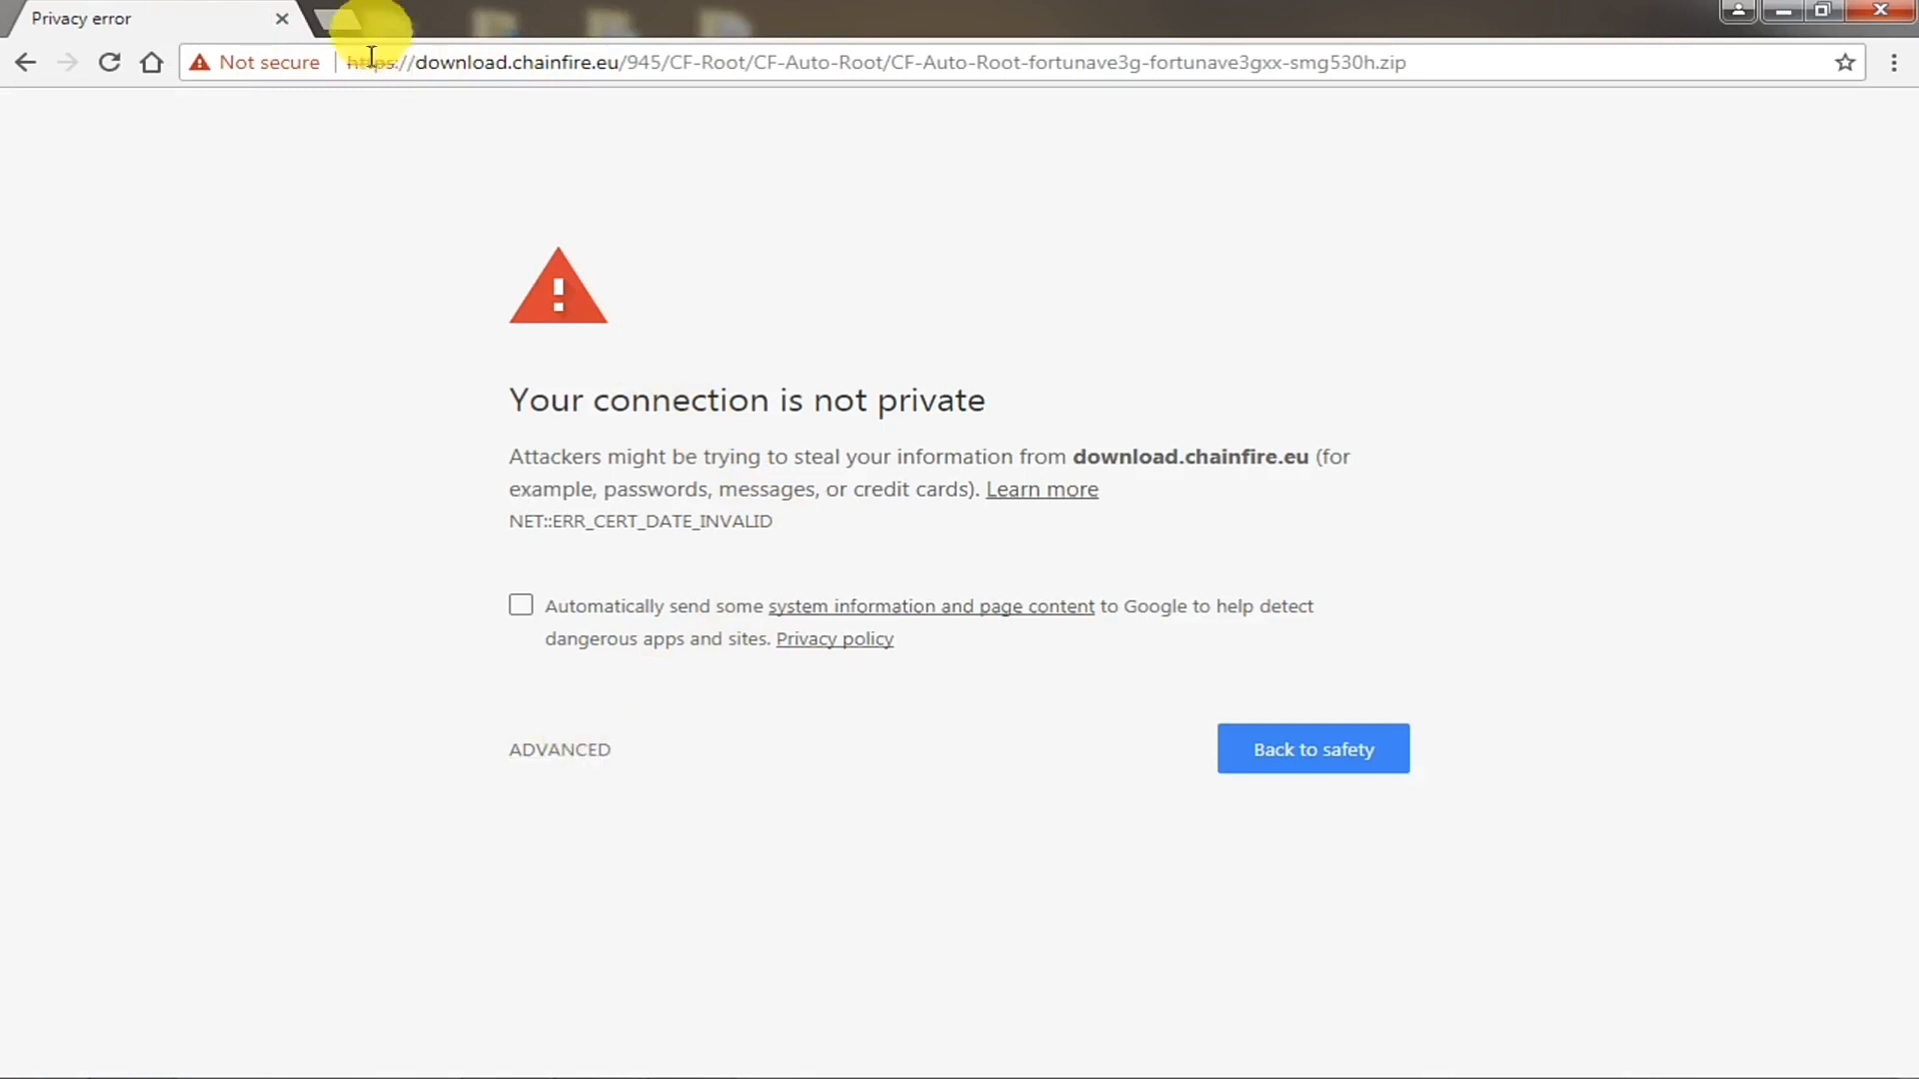
click(559, 750)
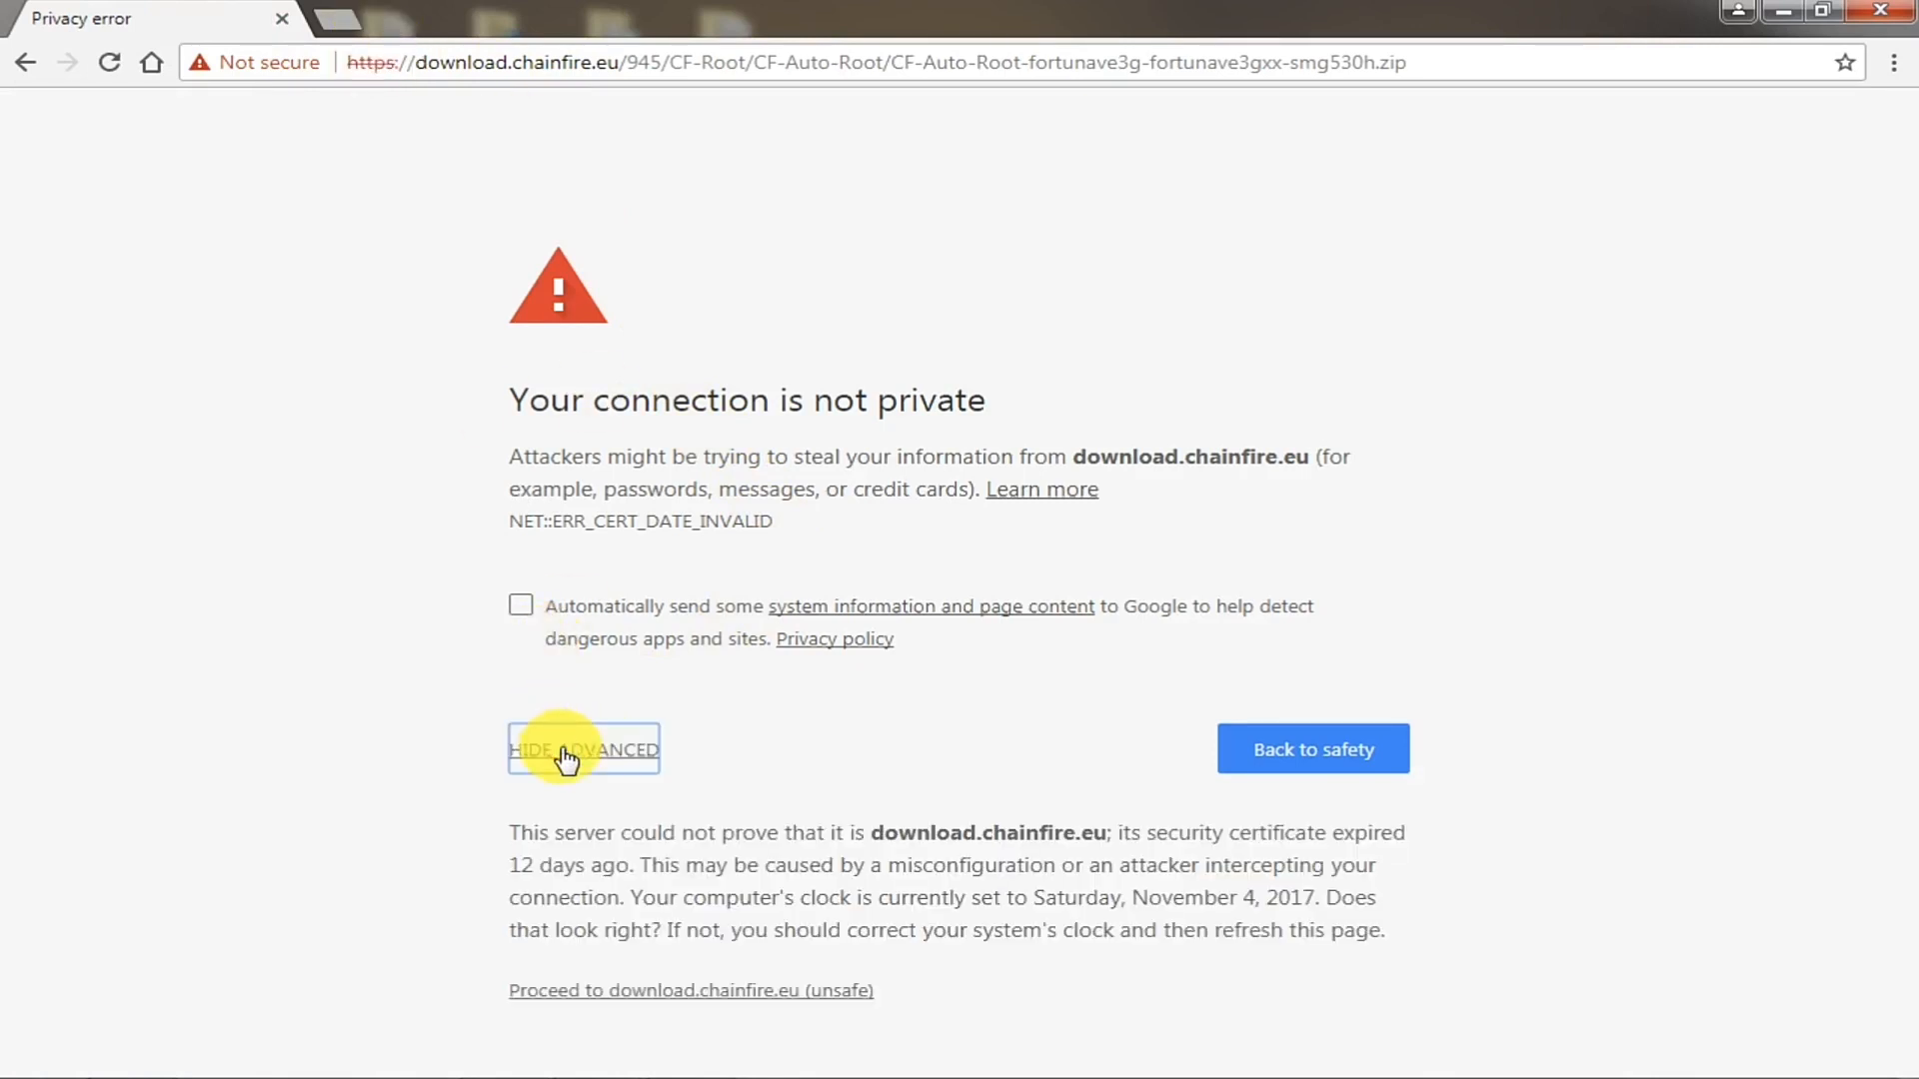
click(707, 991)
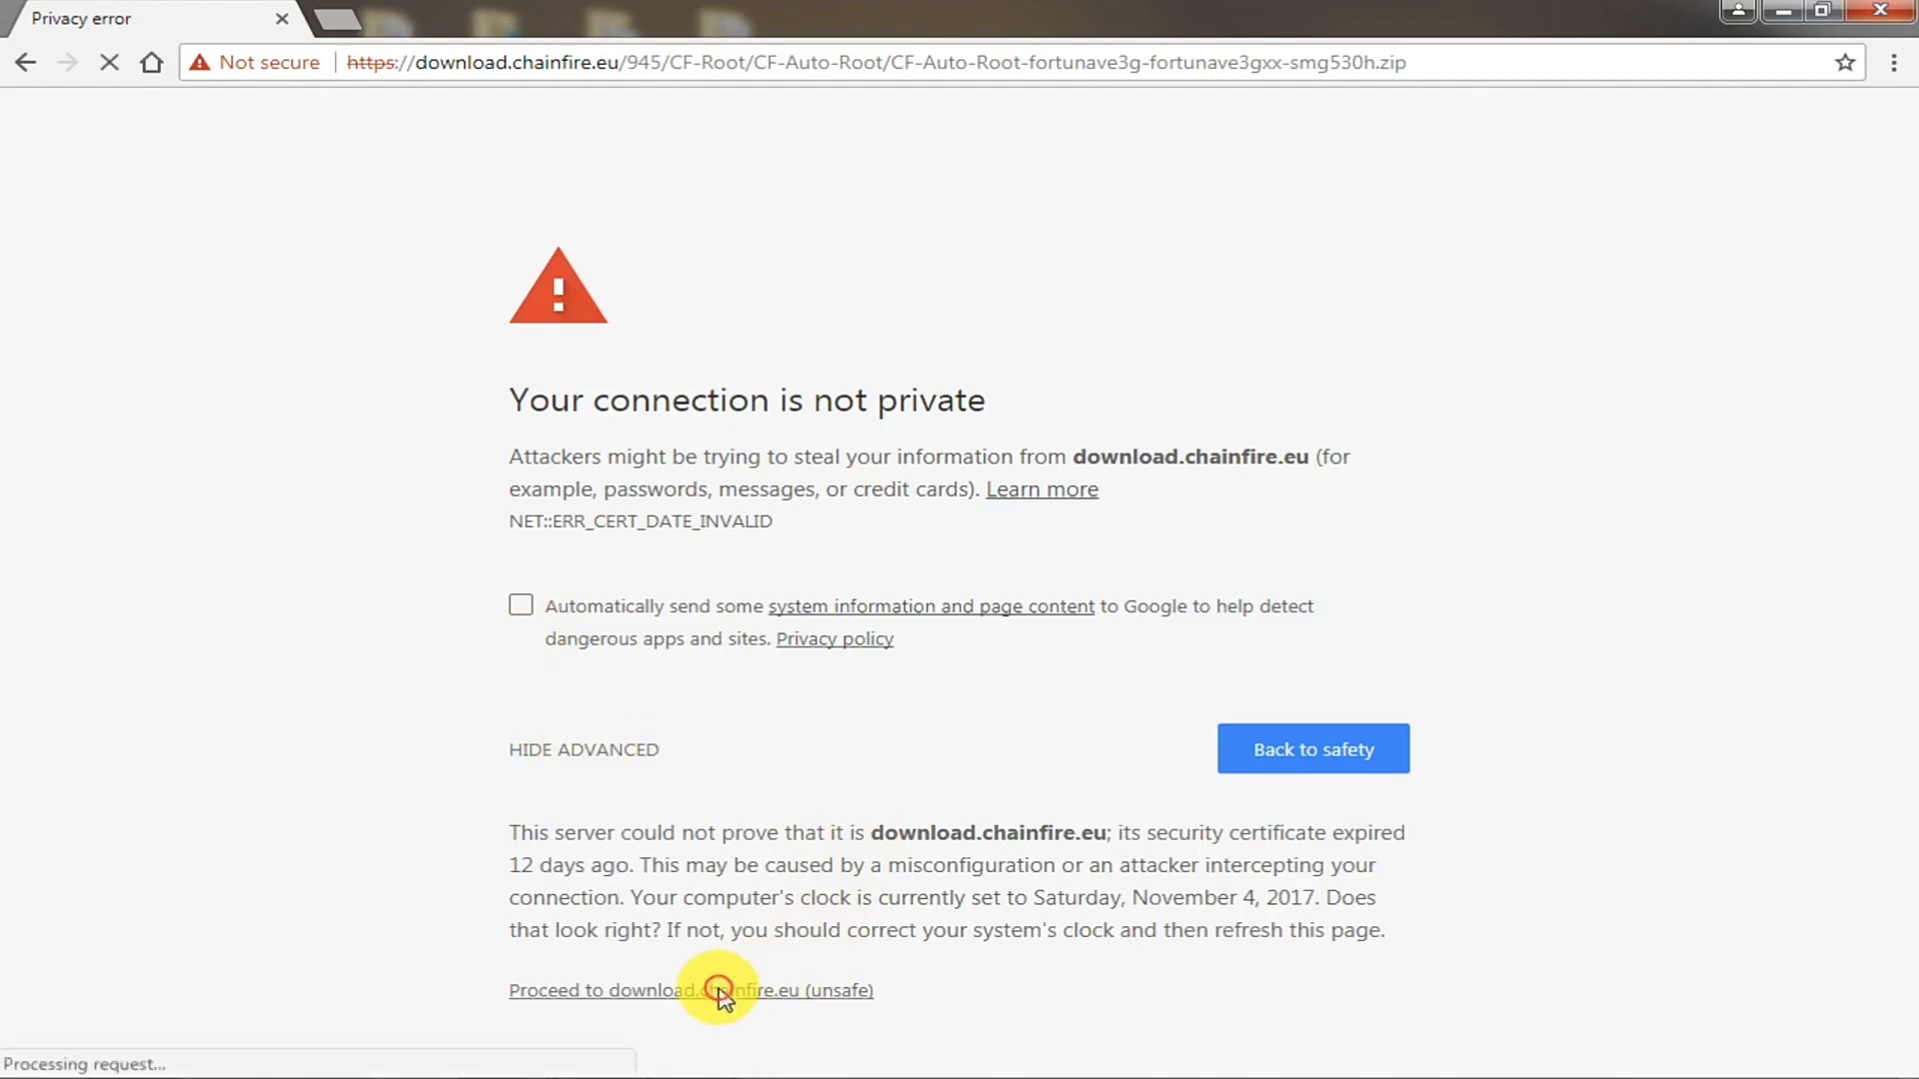
click(714, 992)
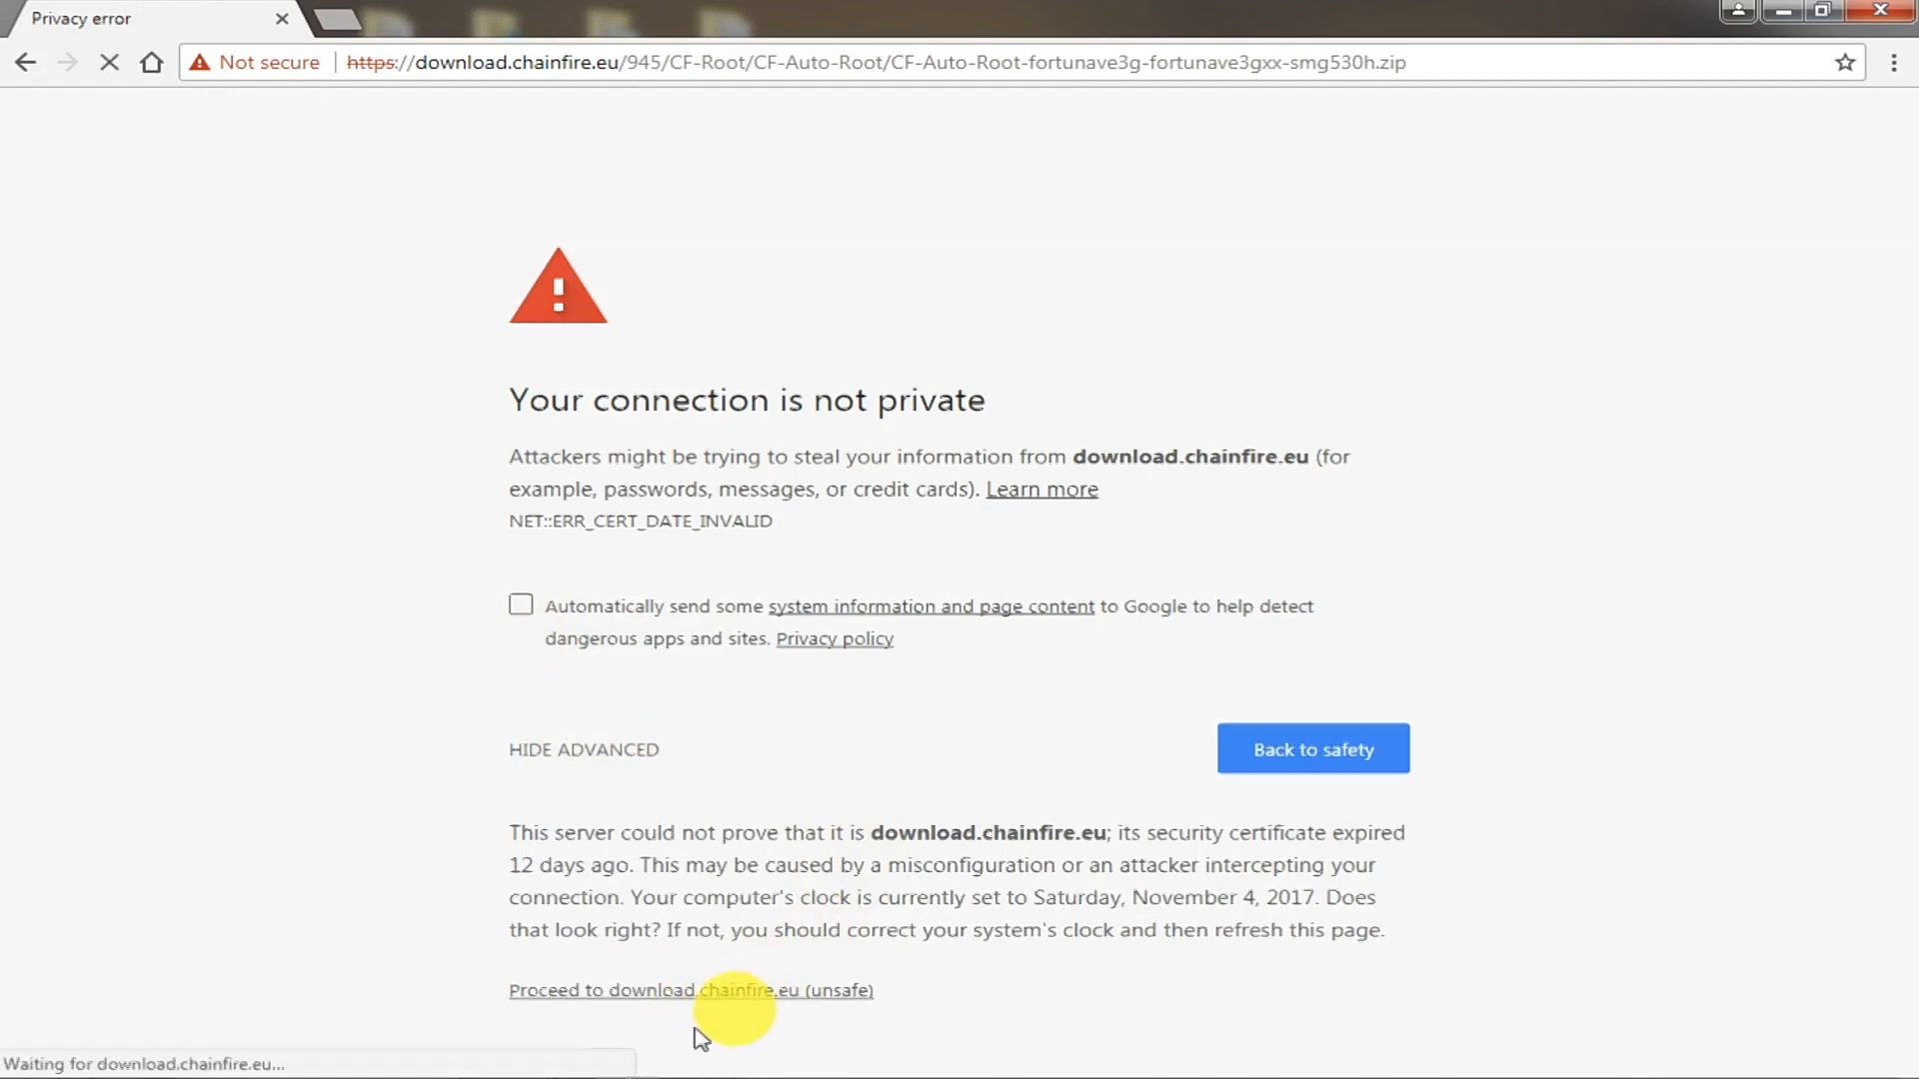
click(689, 992)
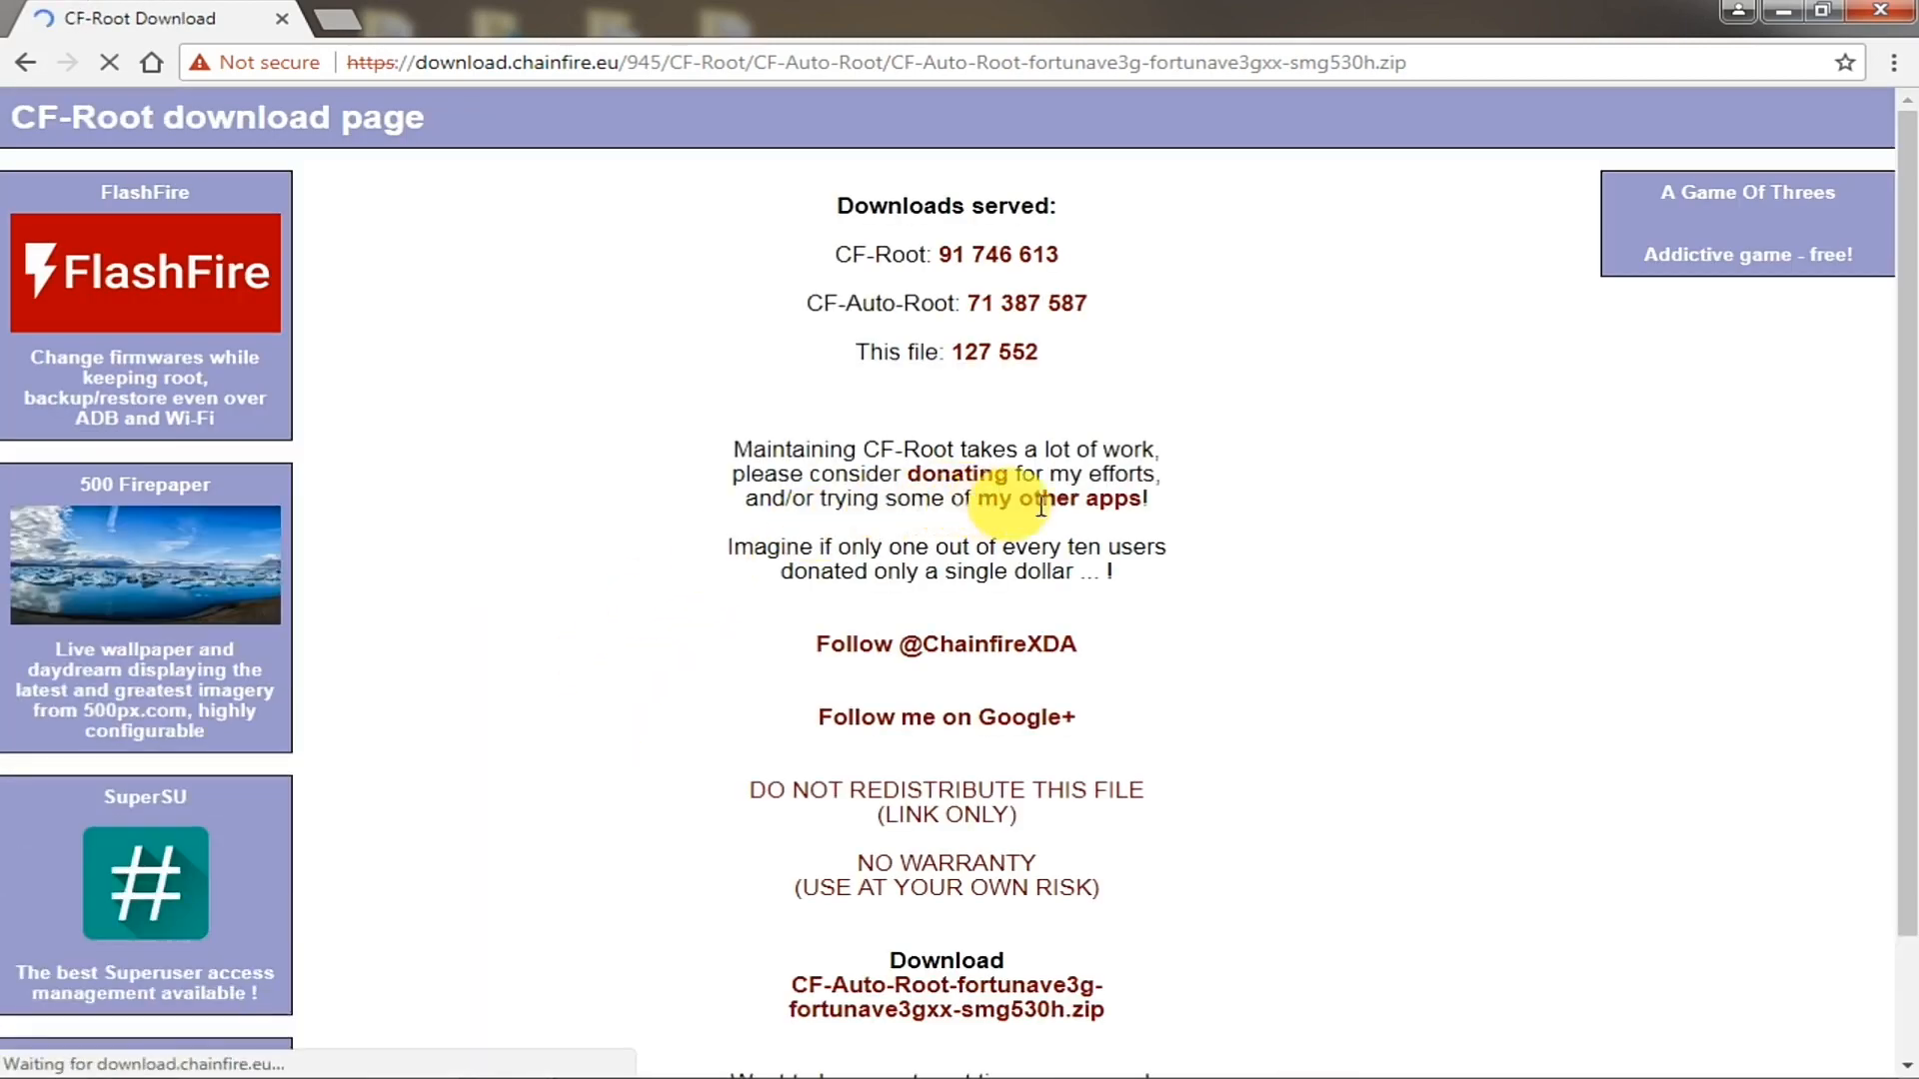
scroll(down, 3)
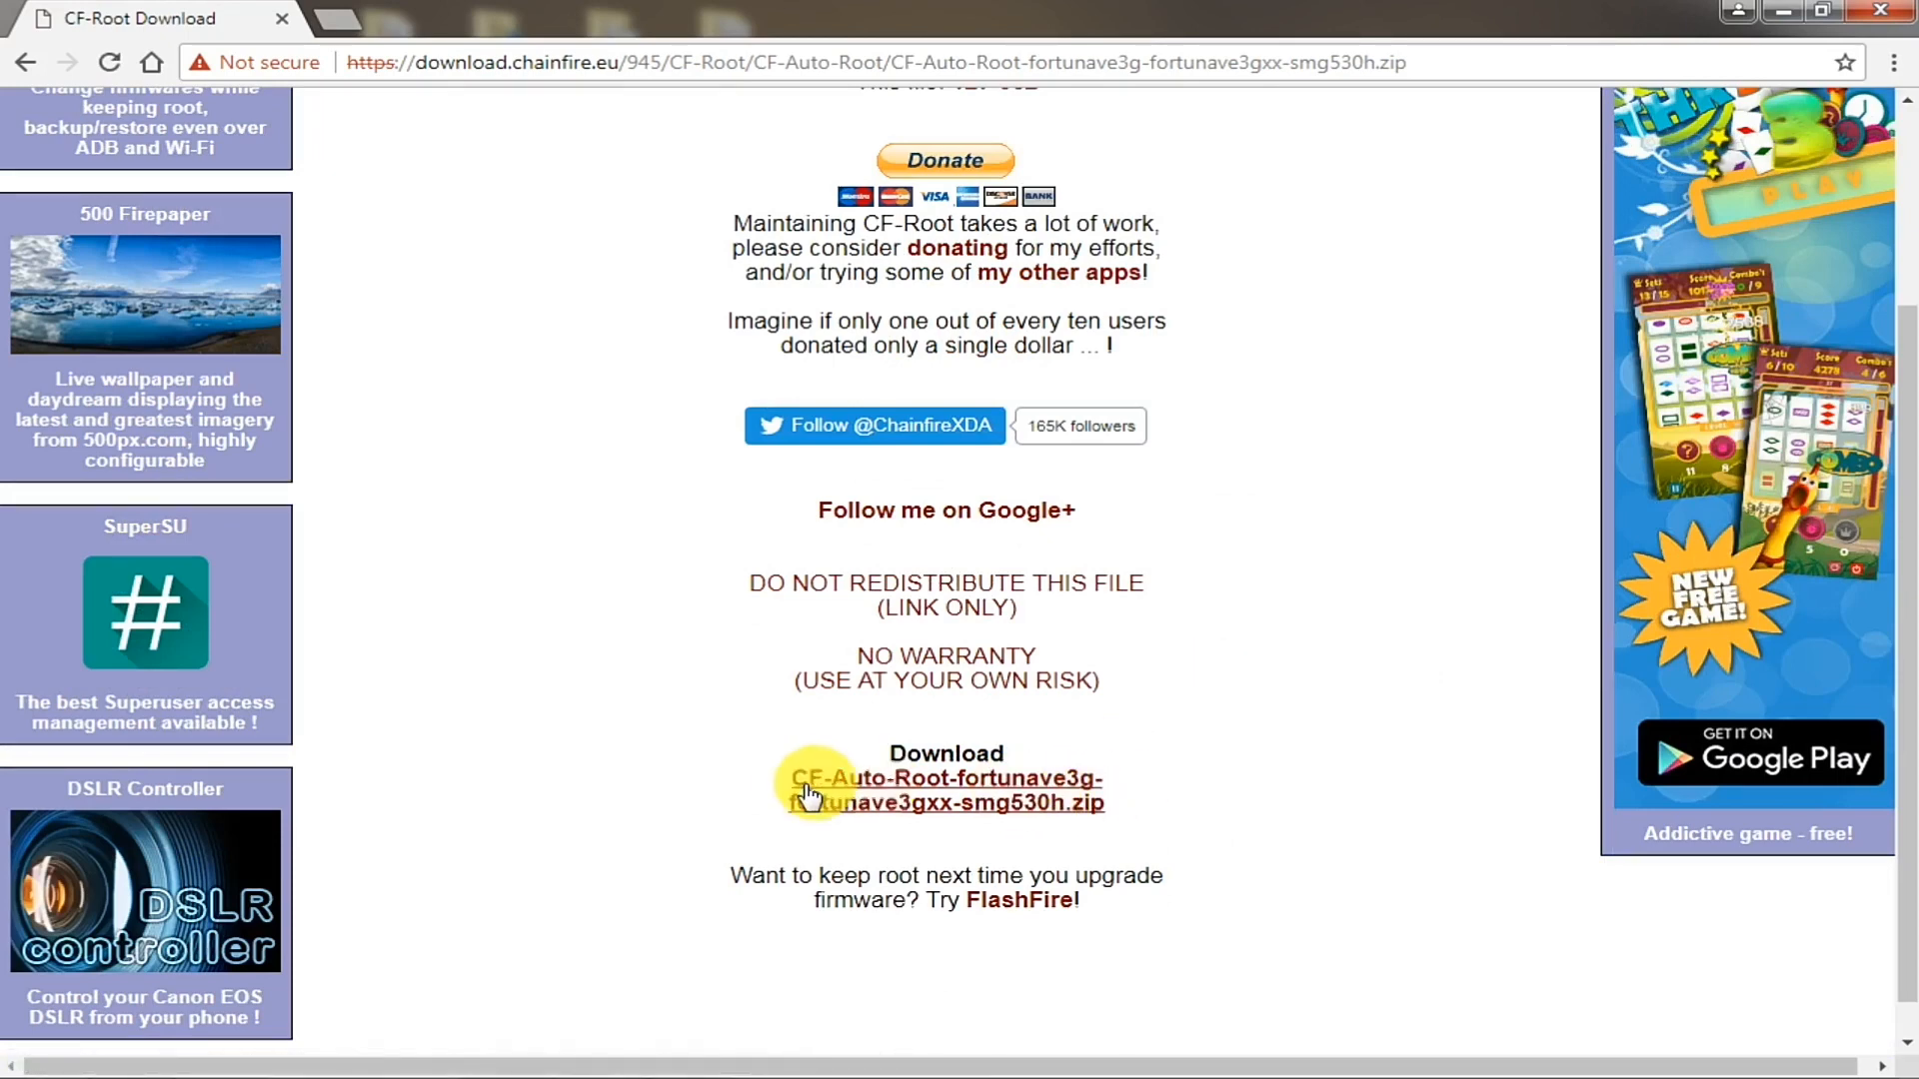
mouse_move(893, 797)
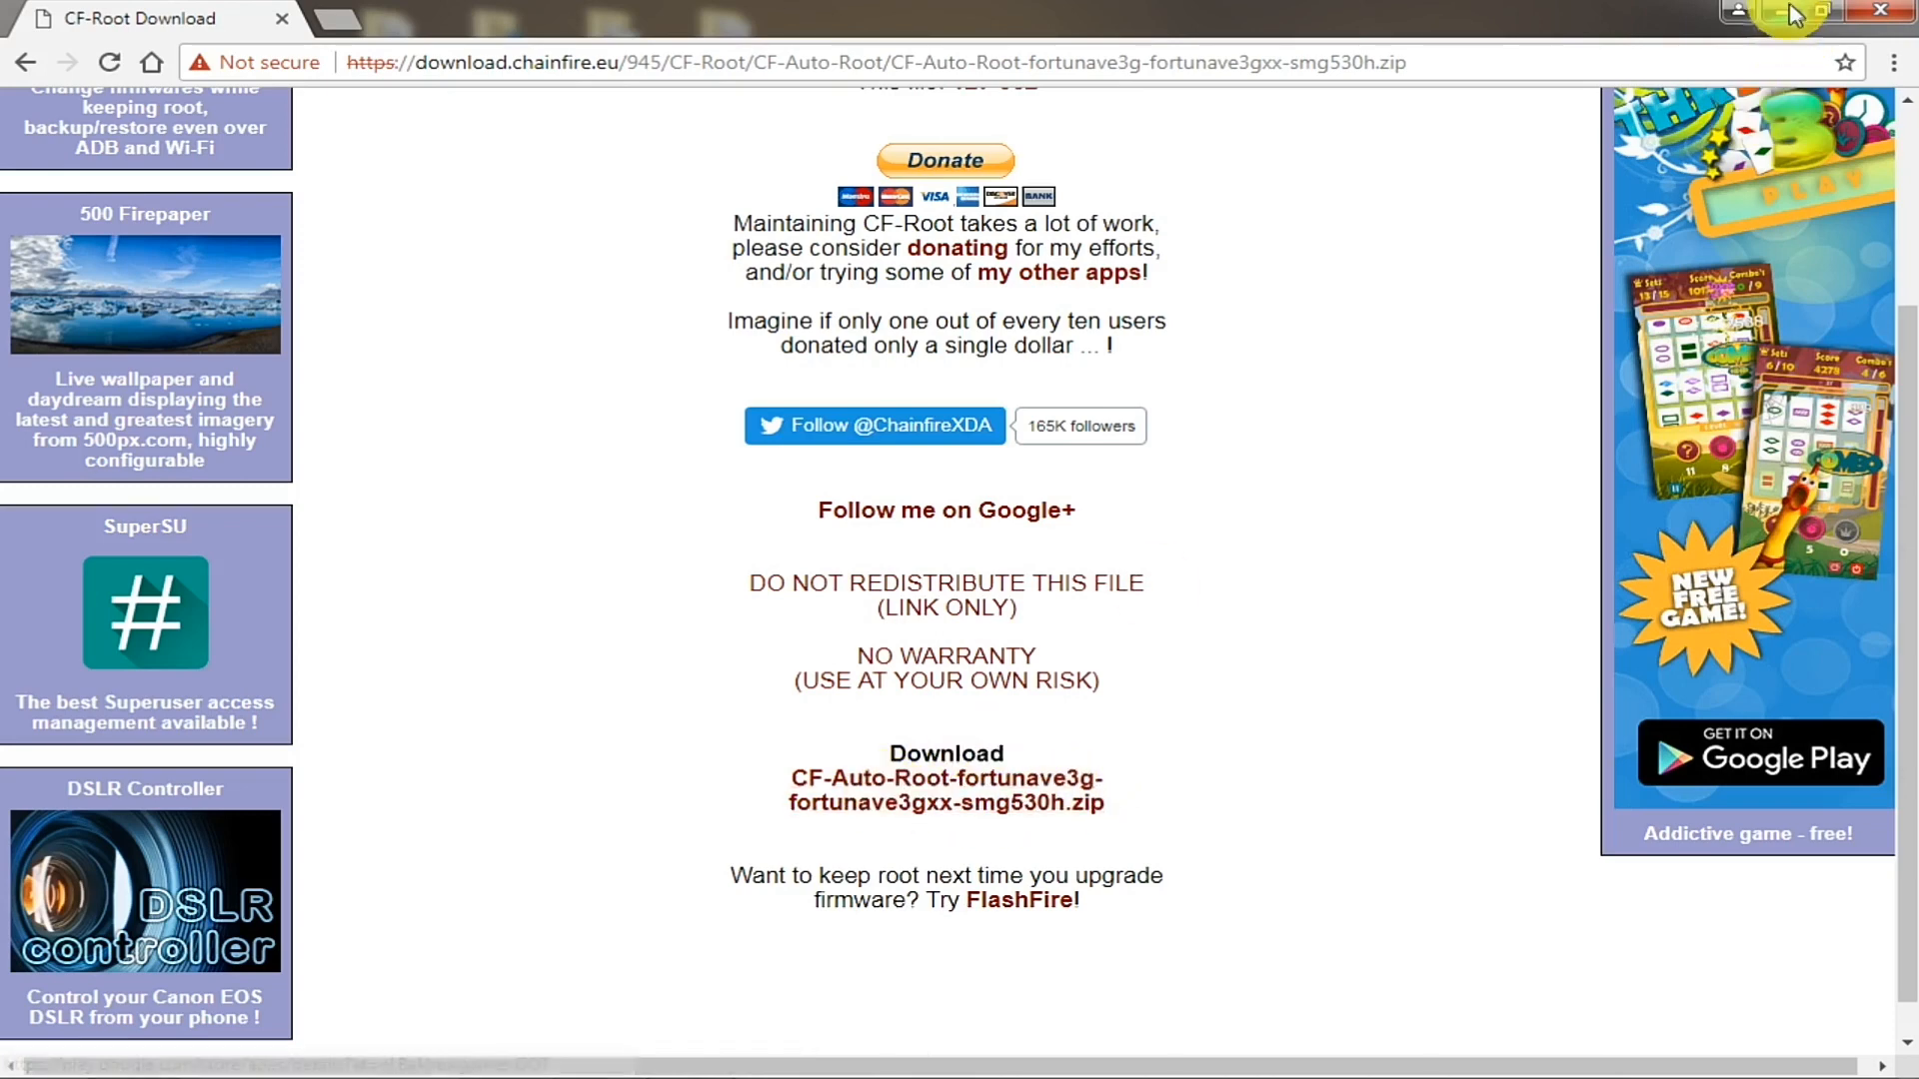
Step: Minimize Chrome and open the desktop MUNTASIR folder, maximized, then its YouTube subfolder
click(1874, 11)
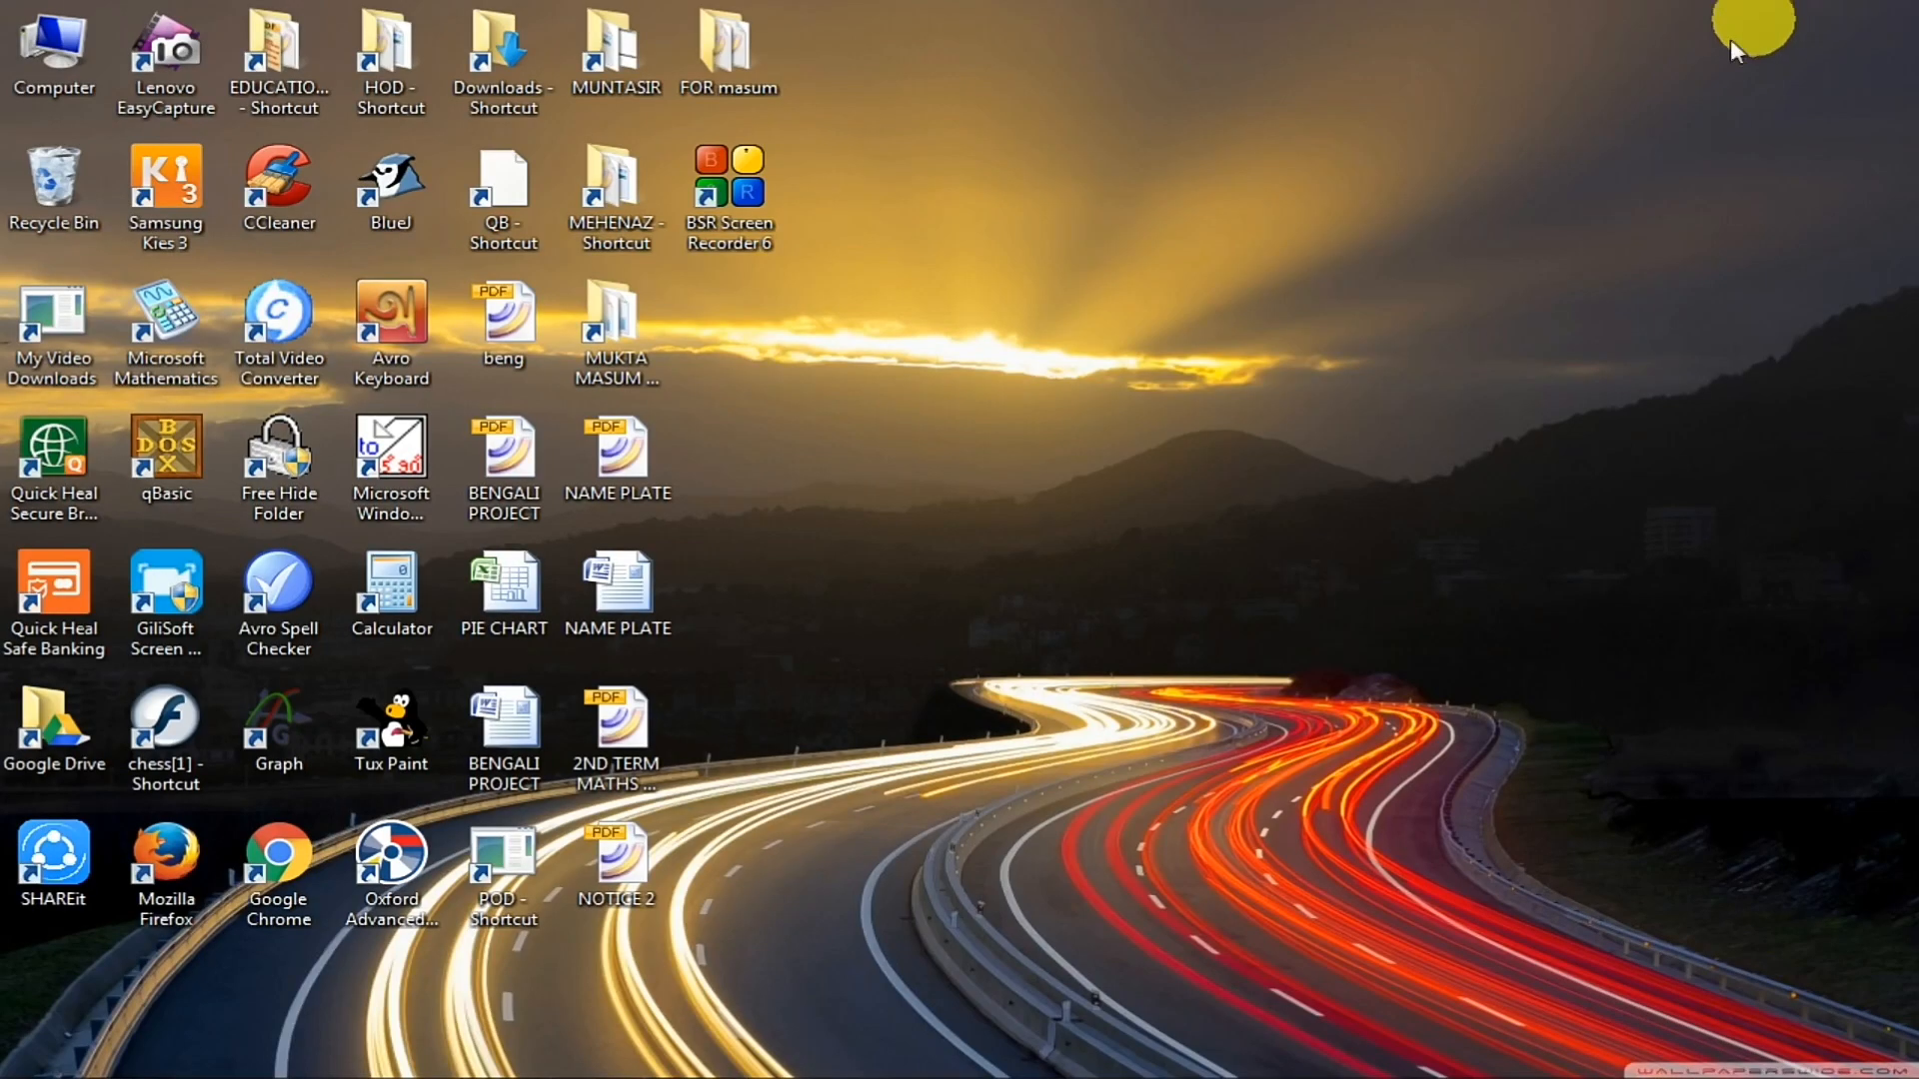
click(617, 45)
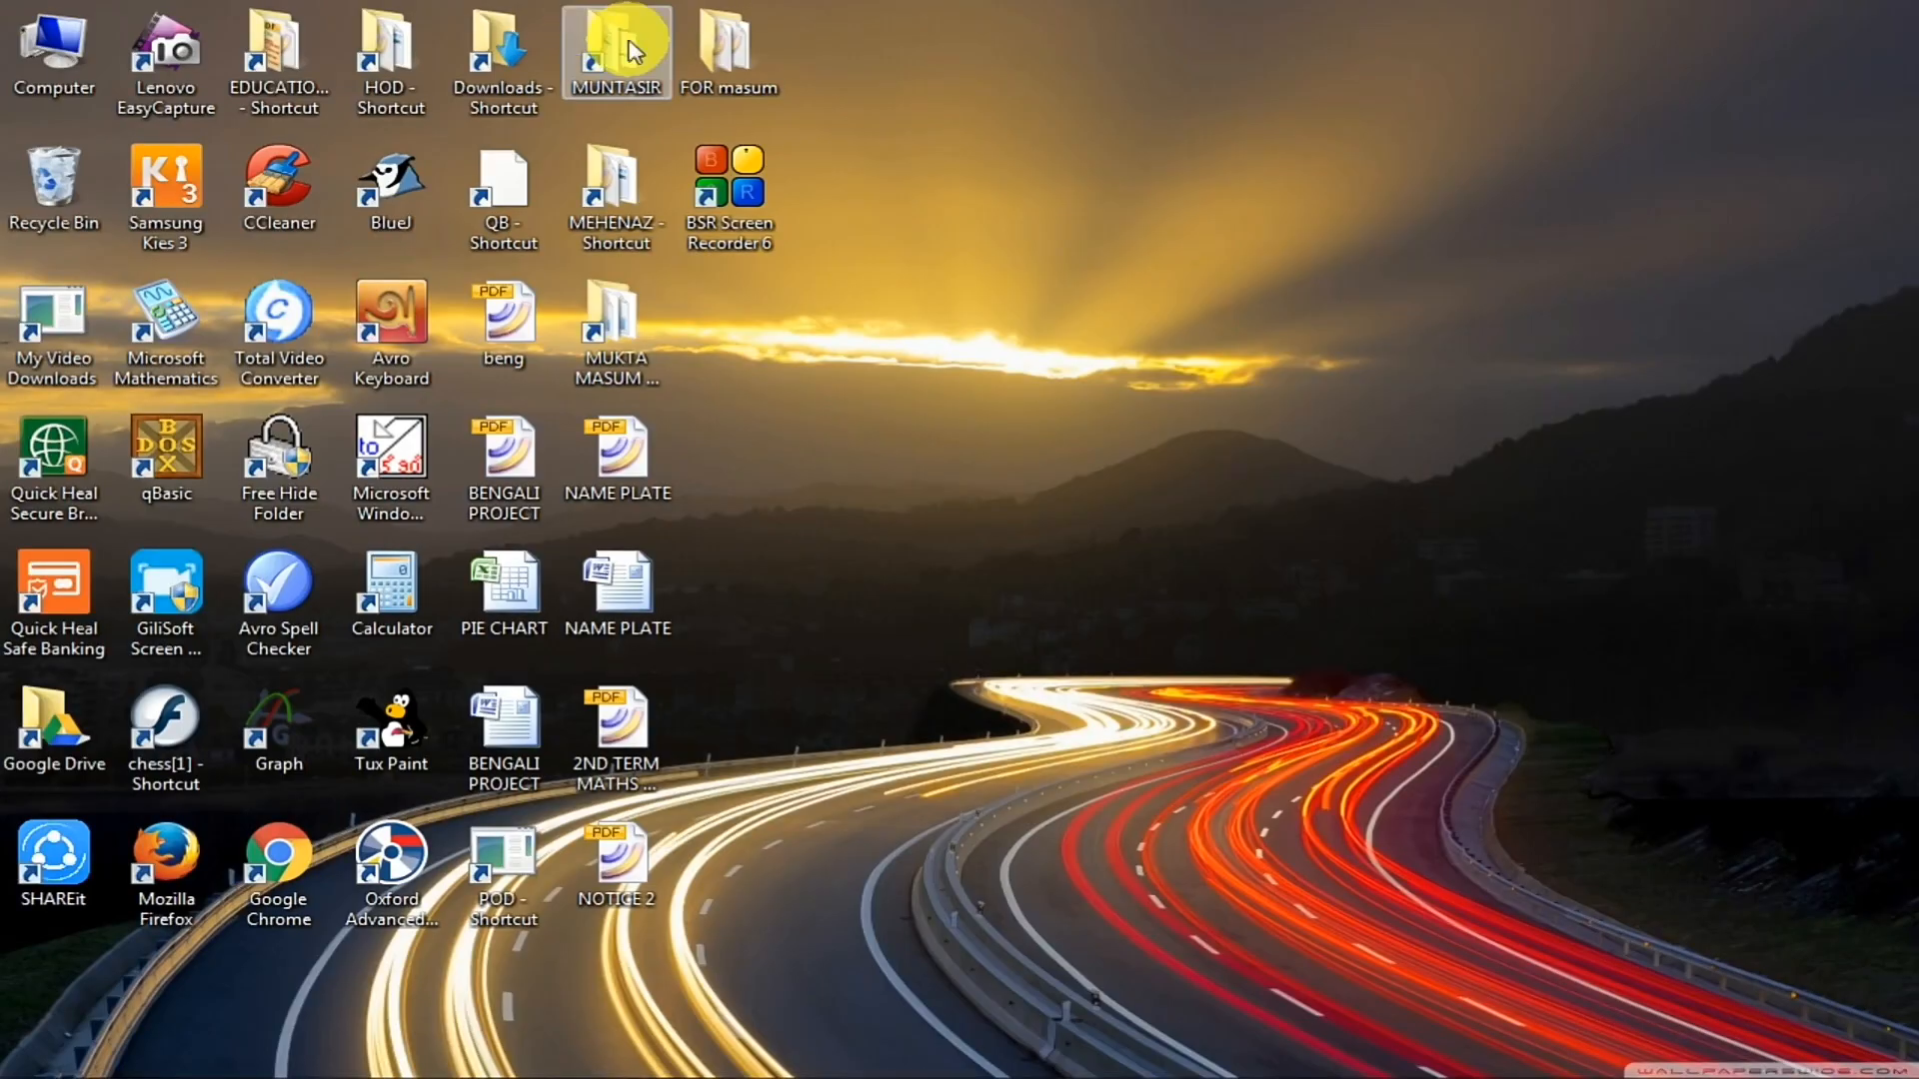
double_click(617, 40)
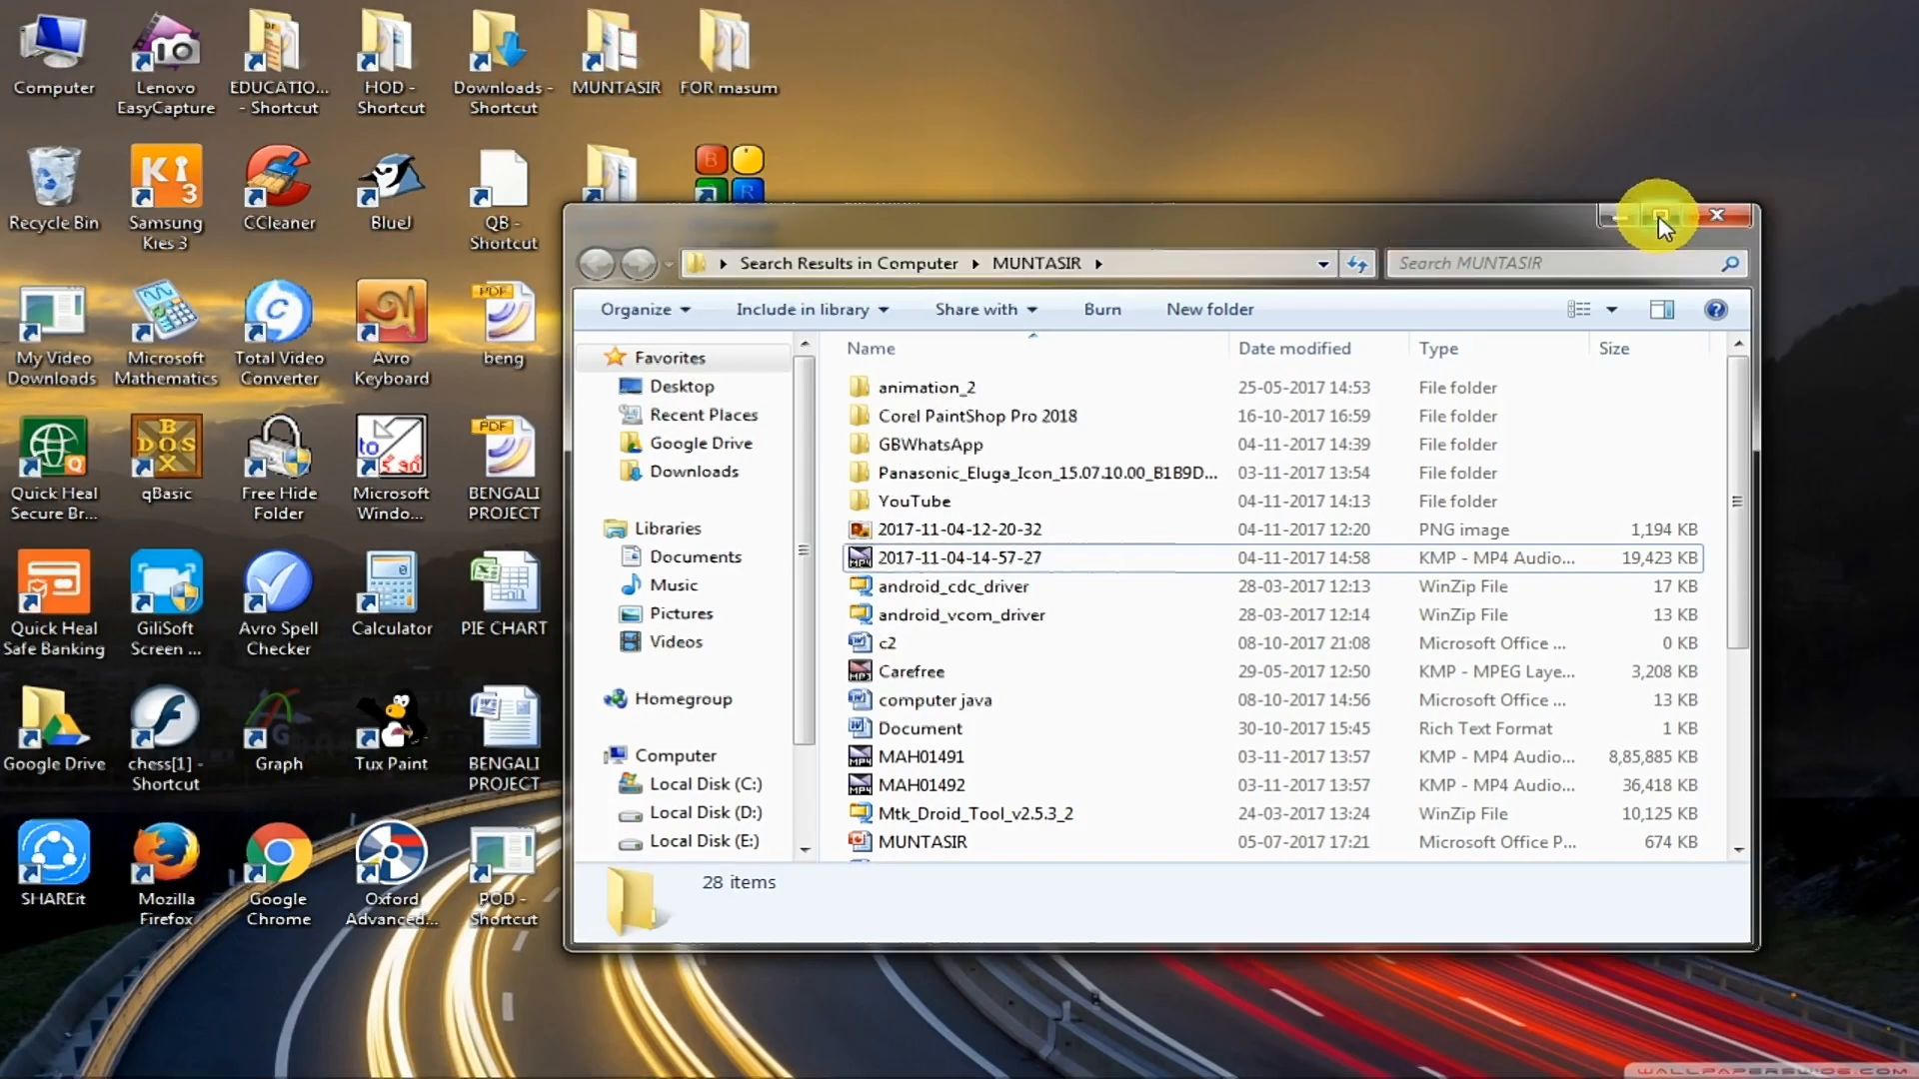
click(1656, 215)
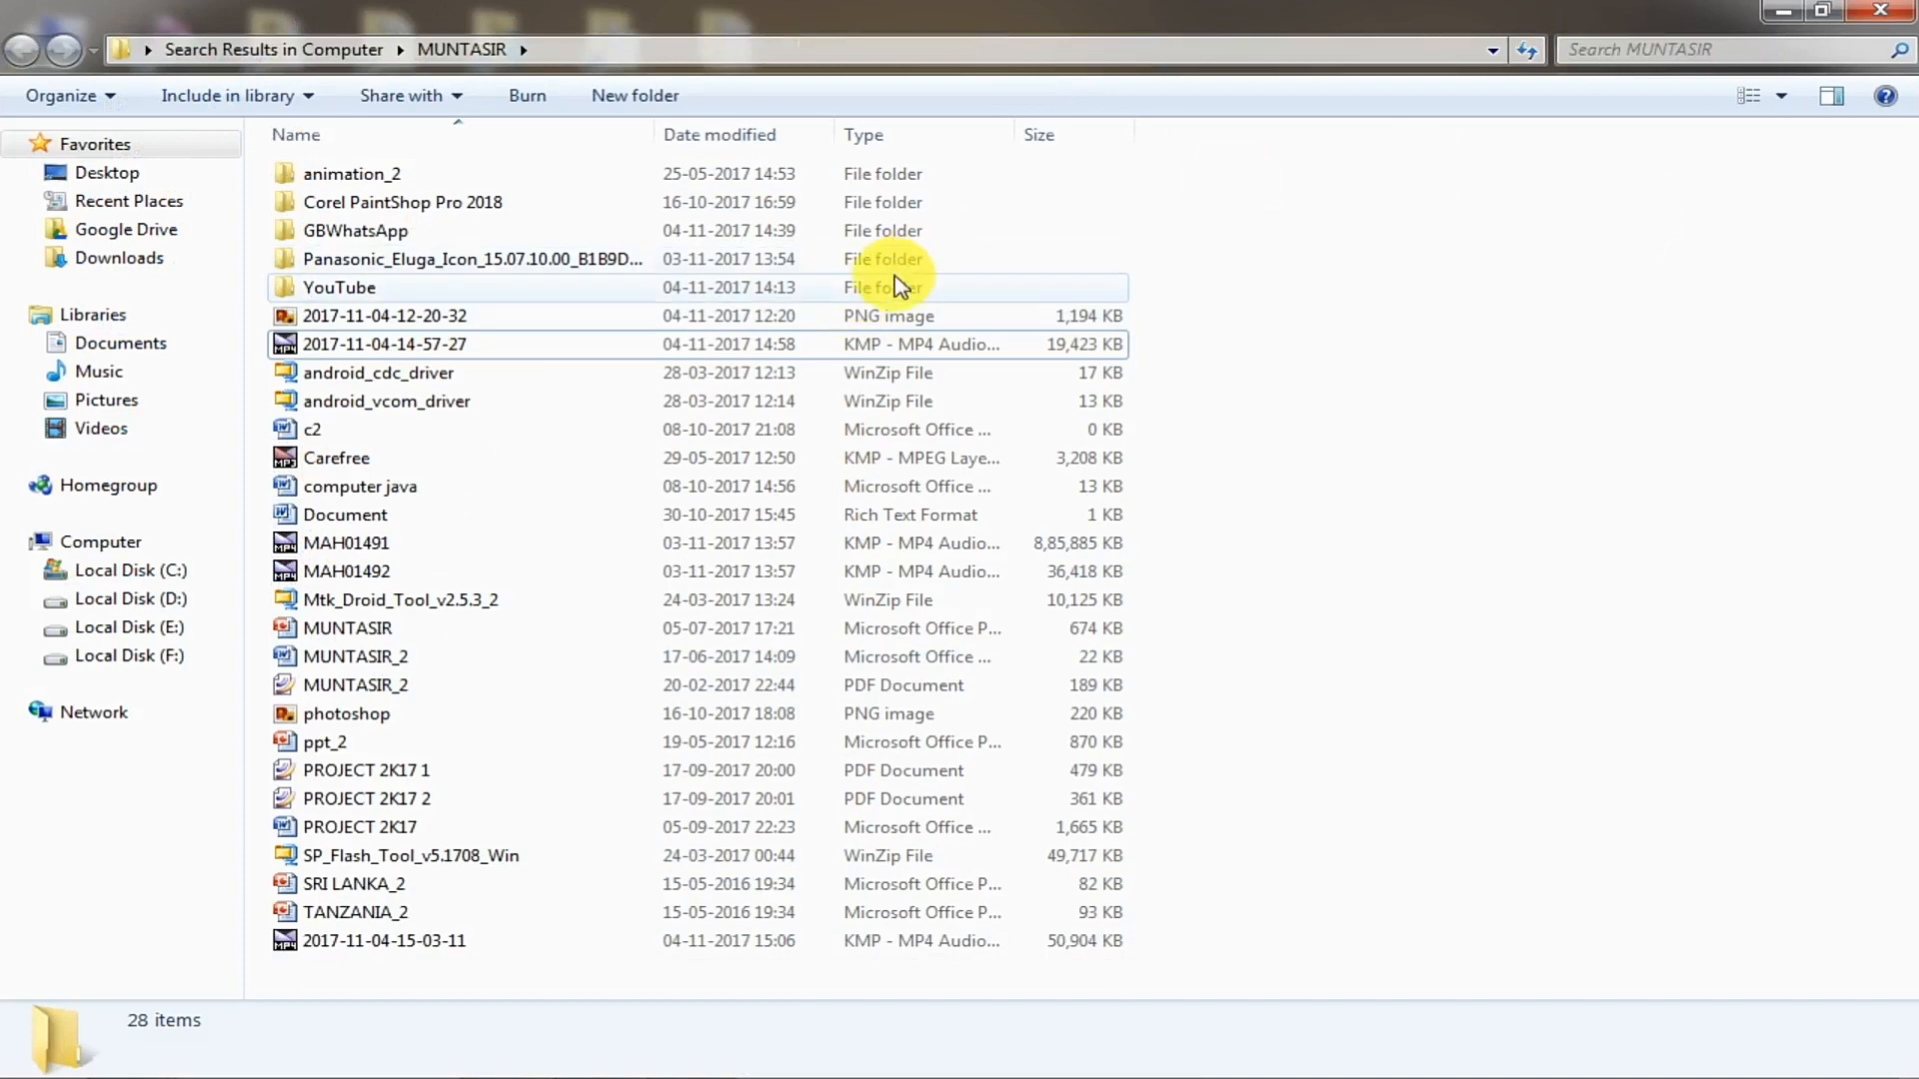
double_click(337, 288)
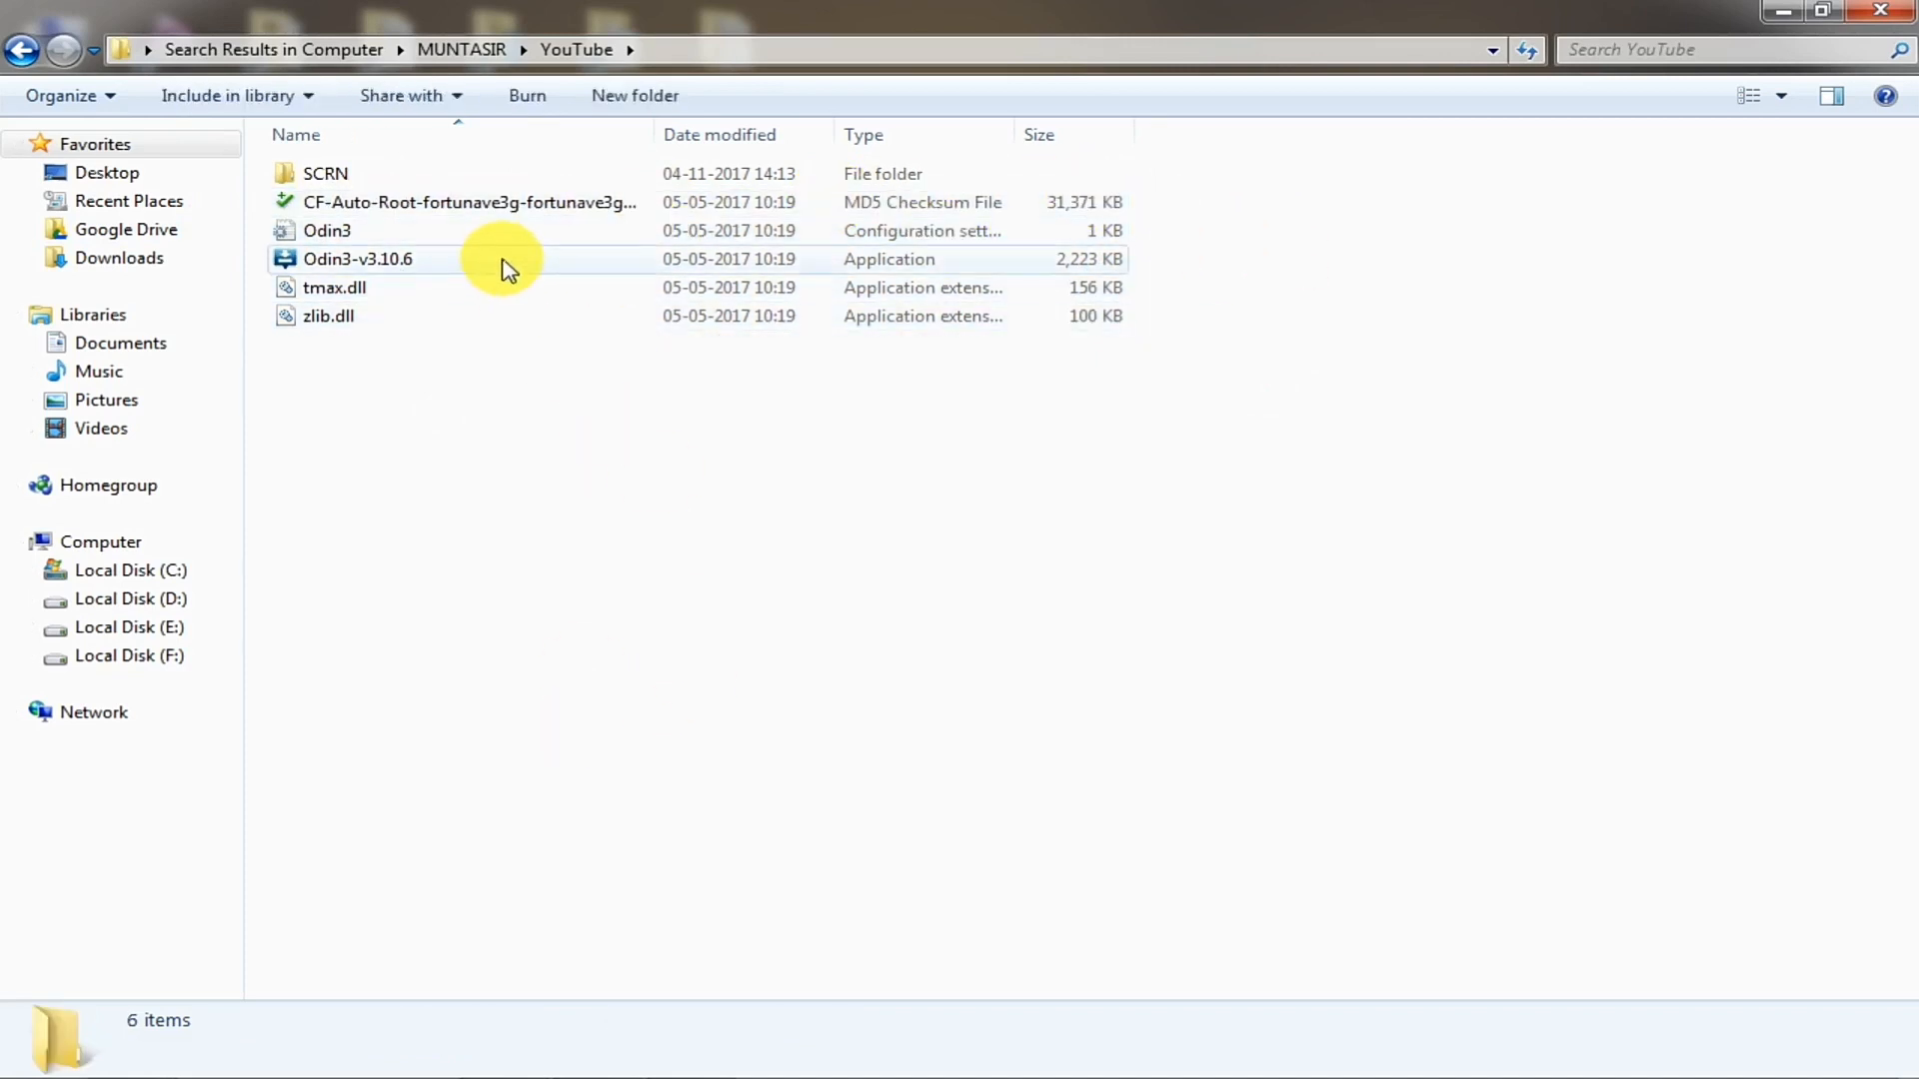
Step: Launch Odin3-v3.10.6 and load the CF-Auto-Root fortunave3gxx .tar.md5 file into AP
double_click(357, 259)
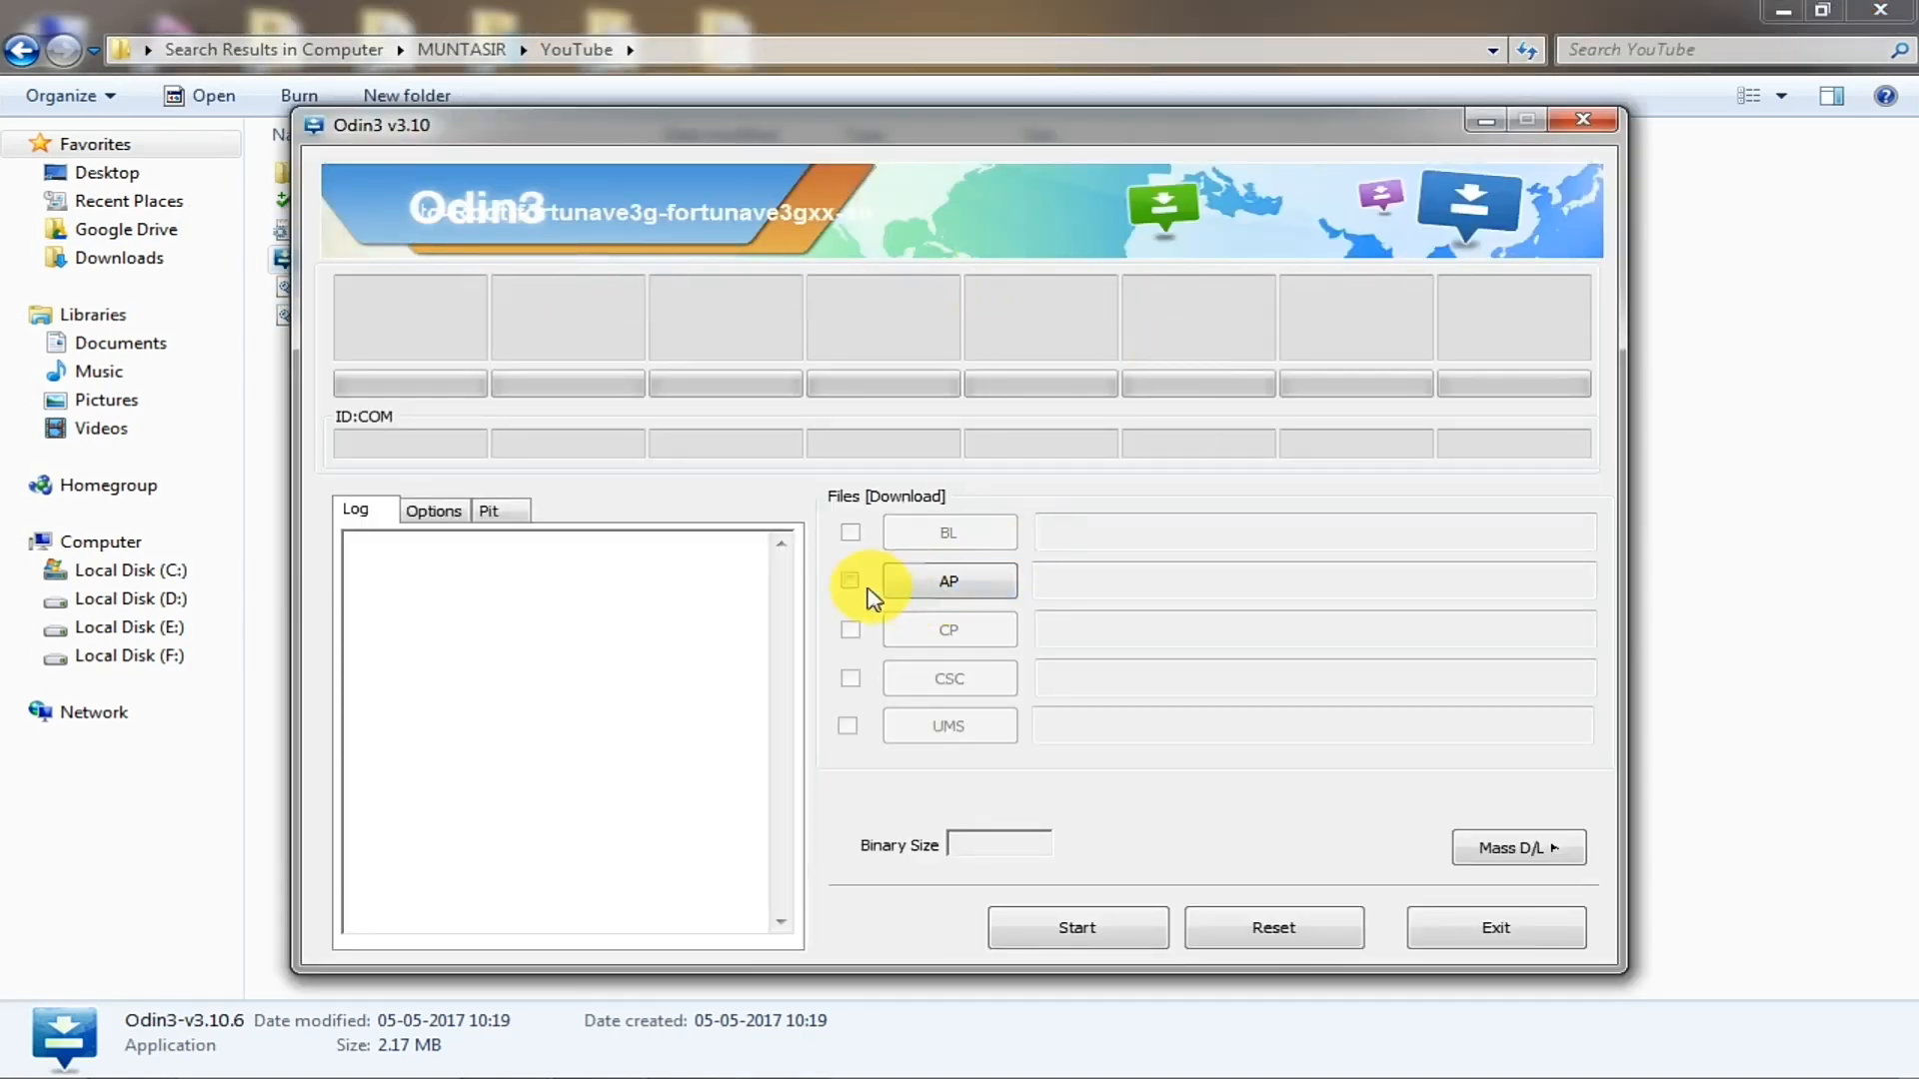
click(849, 581)
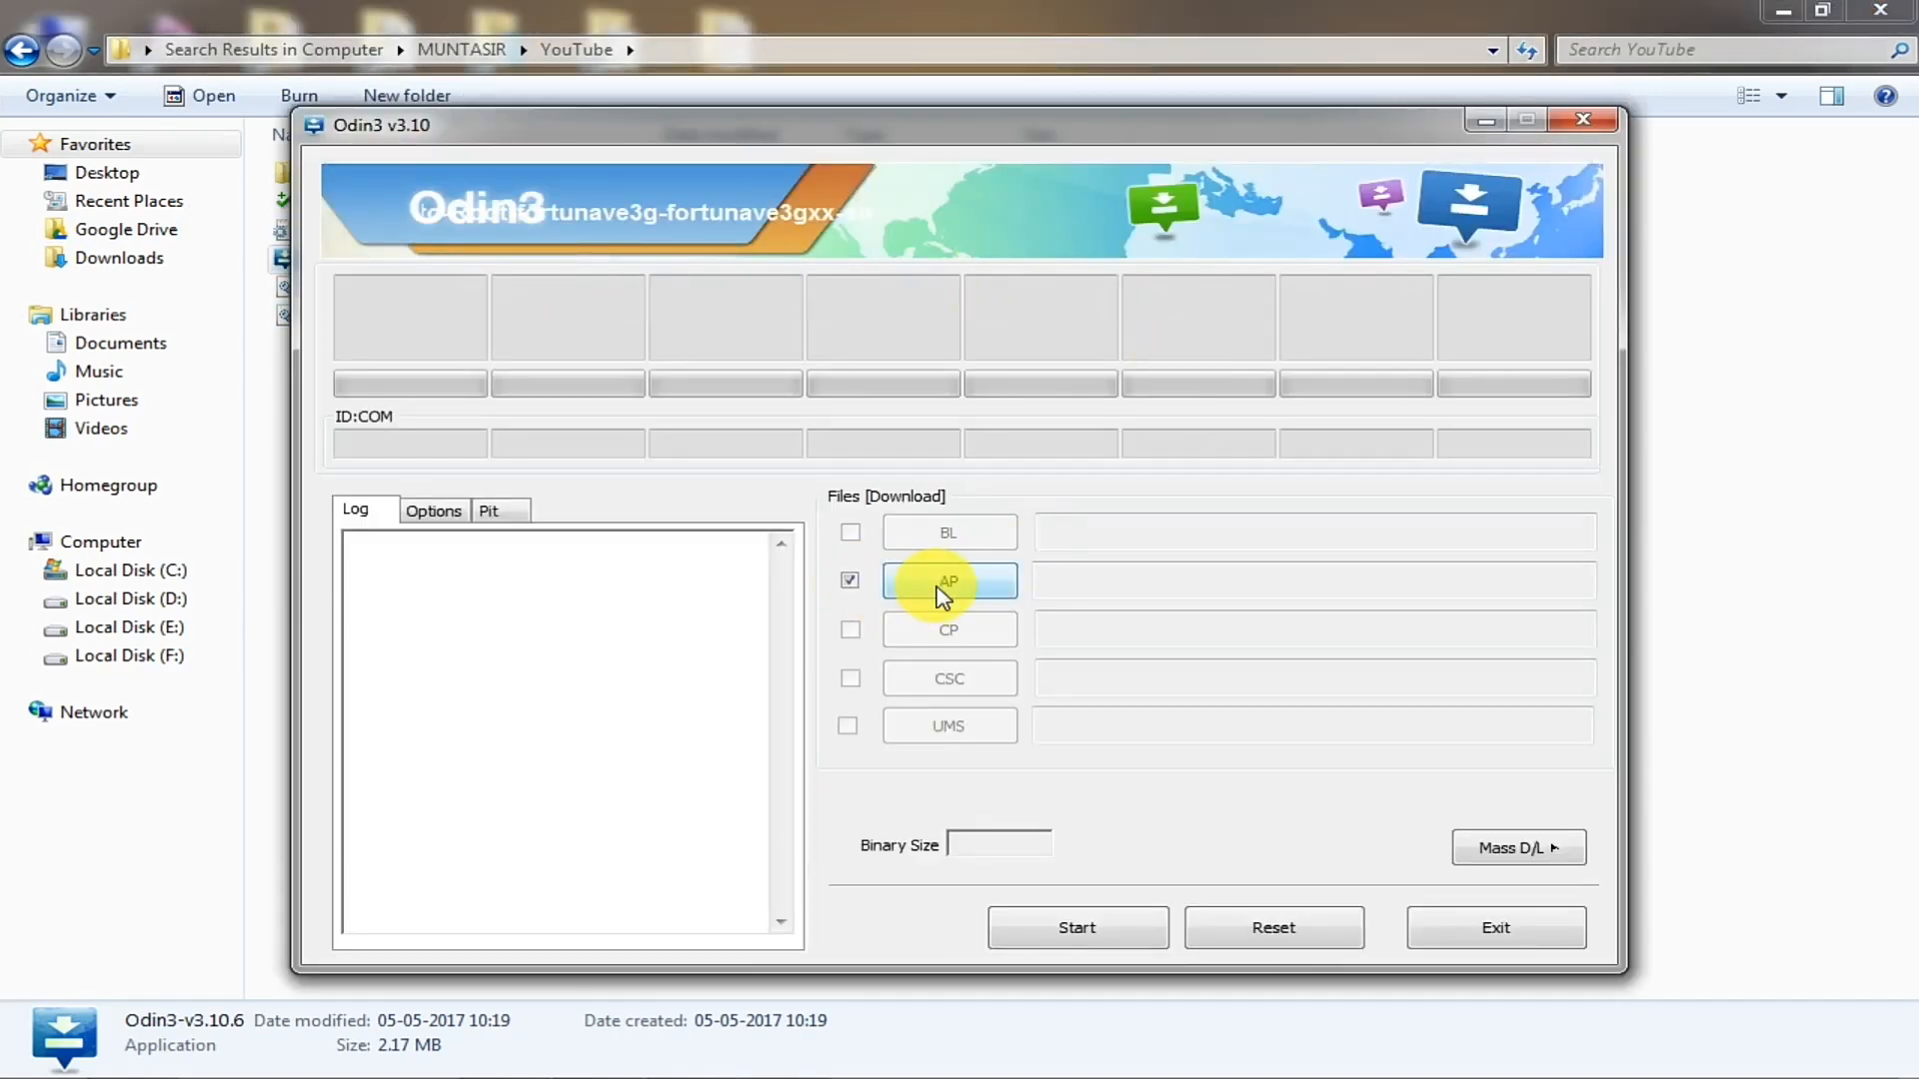
click(948, 581)
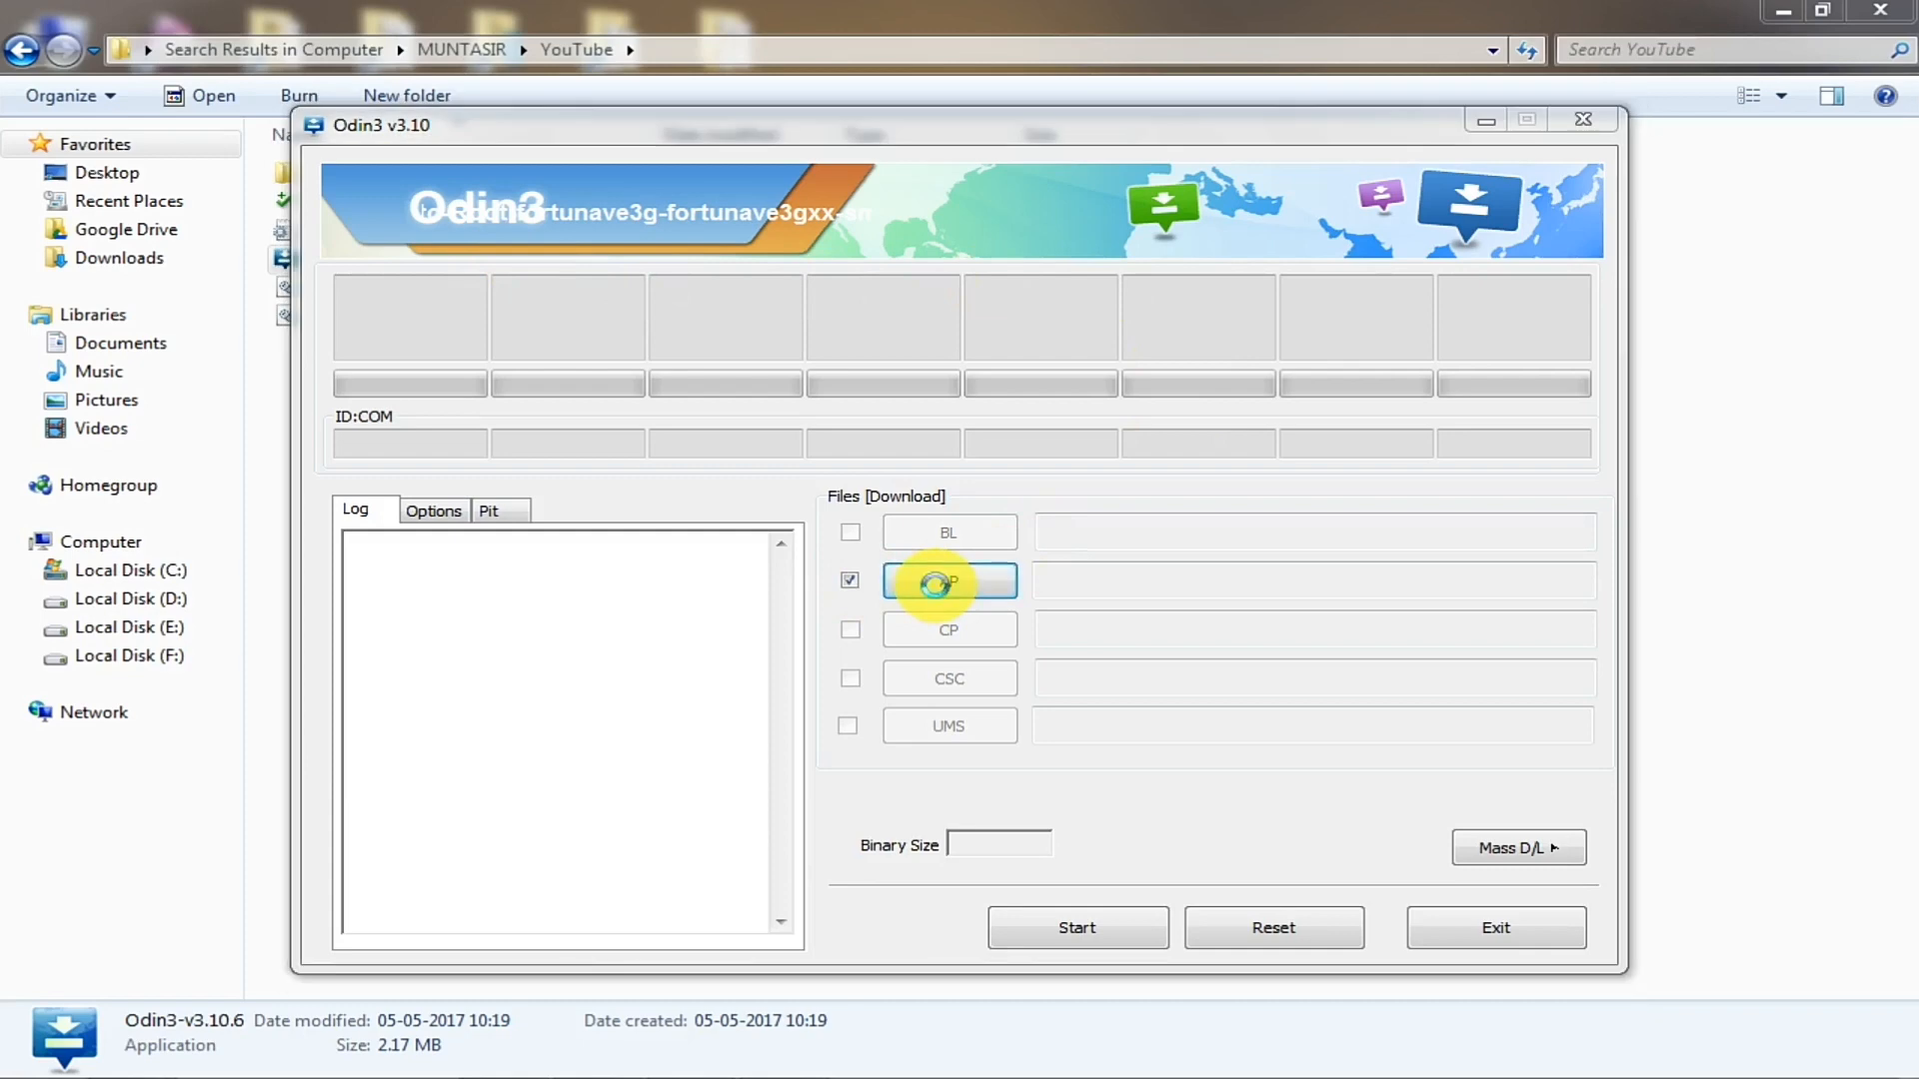
click(948, 580)
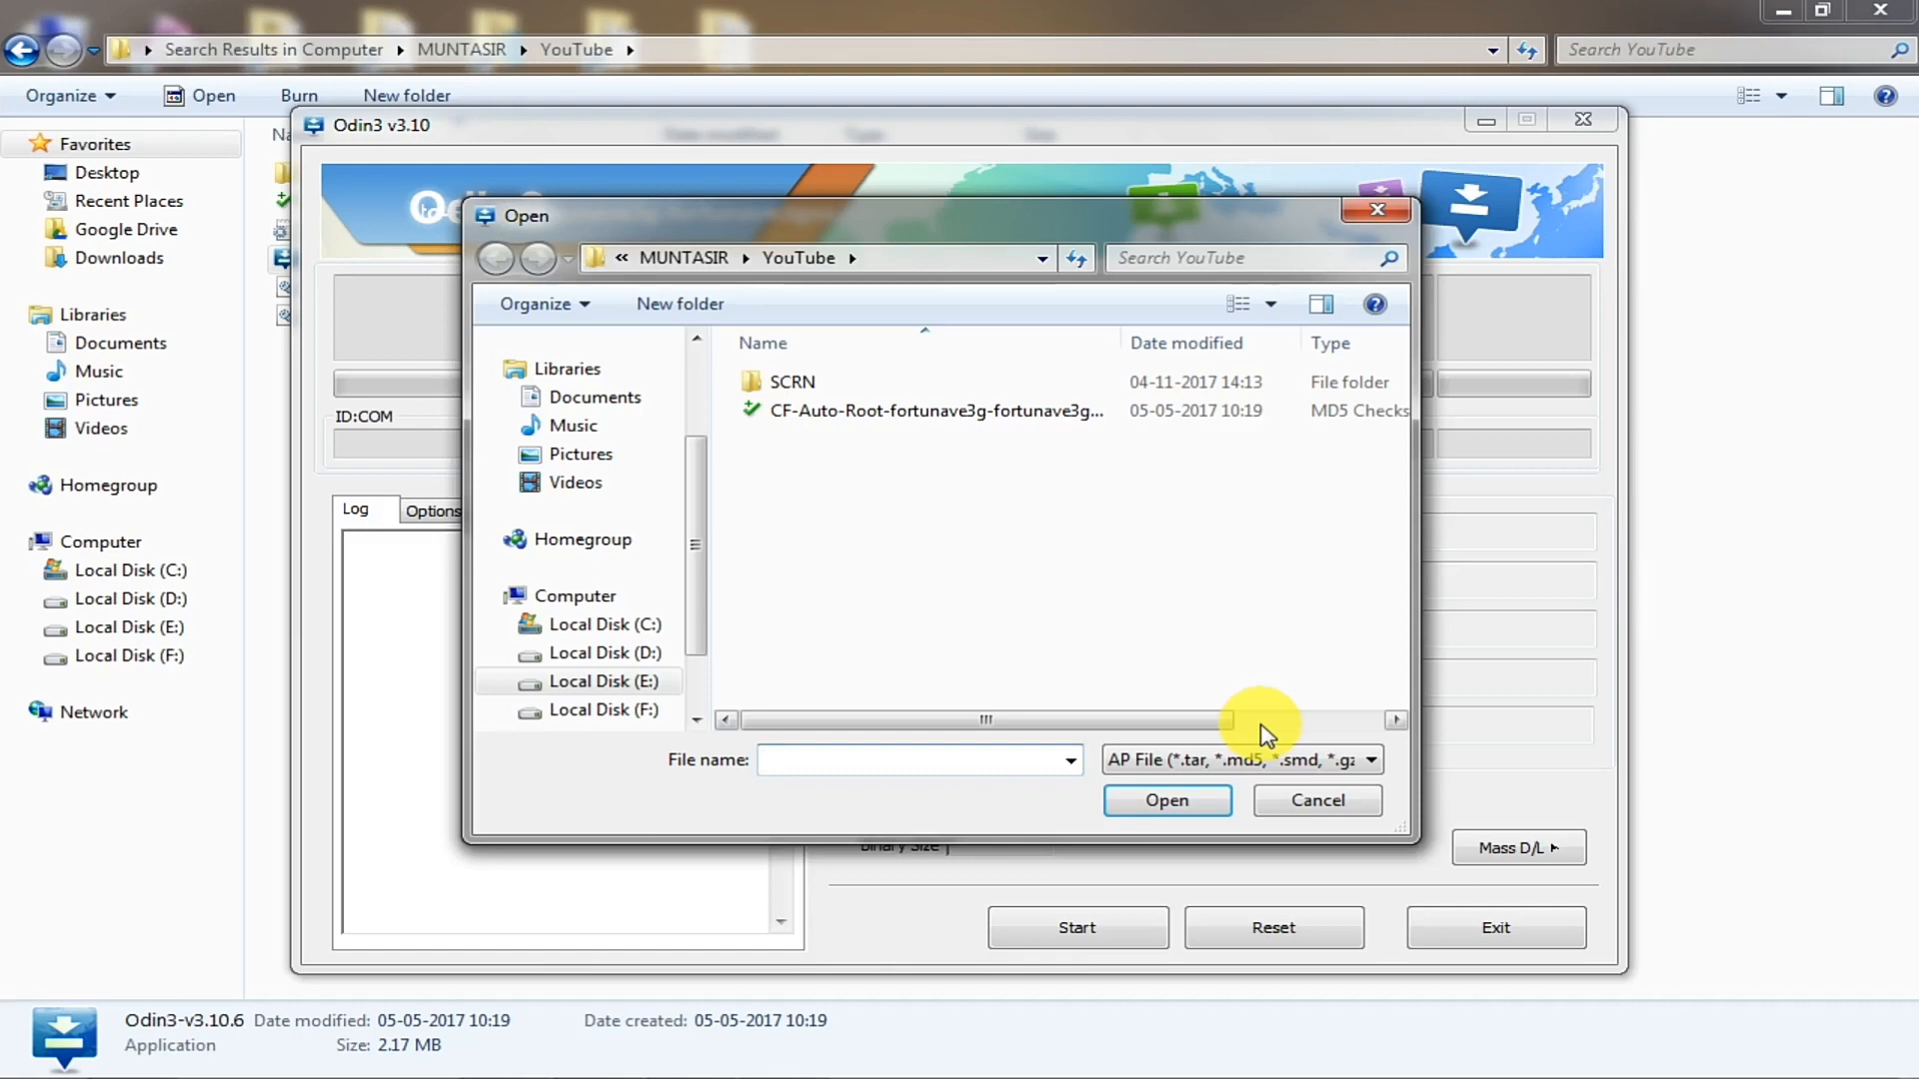
click(907, 761)
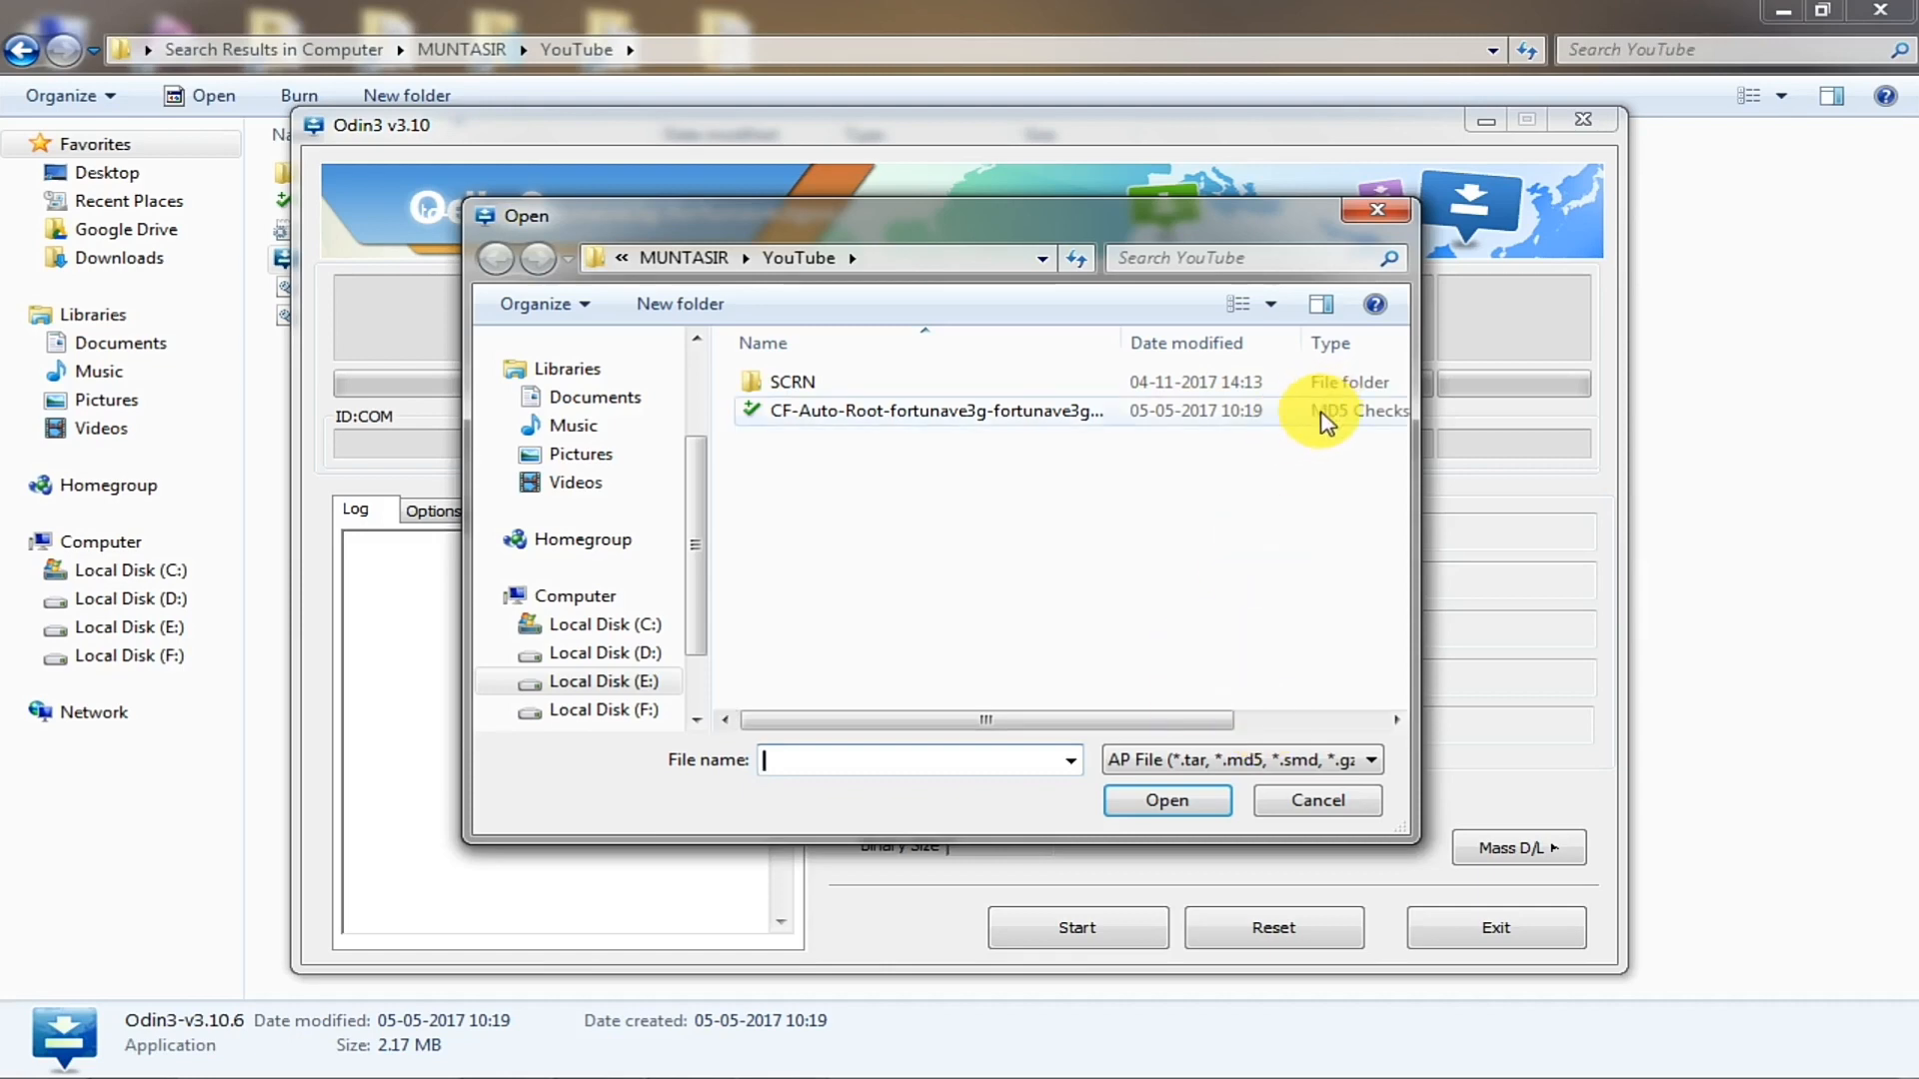
click(936, 411)
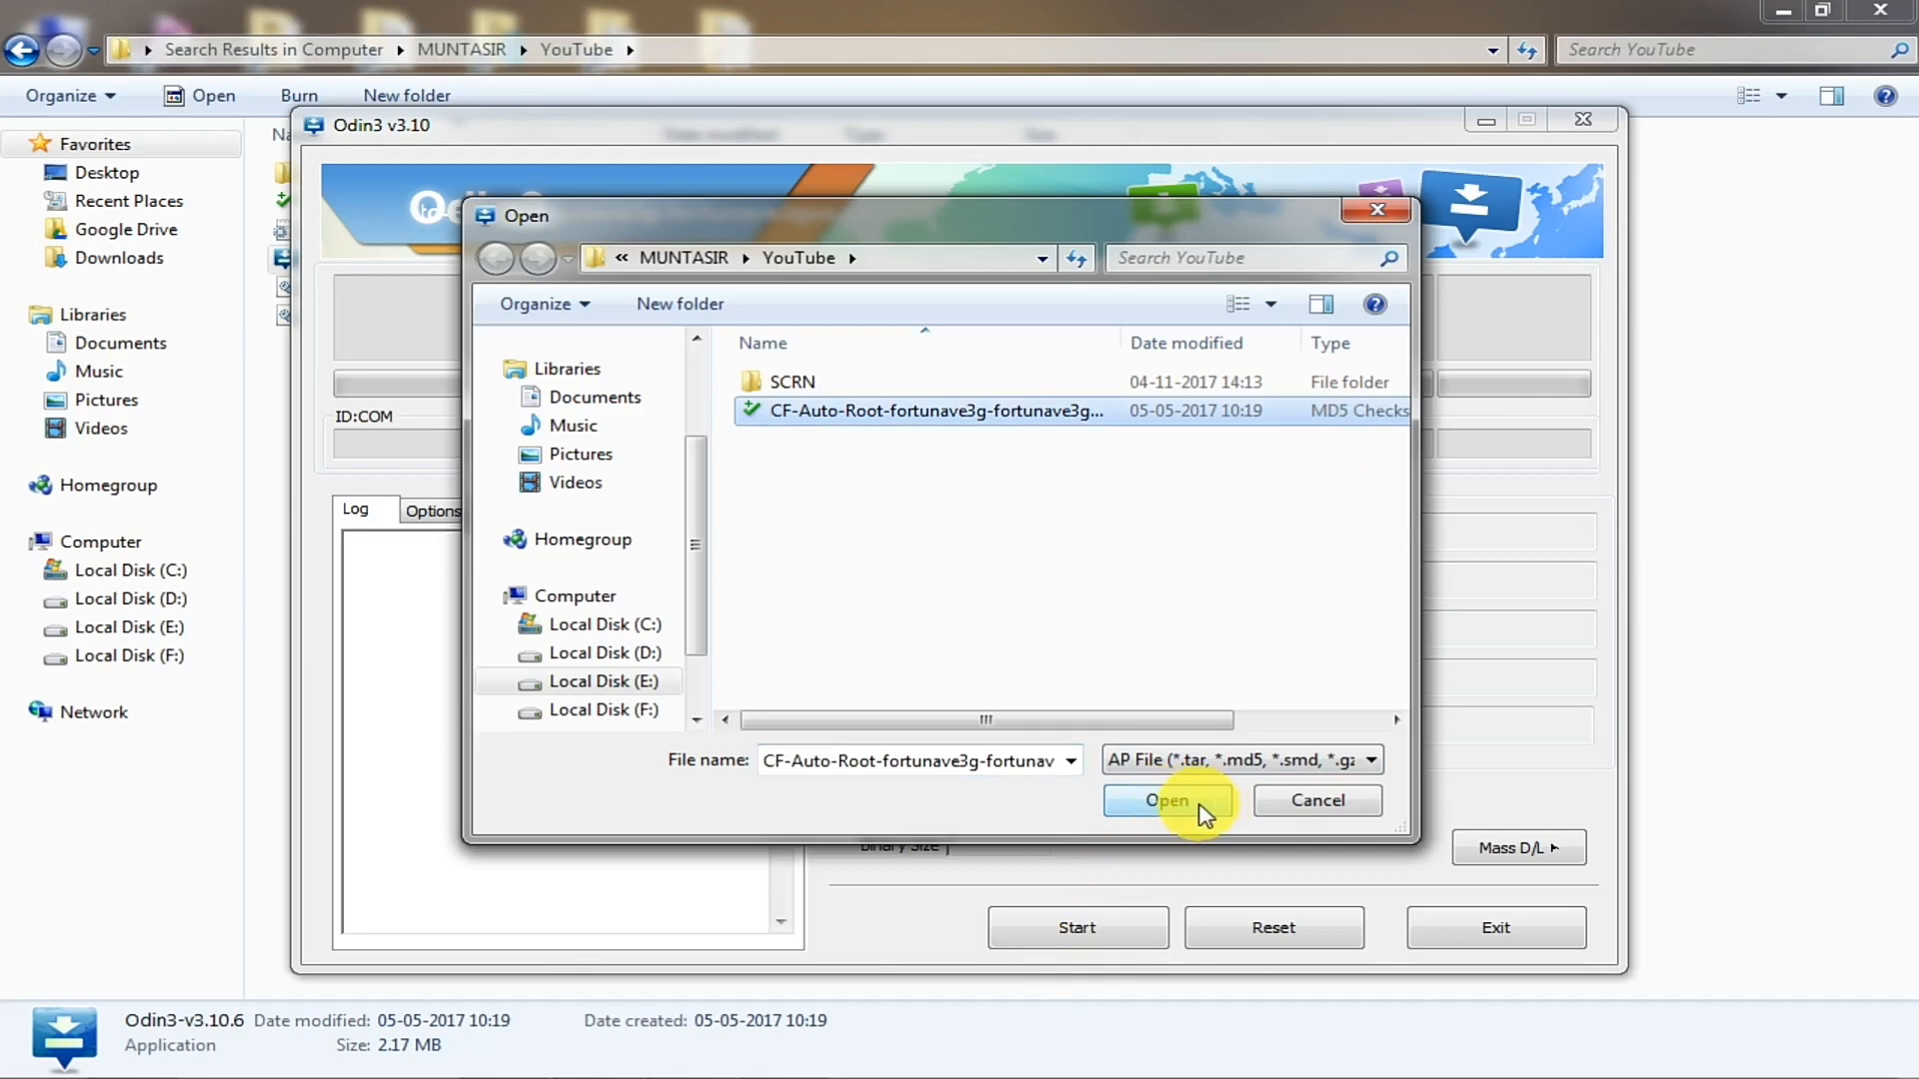
click(1167, 801)
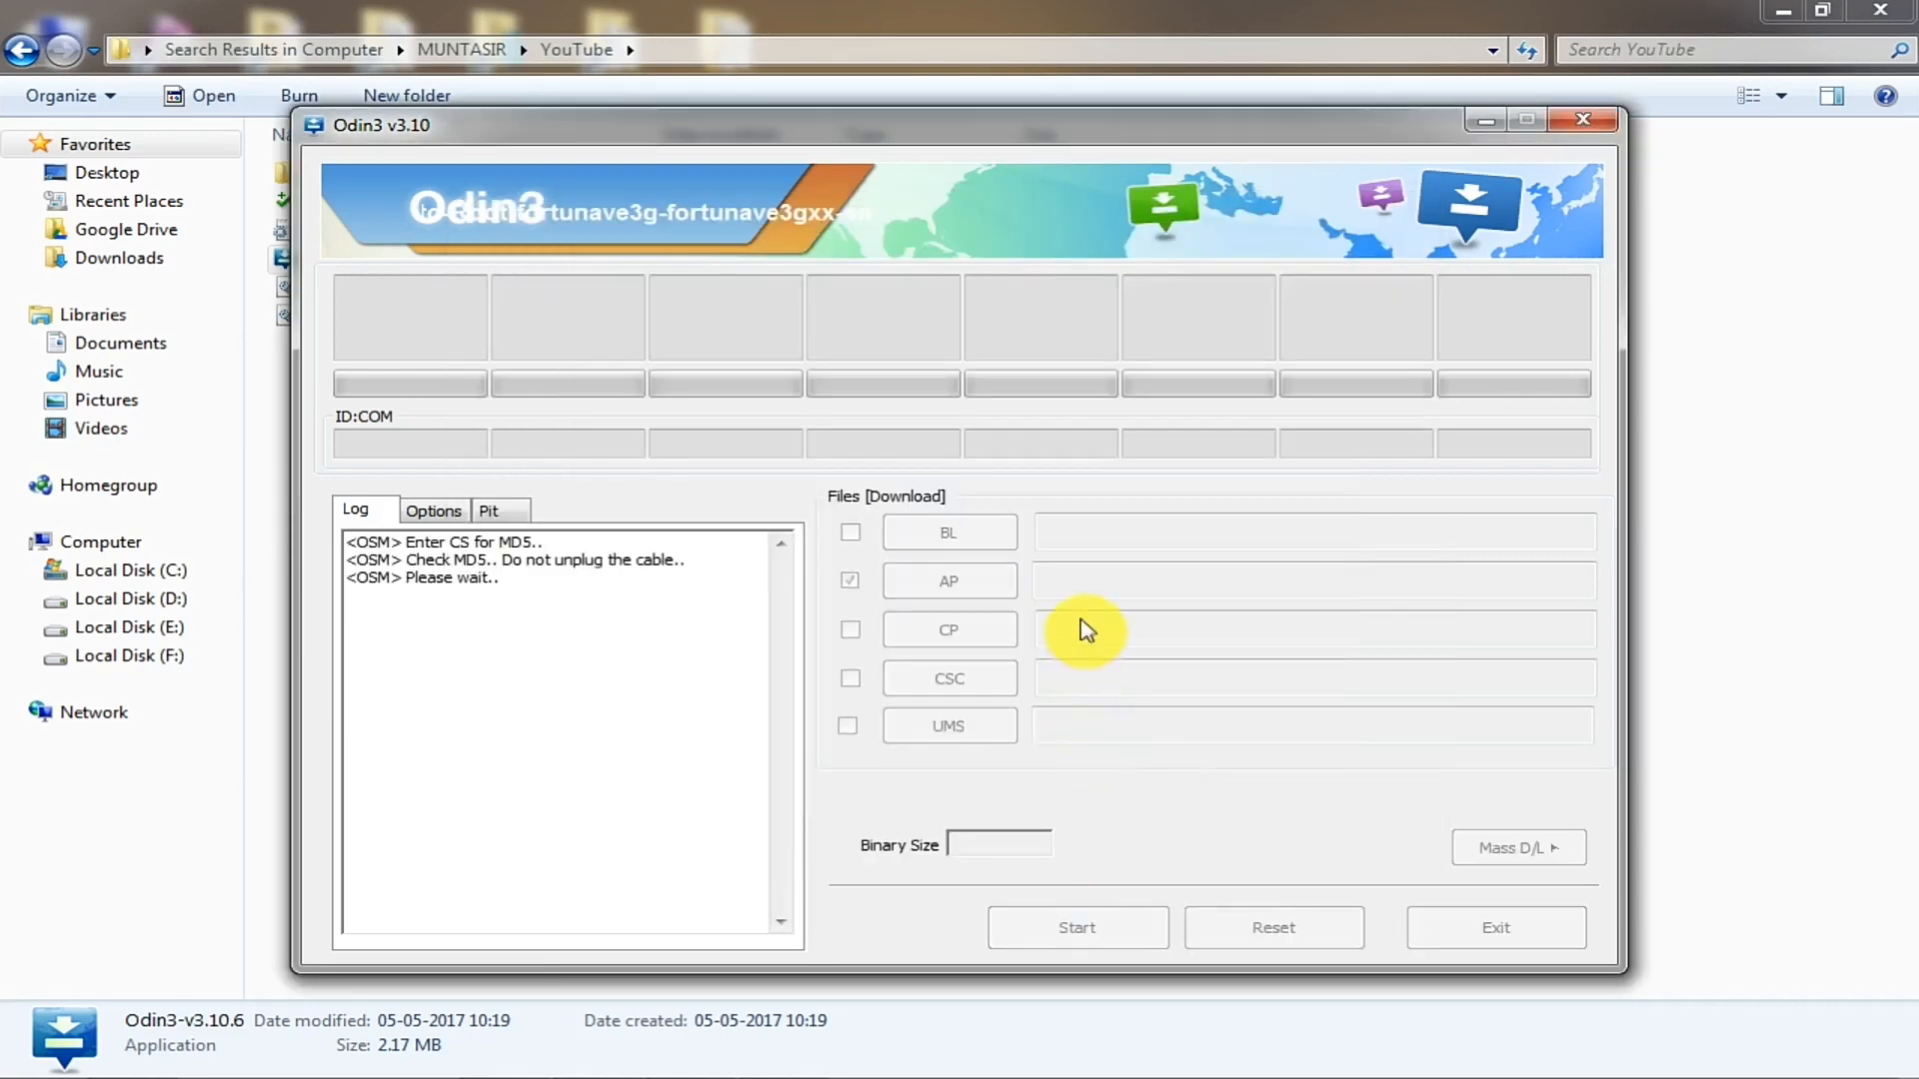
Step: Wait for the MD5 check to pass and the phone to appear on COM6
click(949, 581)
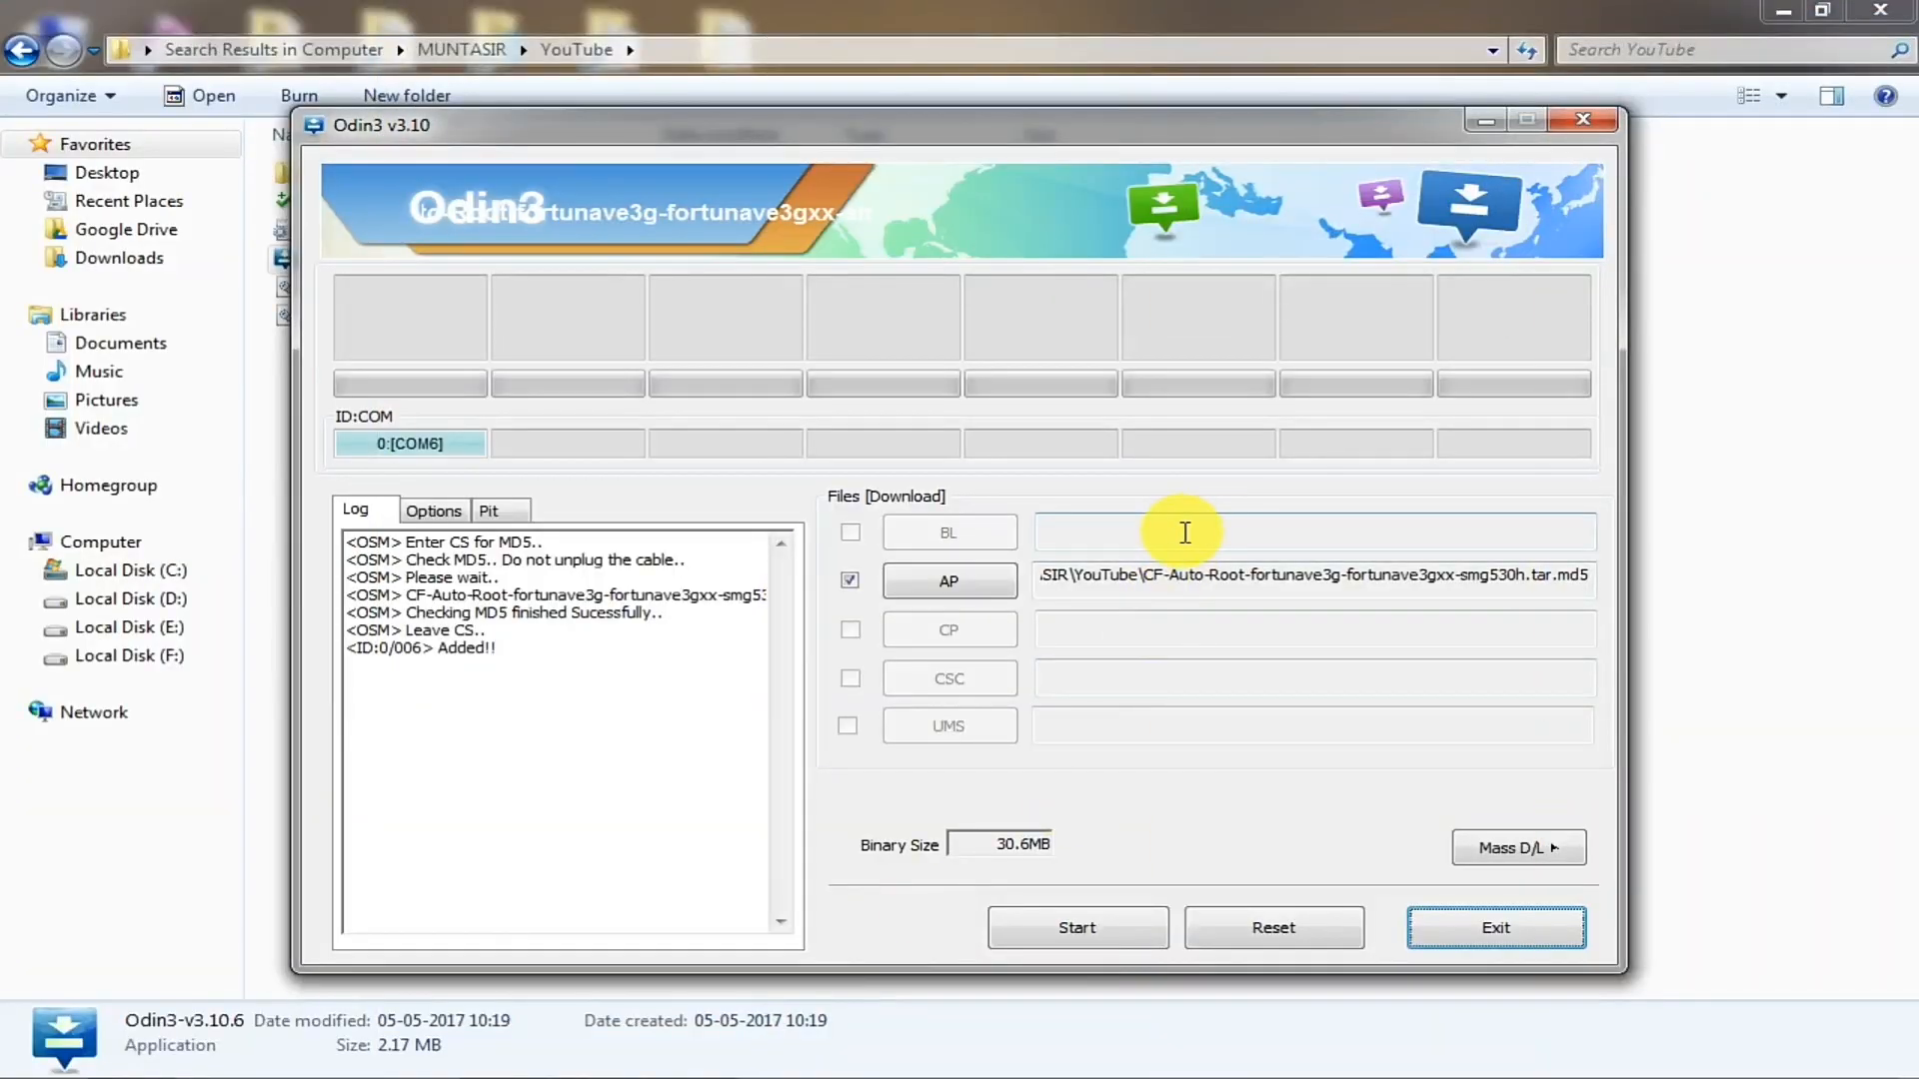
mouse_move(1156, 558)
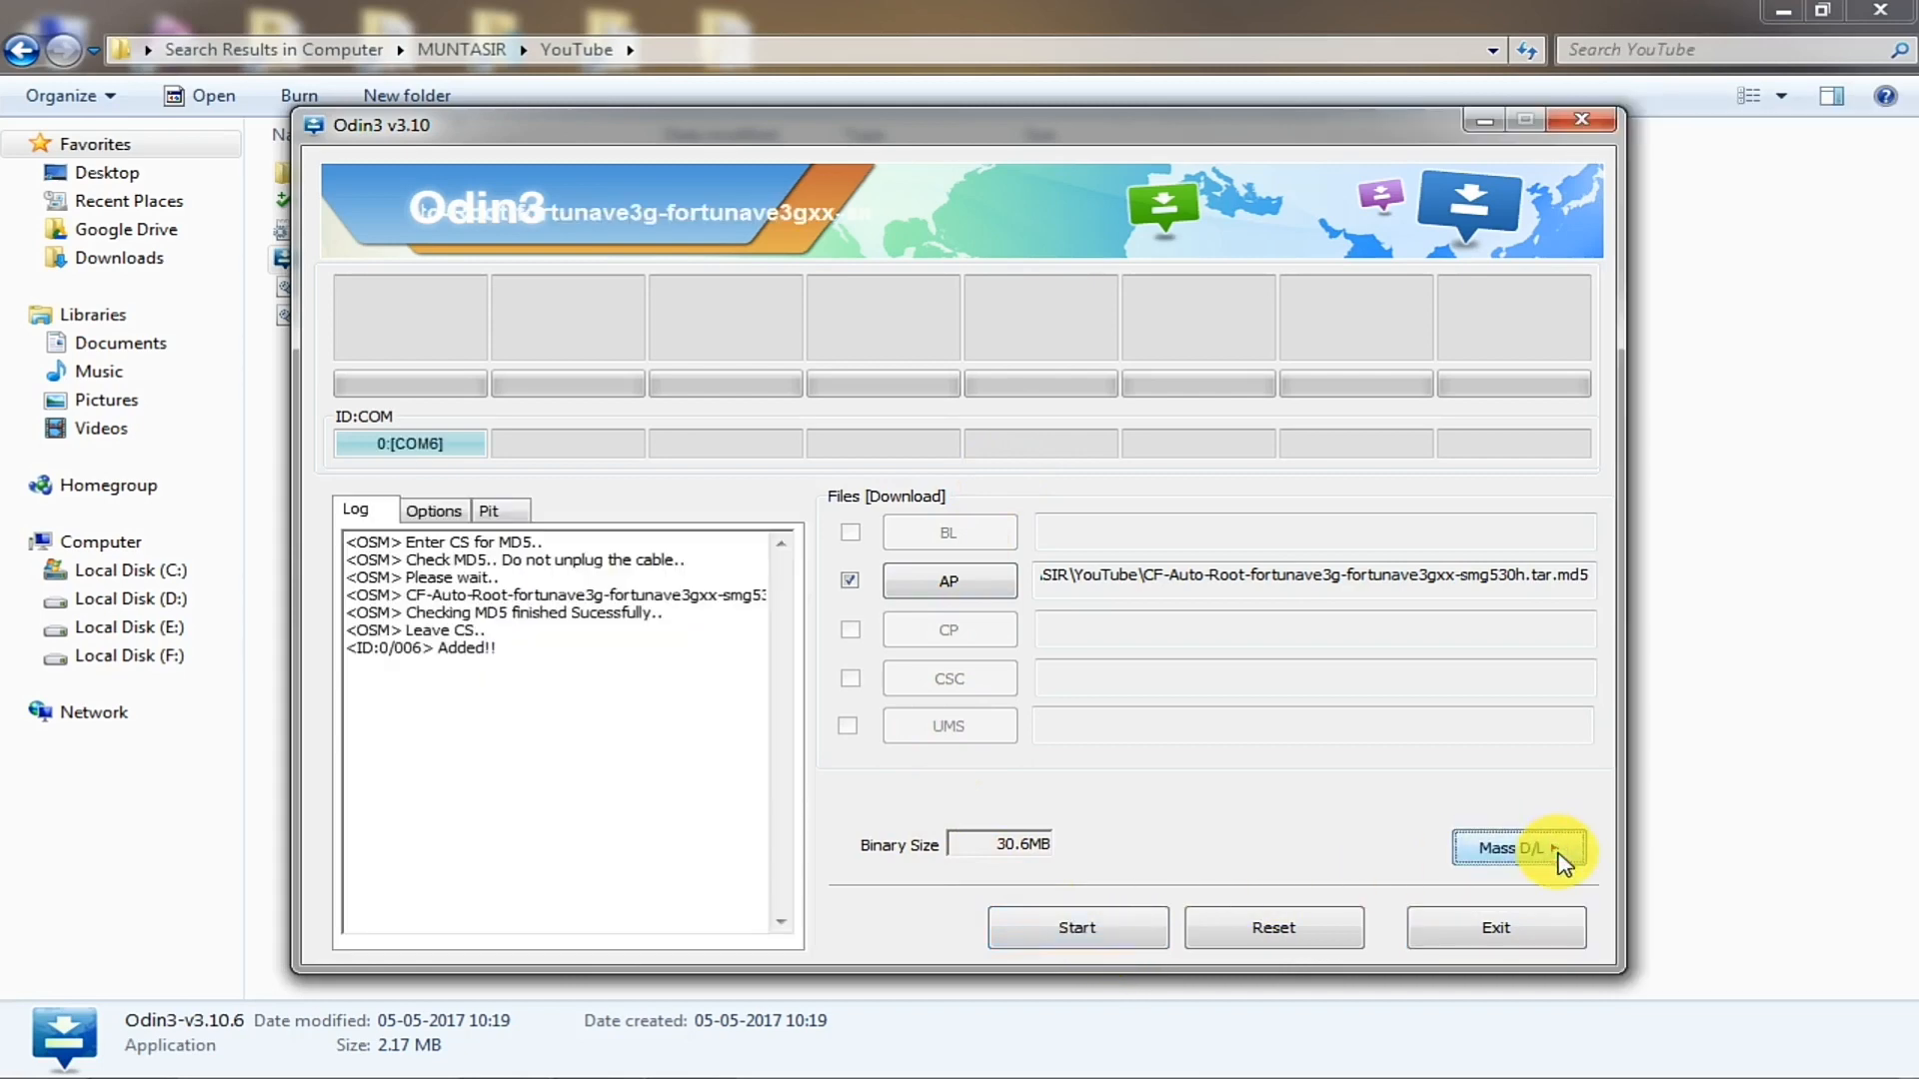
mouse_move(1123, 804)
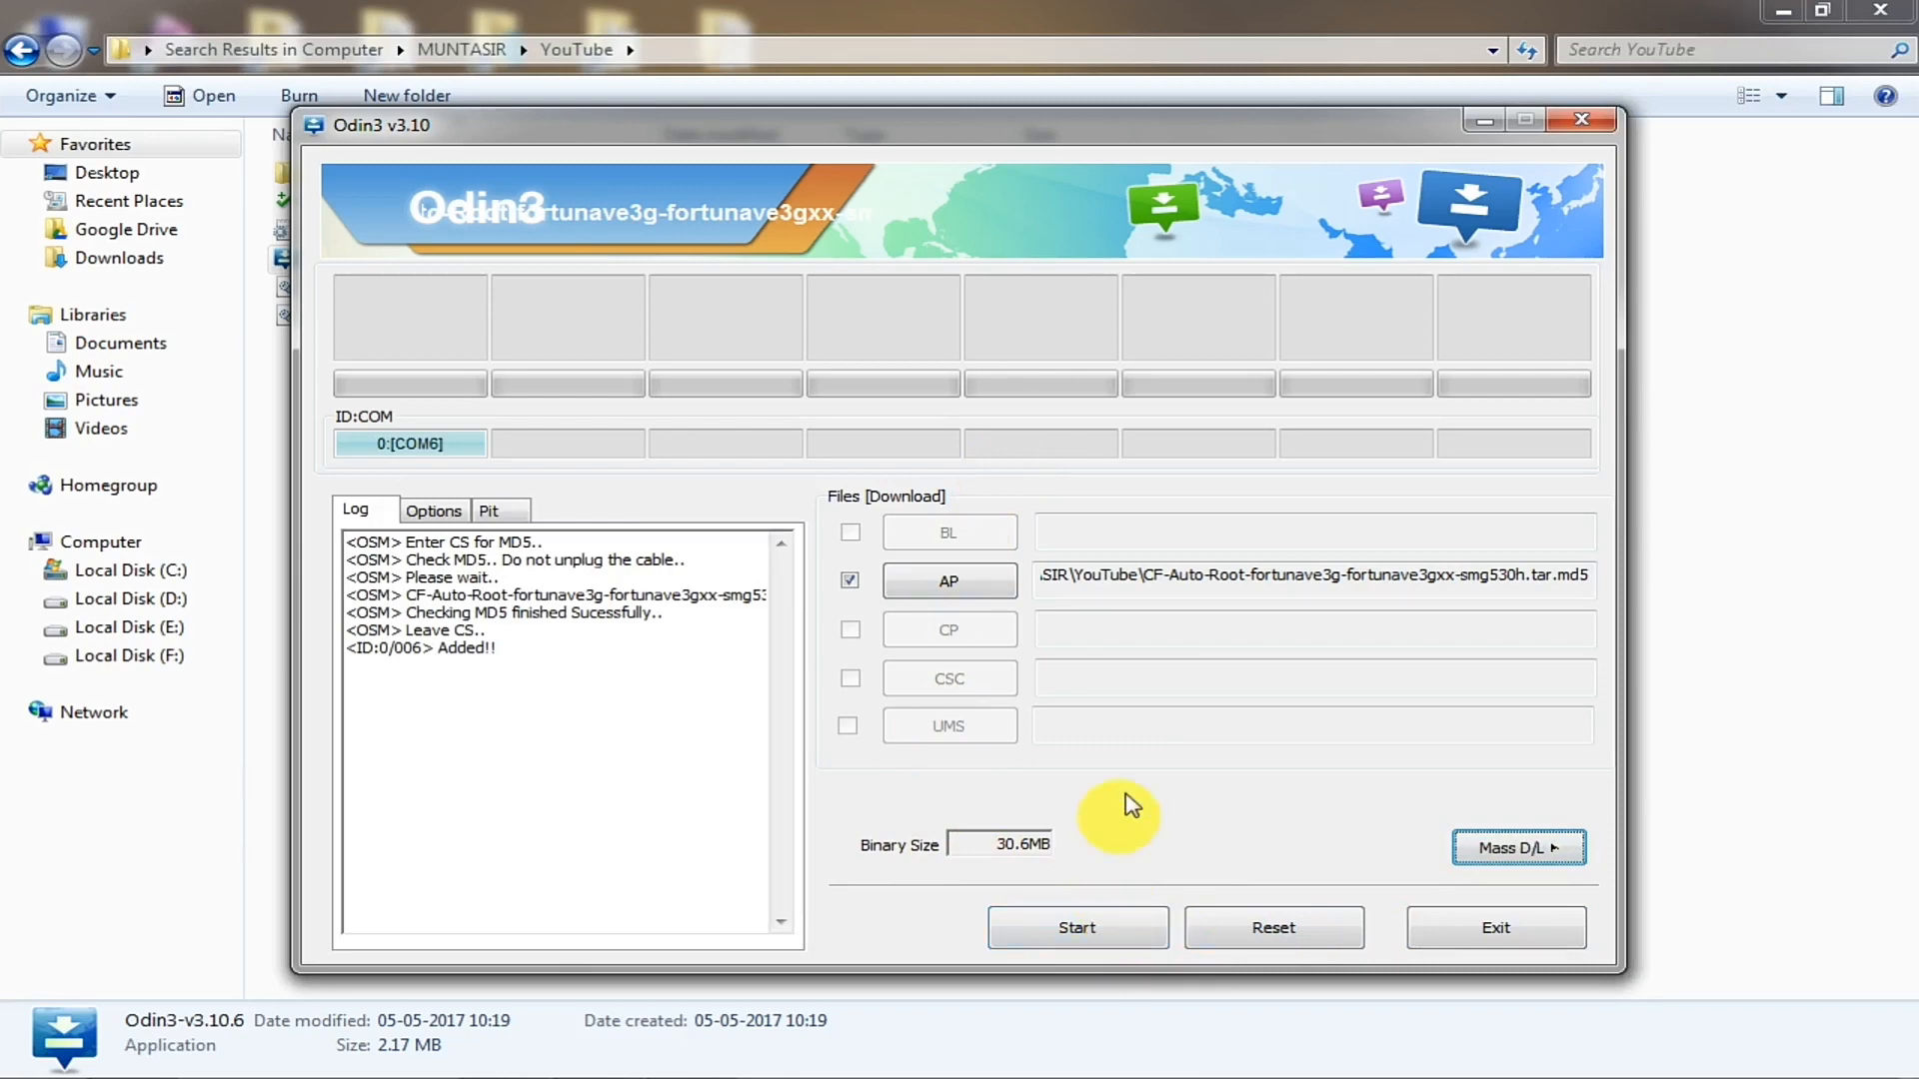
Step: Start the flash and wait for the green RESET! status as the phone reboots
click(1078, 928)
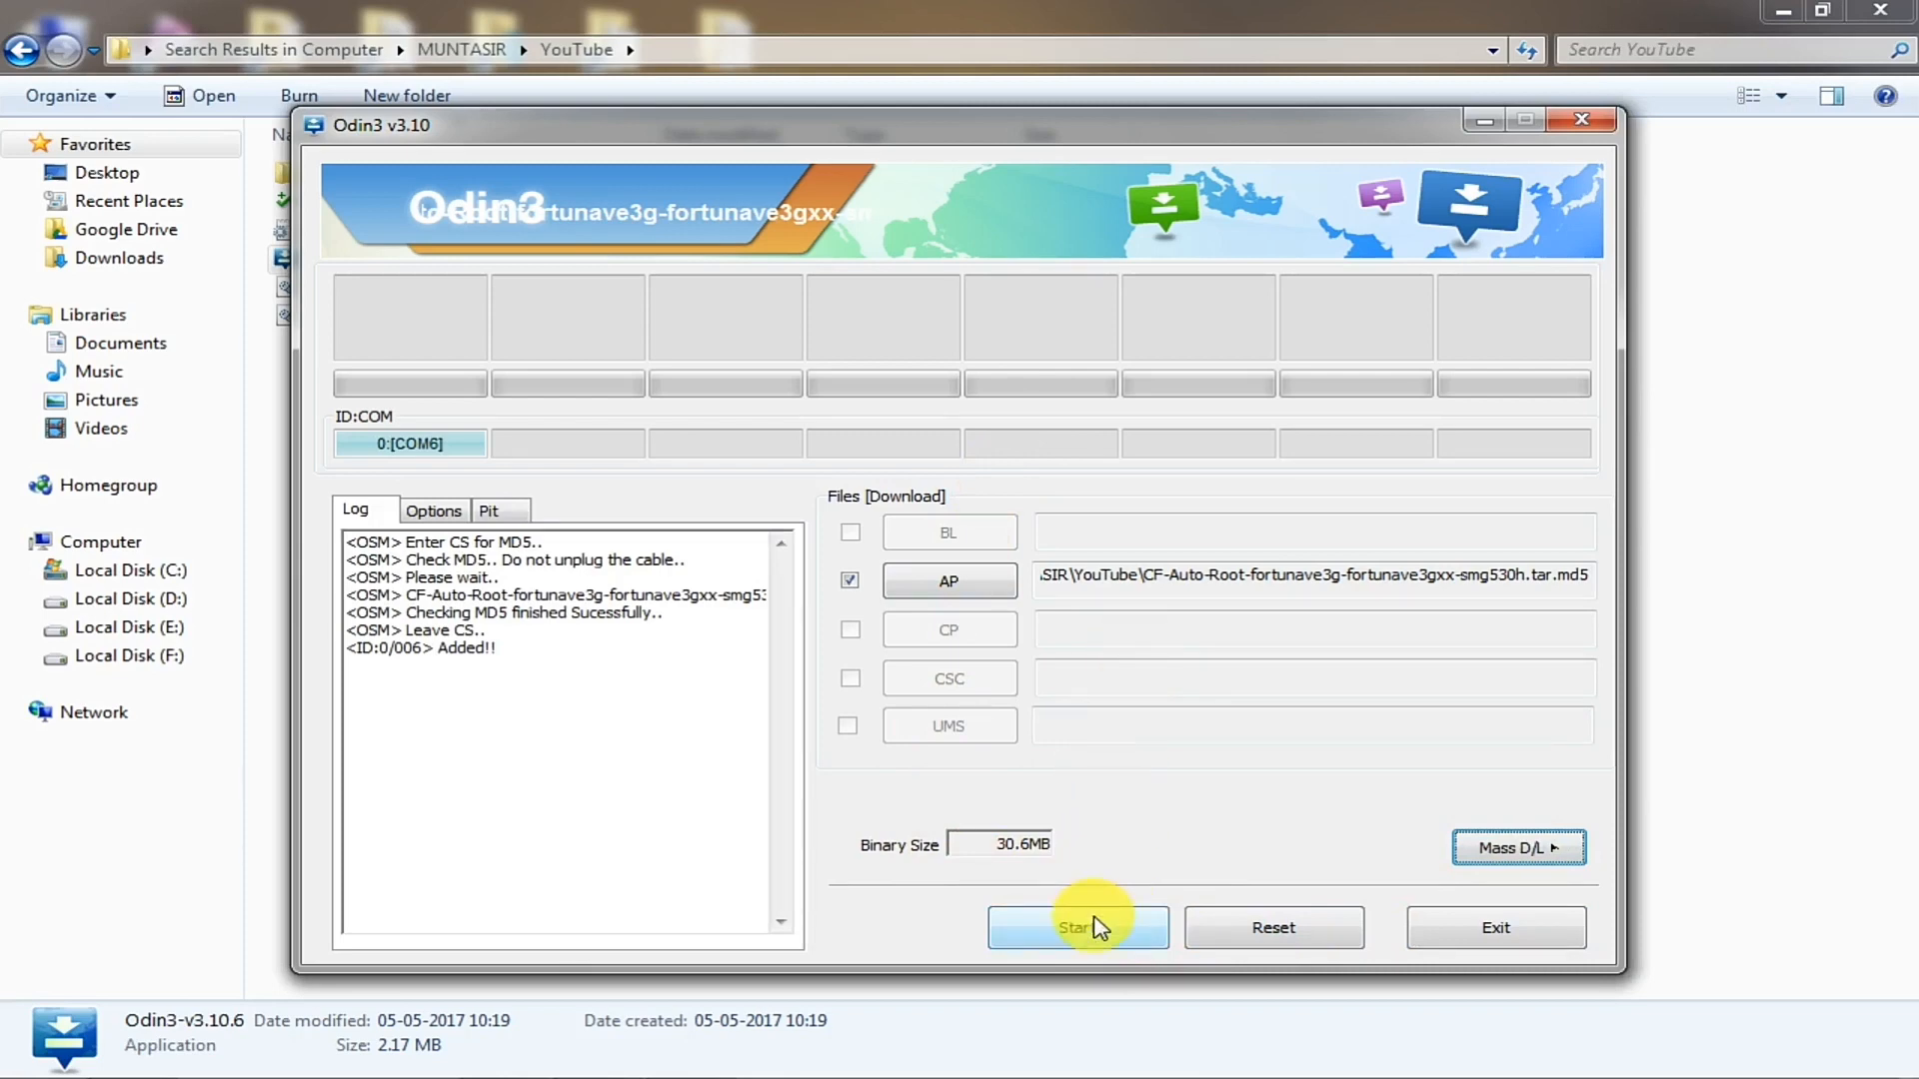
click(1078, 928)
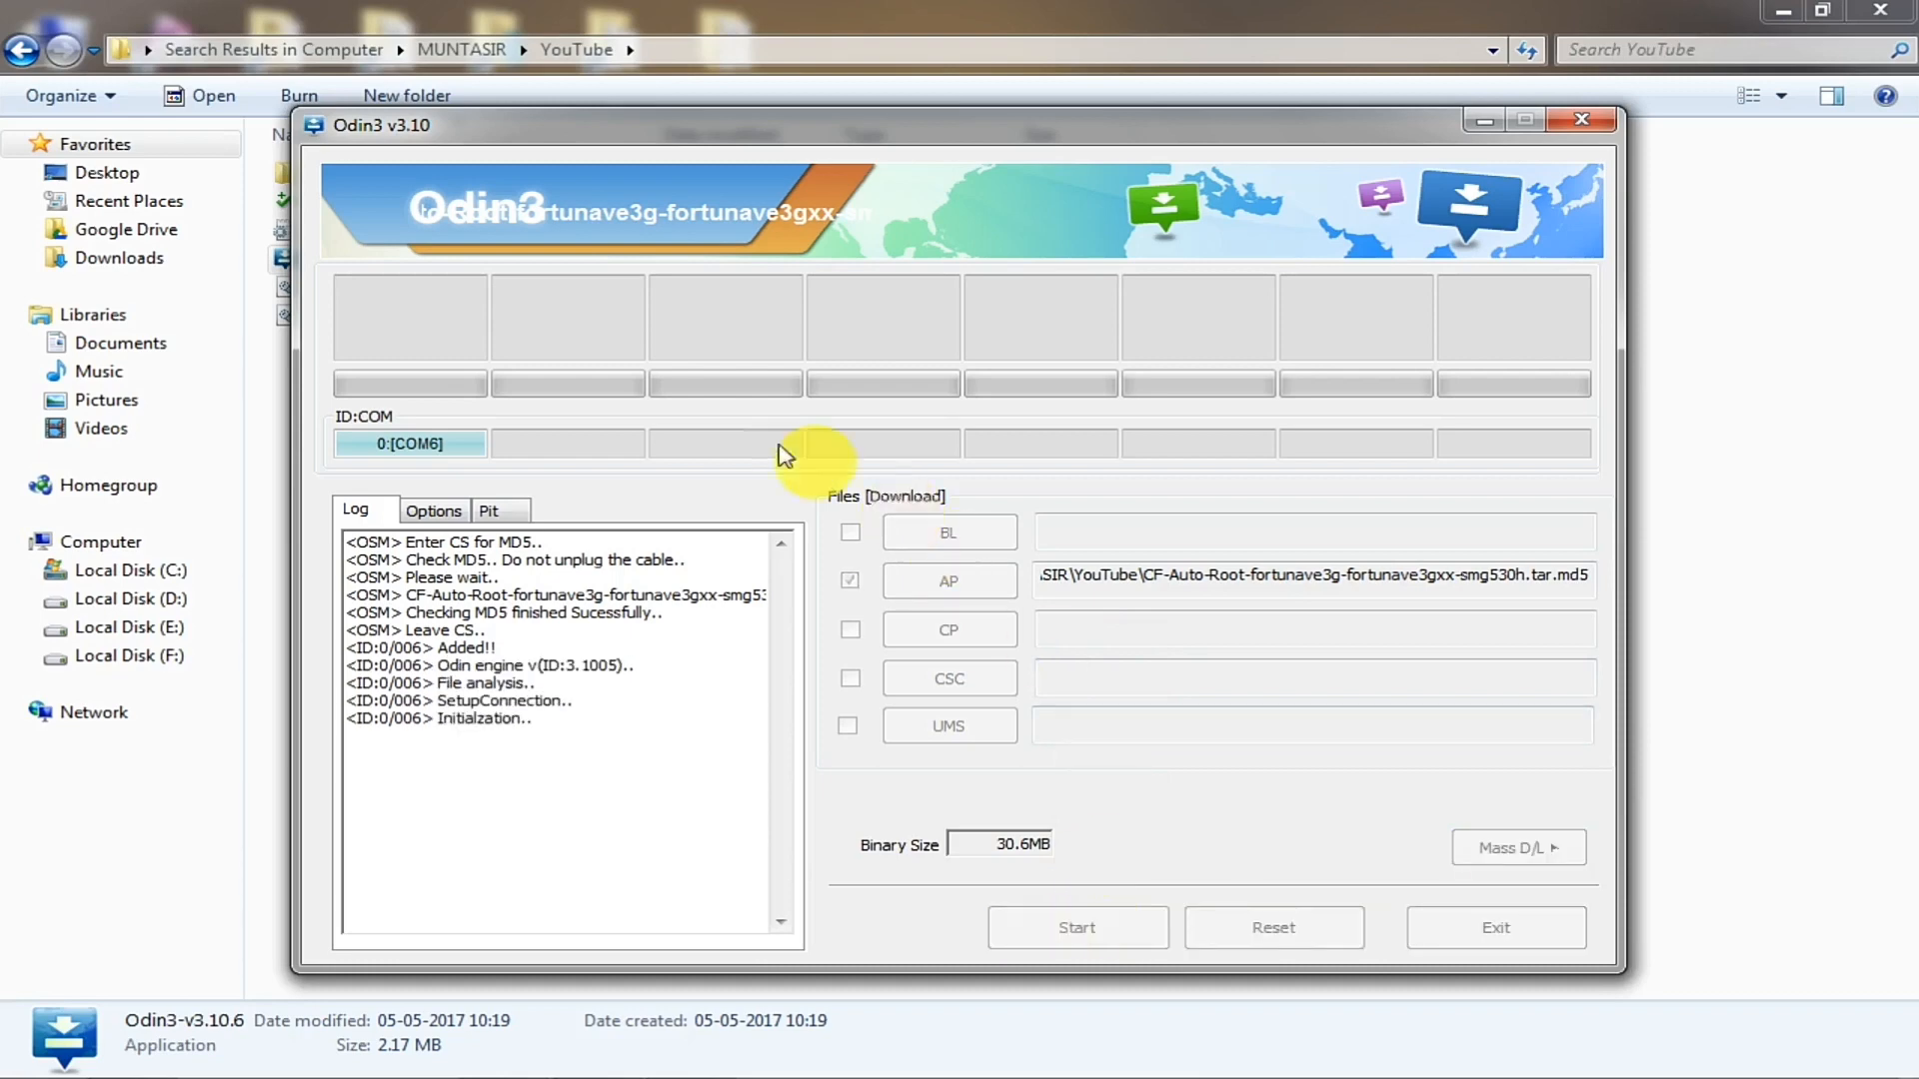
click(1077, 927)
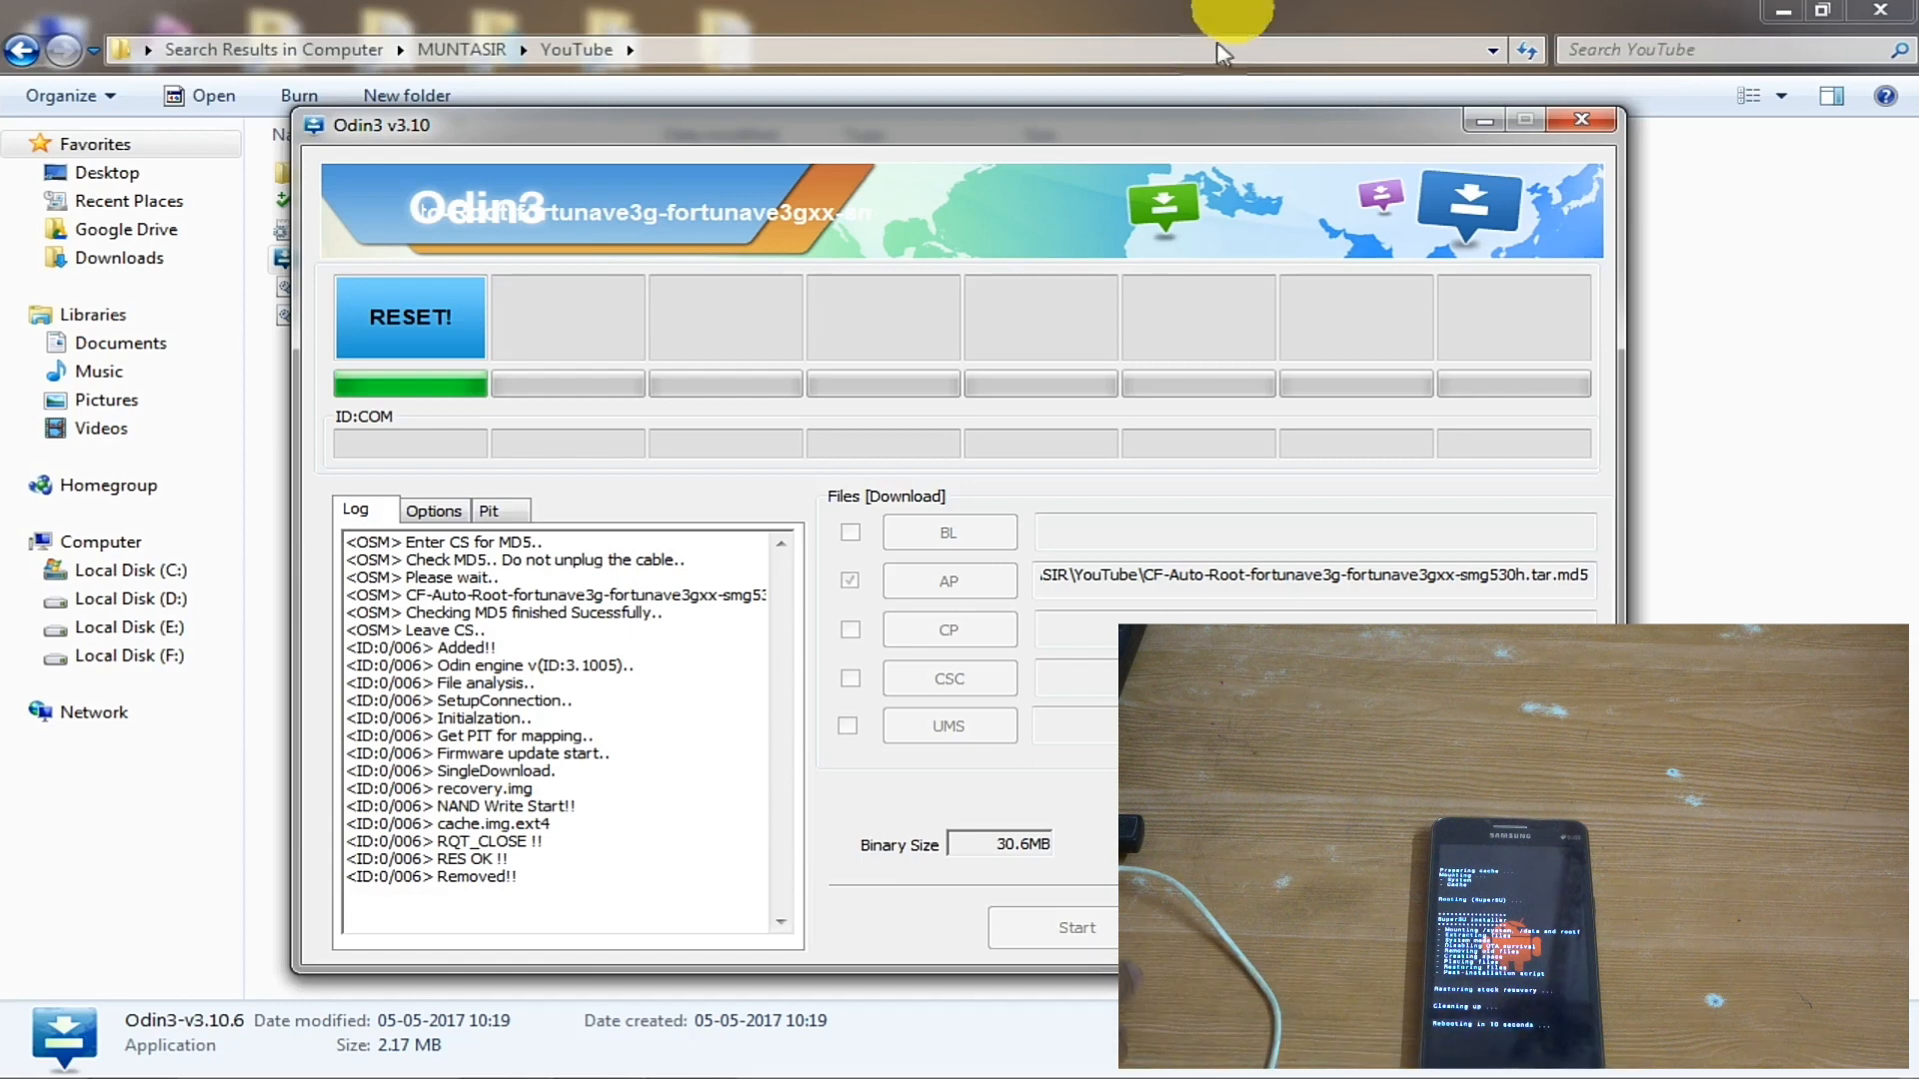
mouse_move(1074, 842)
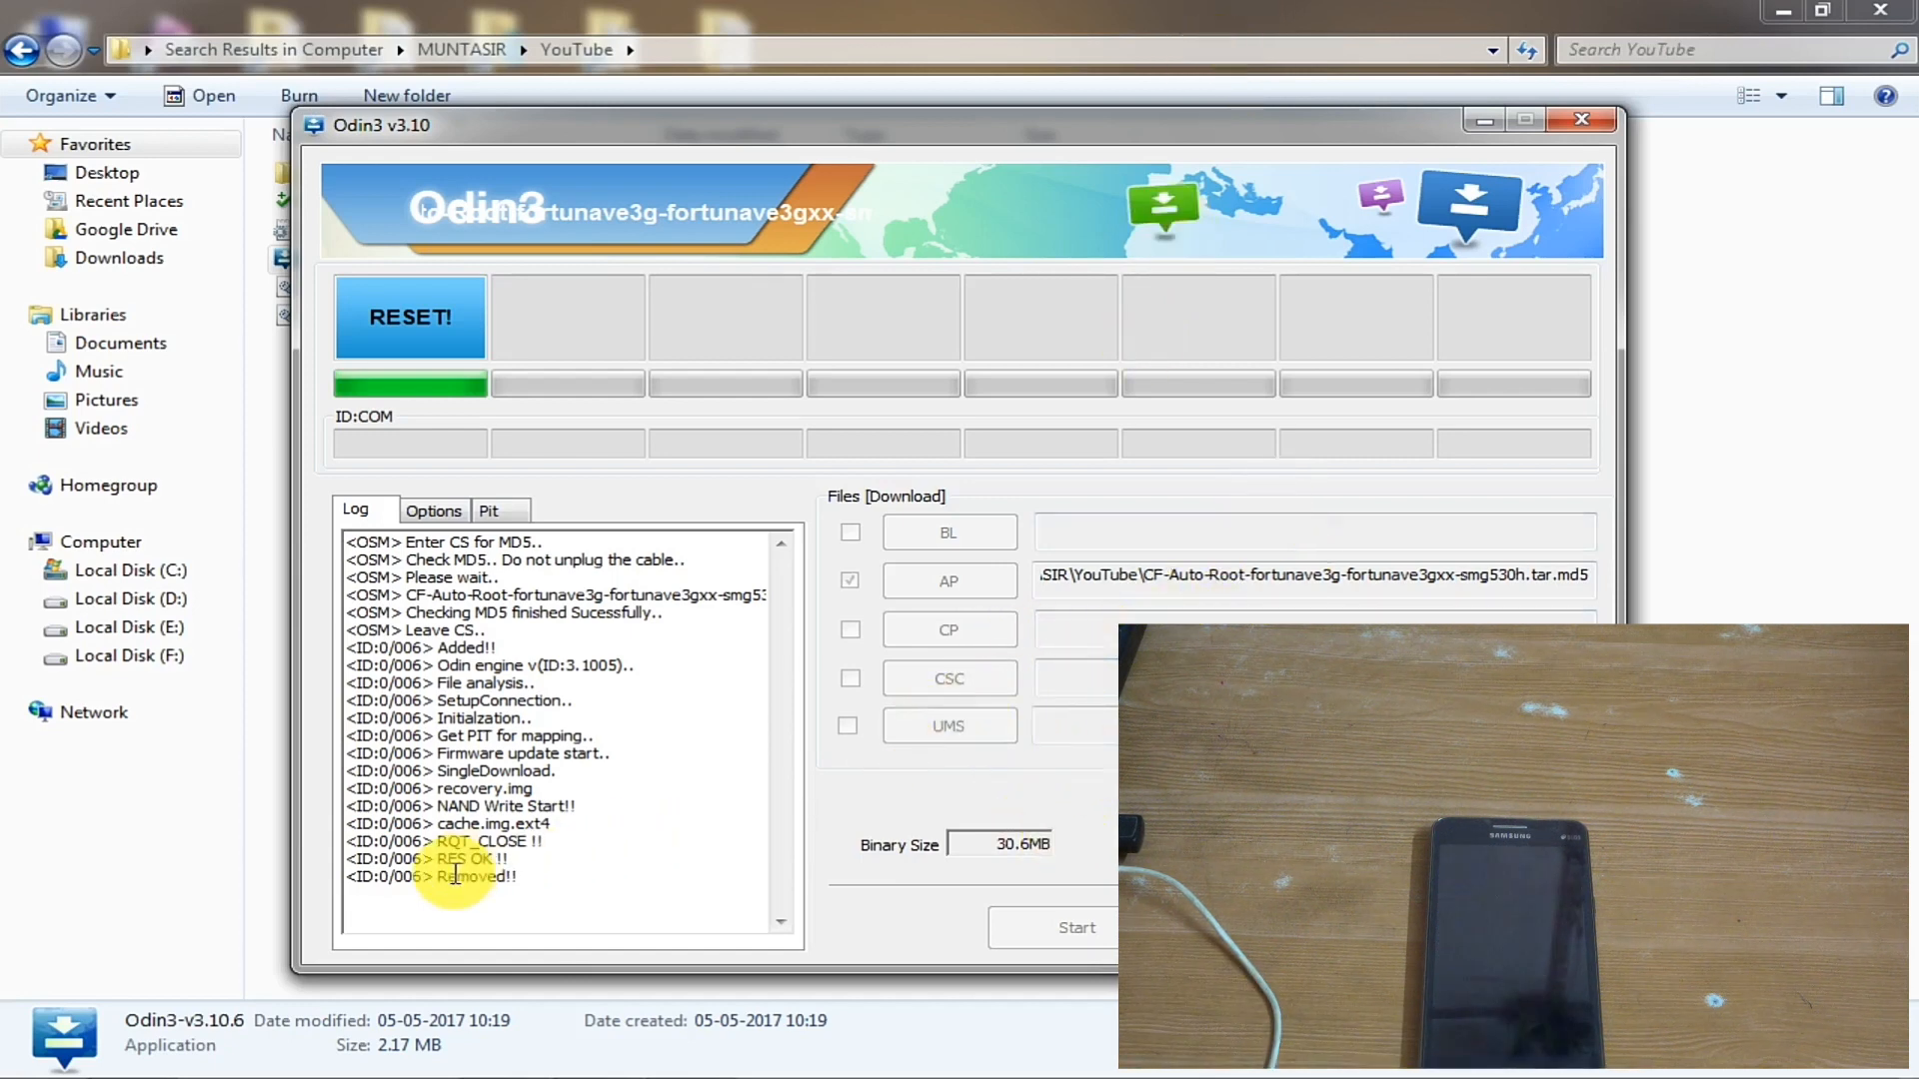
mouse_move(472, 347)
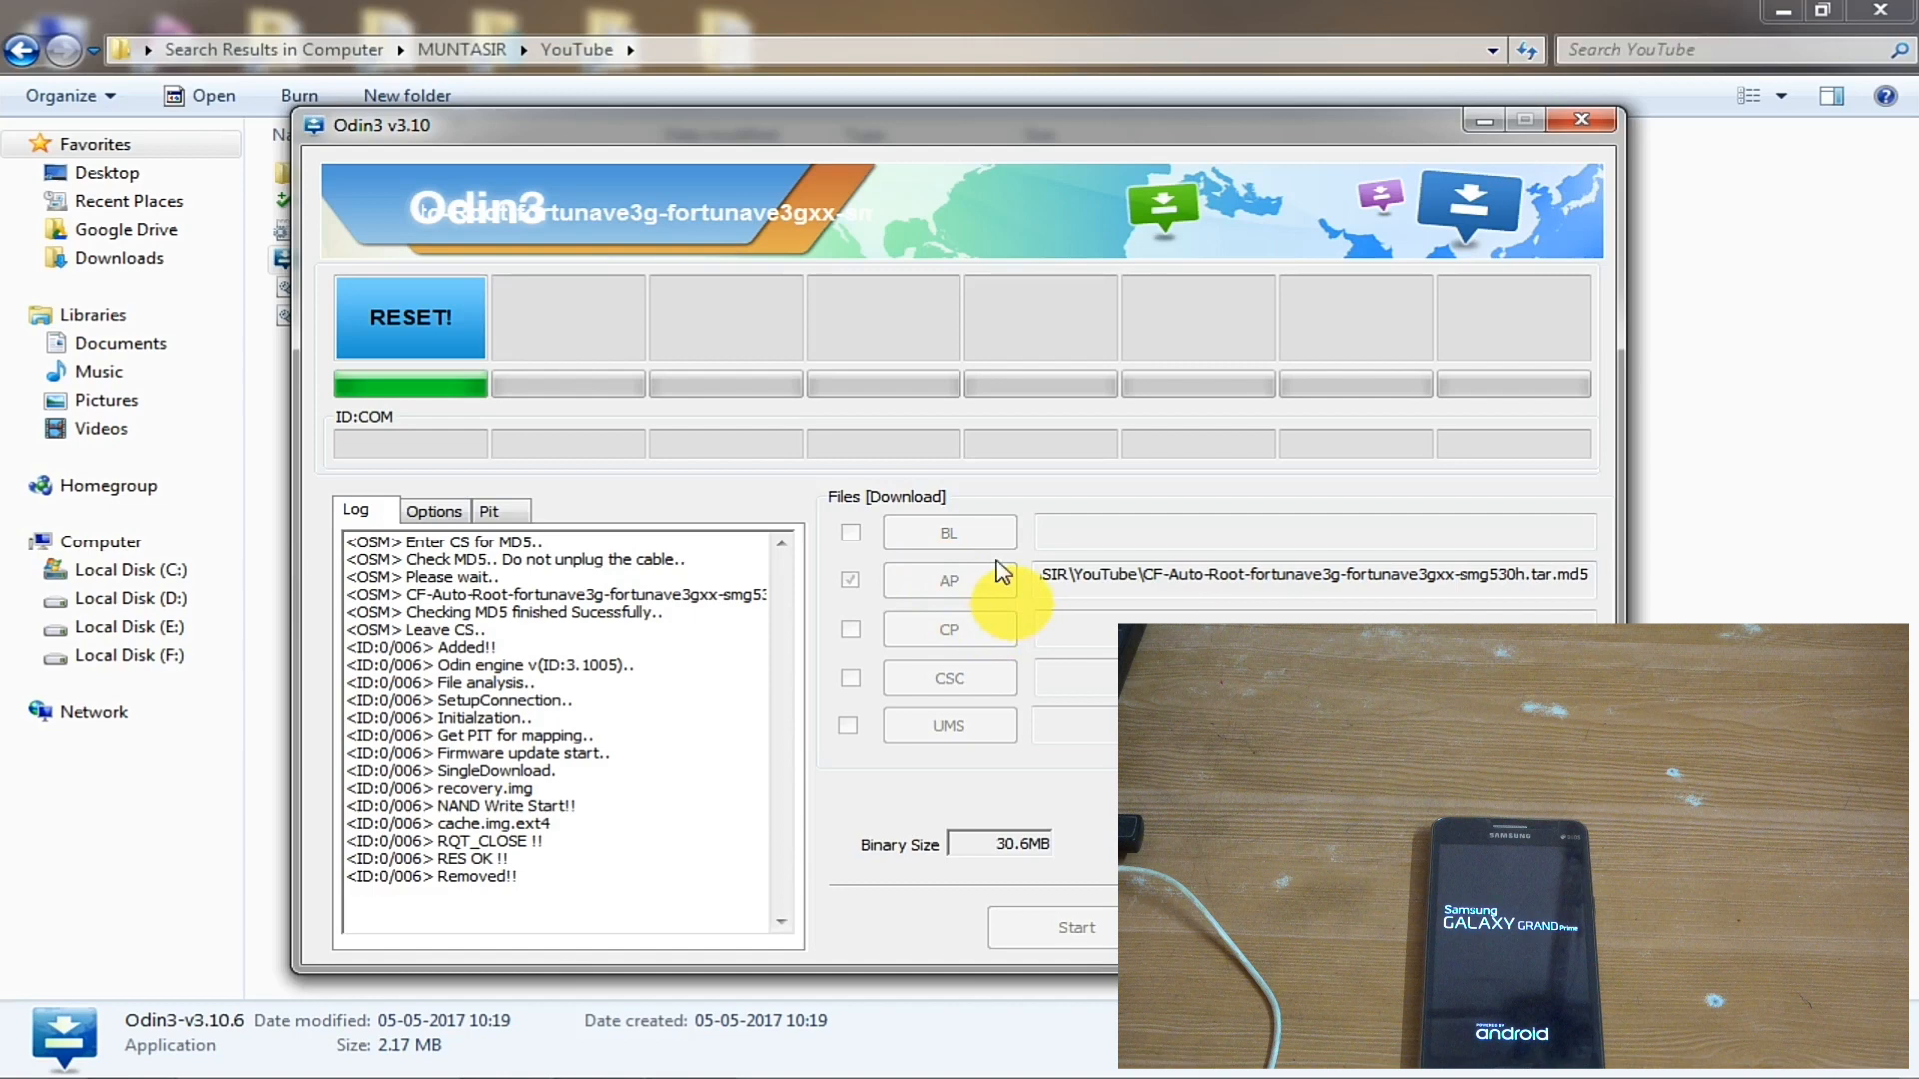
mouse_move(694, 387)
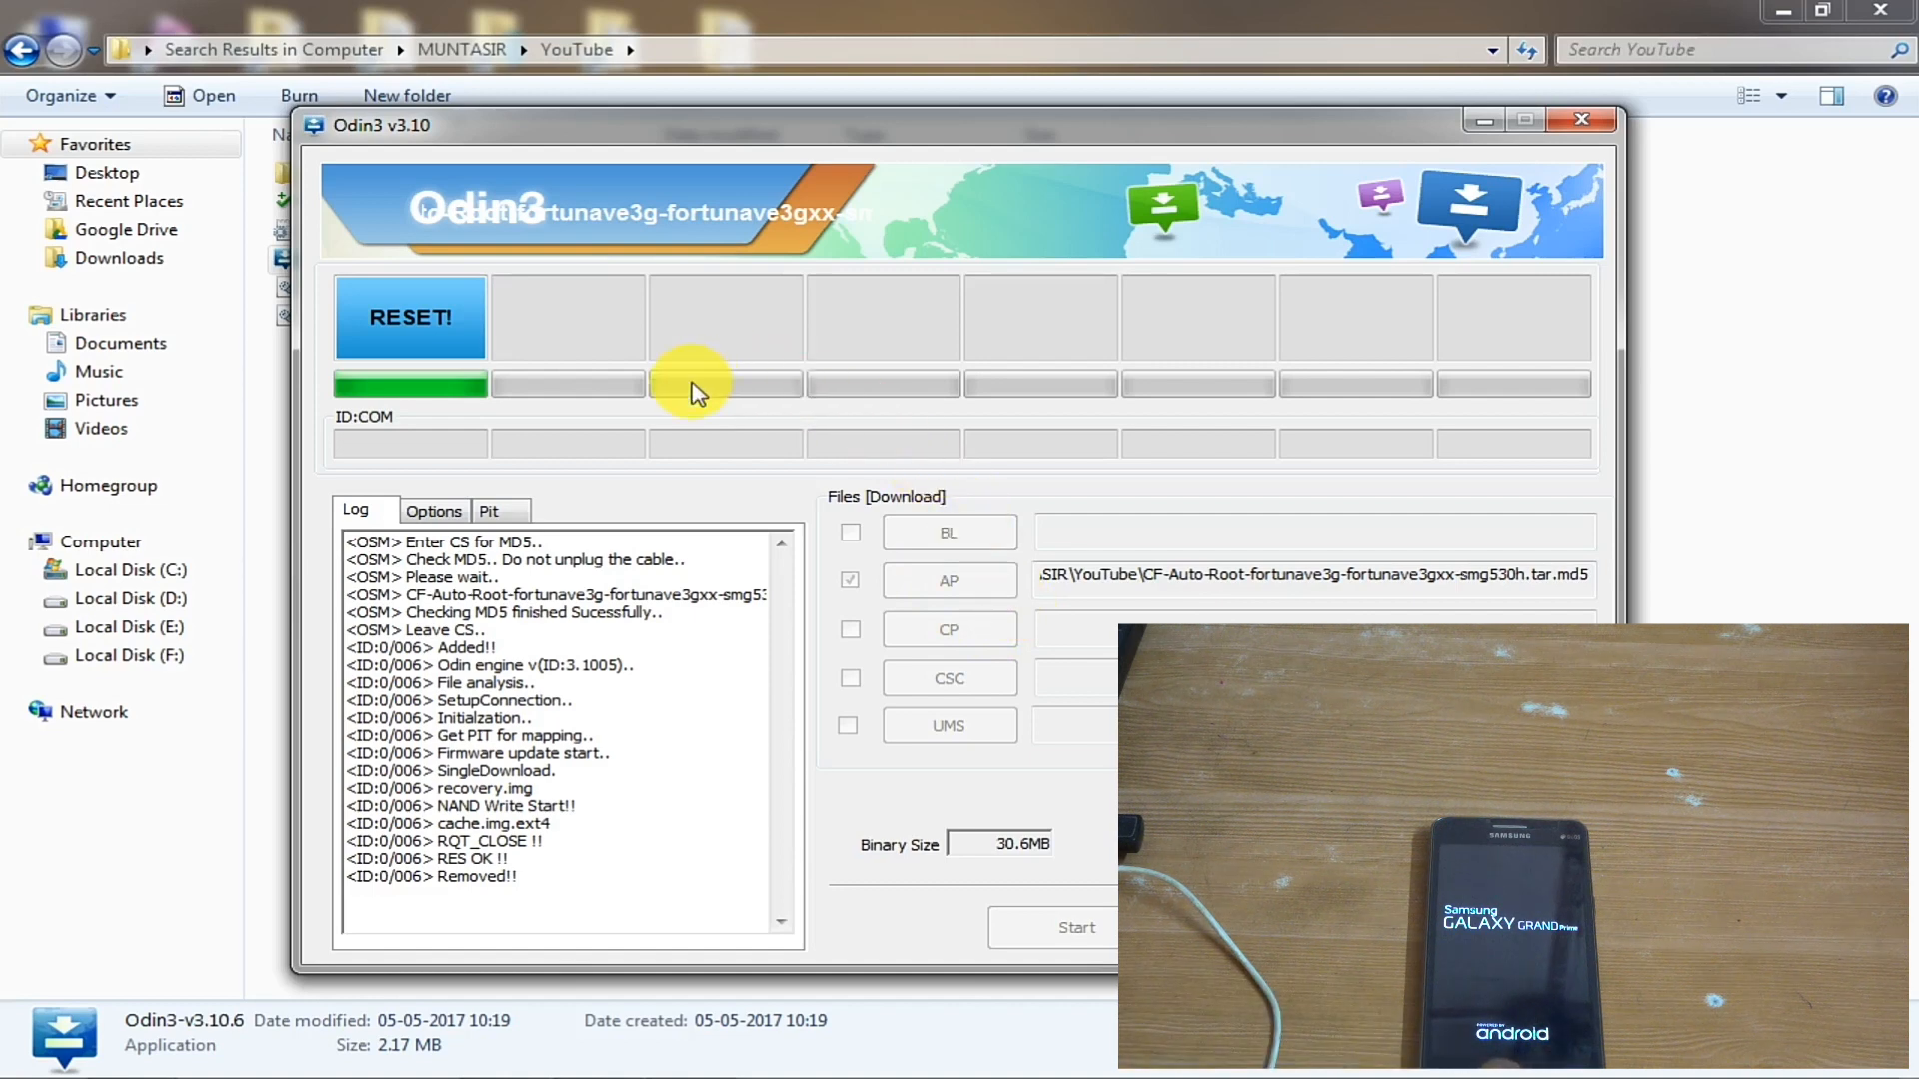